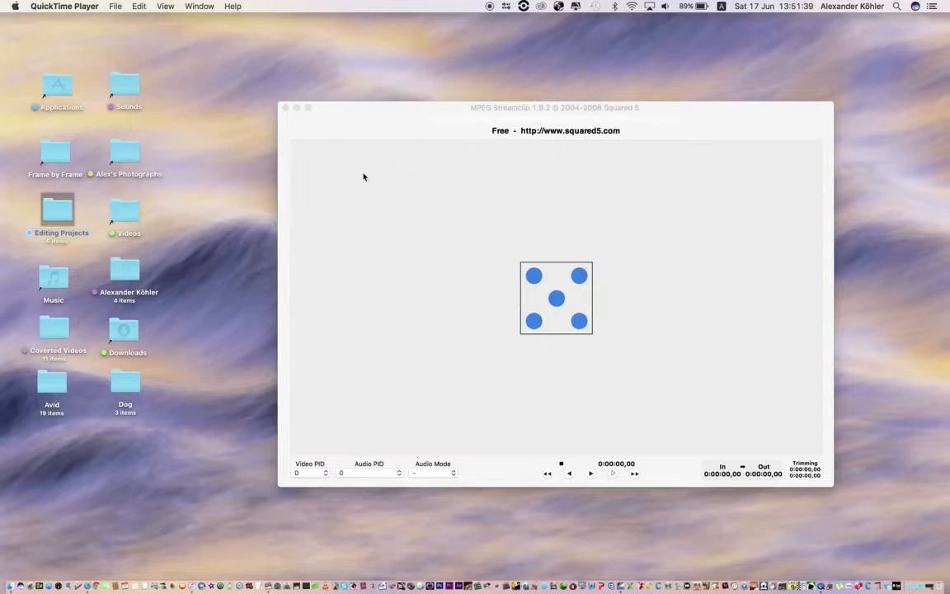
# Step: Close the MPEG Streamclip window, bring Finder forward and choose an item from the Bluetooth menu
pyautogui.click(287, 107)
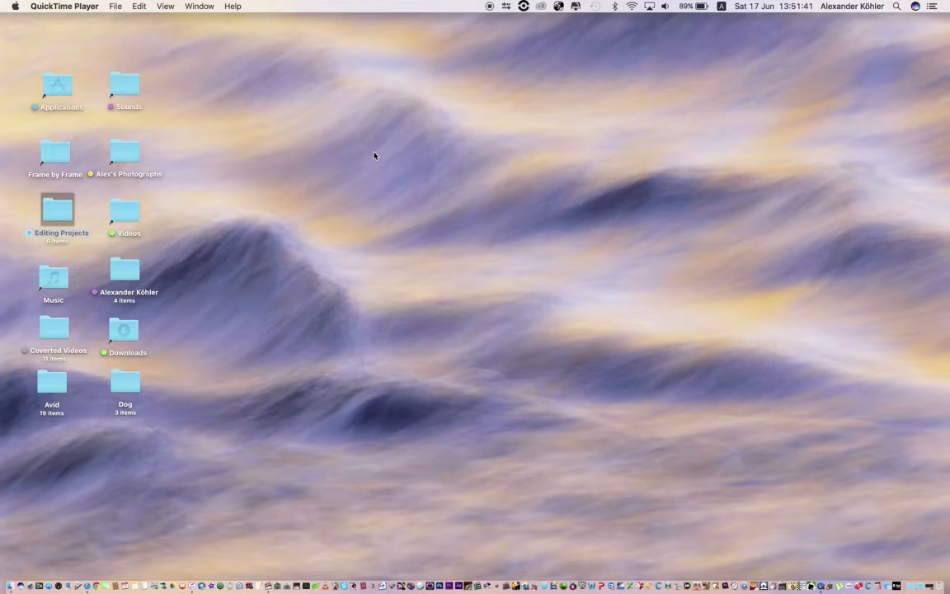
pyautogui.click(56, 208)
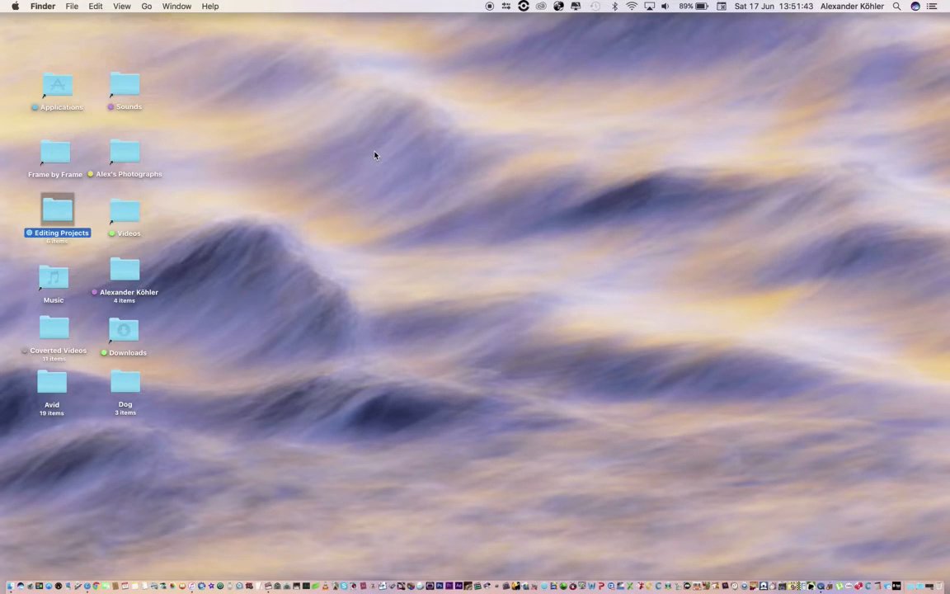
pyautogui.moveTo(416, 135)
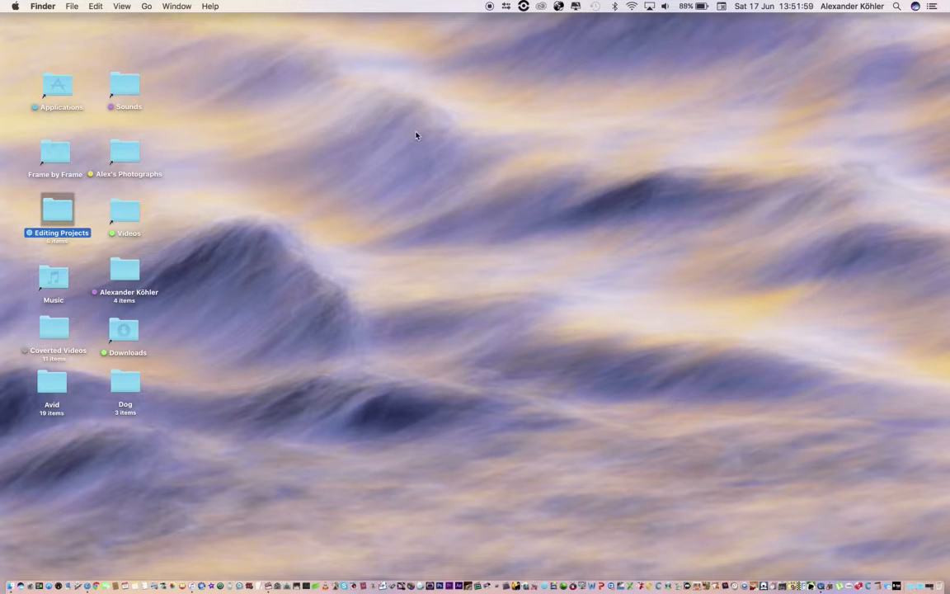
pyautogui.click(604, 6)
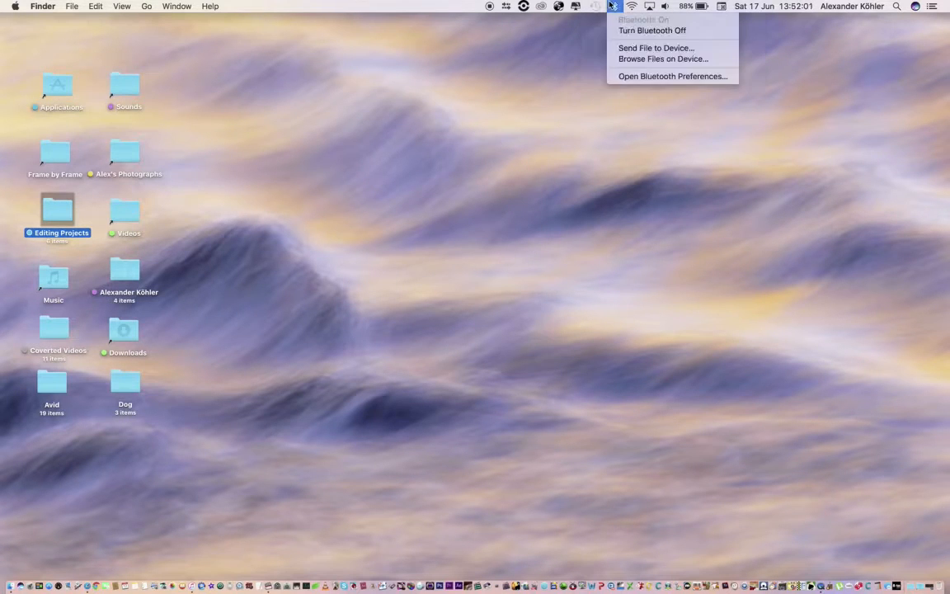
pyautogui.click(650, 66)
pyautogui.write('image')
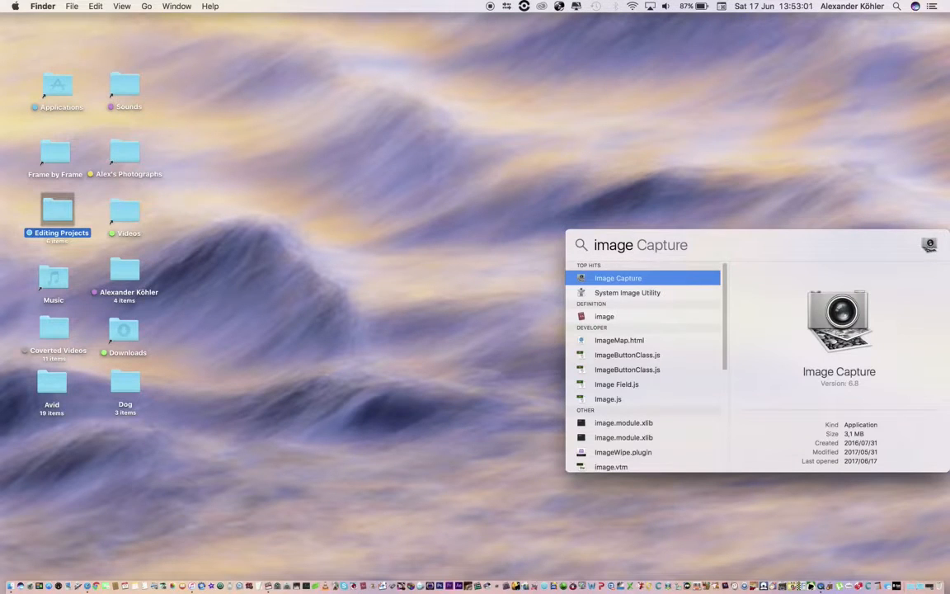
pyautogui.moveTo(189, 553)
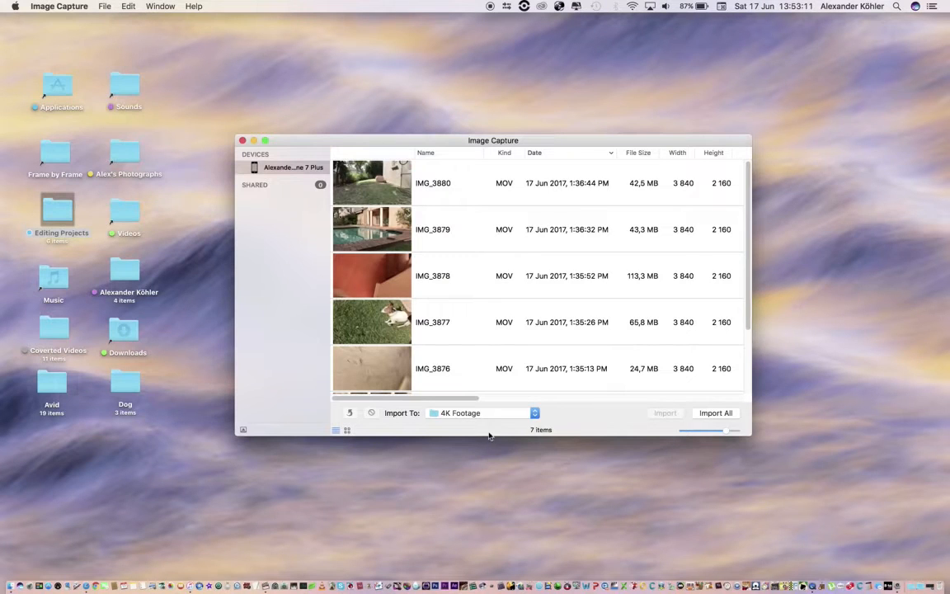
# Step: Set Image Capture's import destination to the Dog folder's 4K Footage folder
pyautogui.click(481, 413)
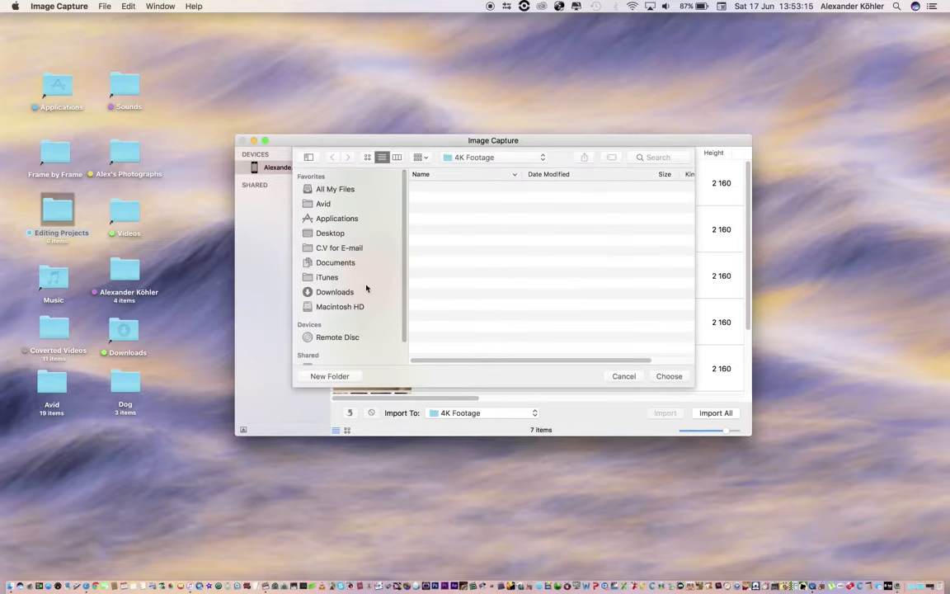
pyautogui.click(330, 232)
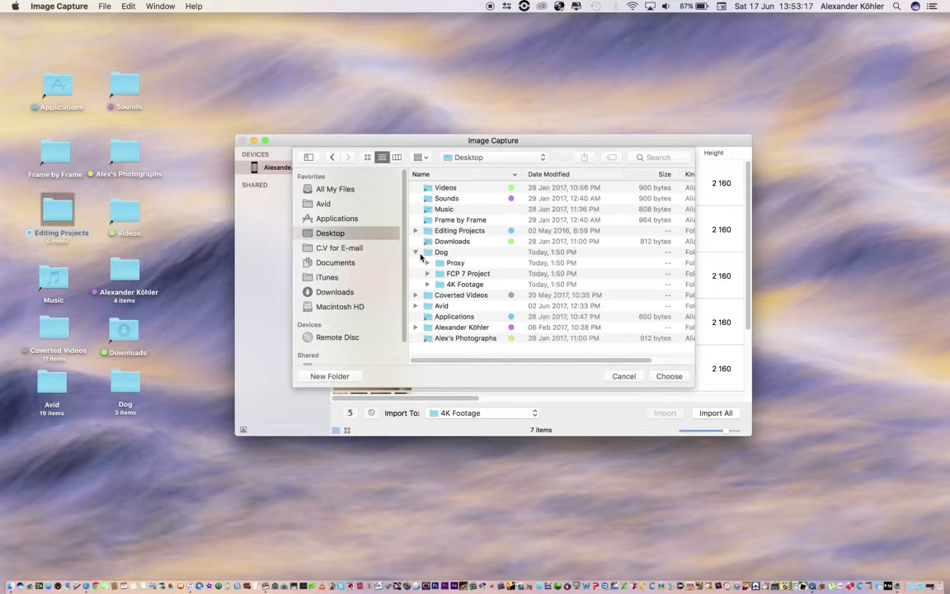
pyautogui.doubleClick(442, 251)
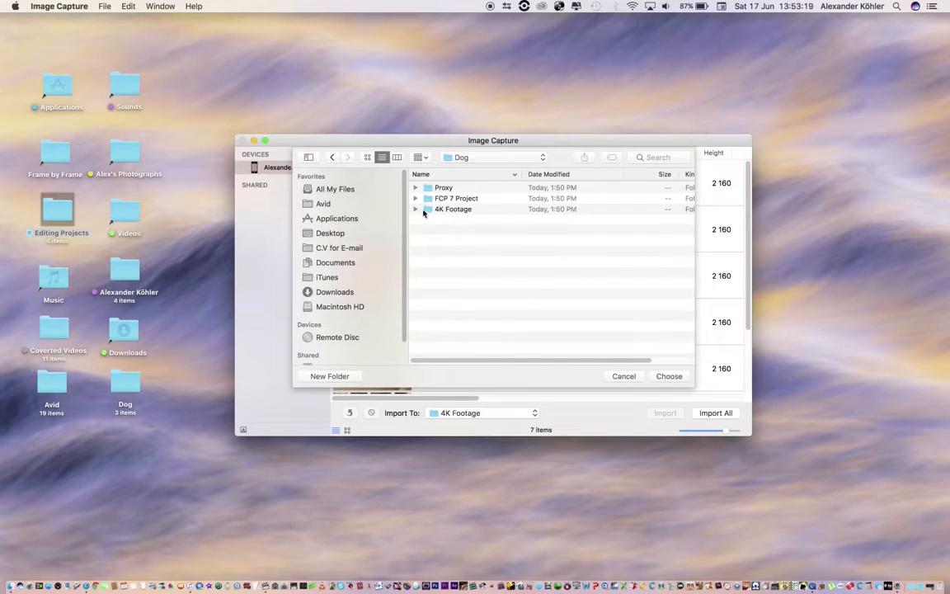
pyautogui.doubleClick(452, 208)
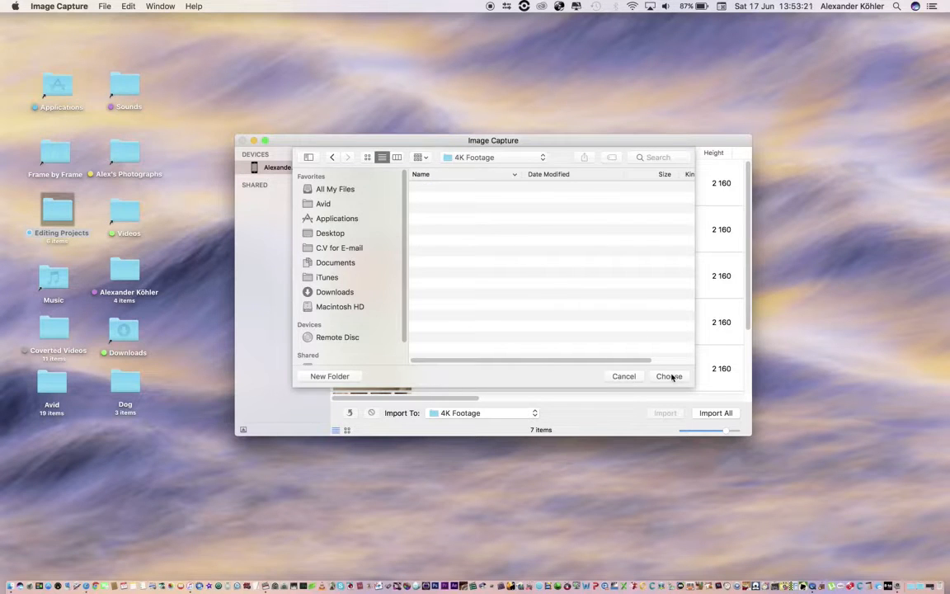
pyautogui.click(670, 376)
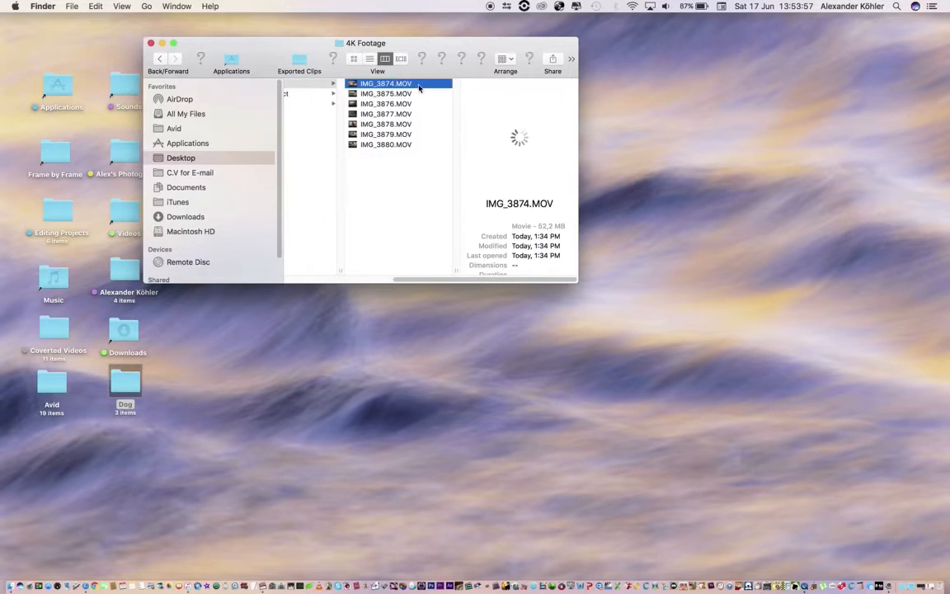
pyautogui.doubleClick(388, 82)
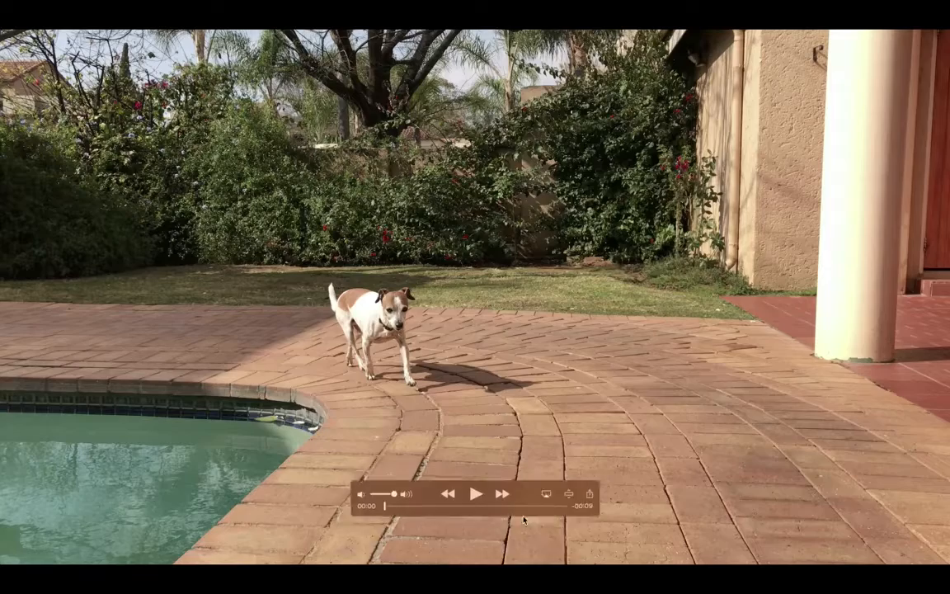
pyautogui.click(475, 492)
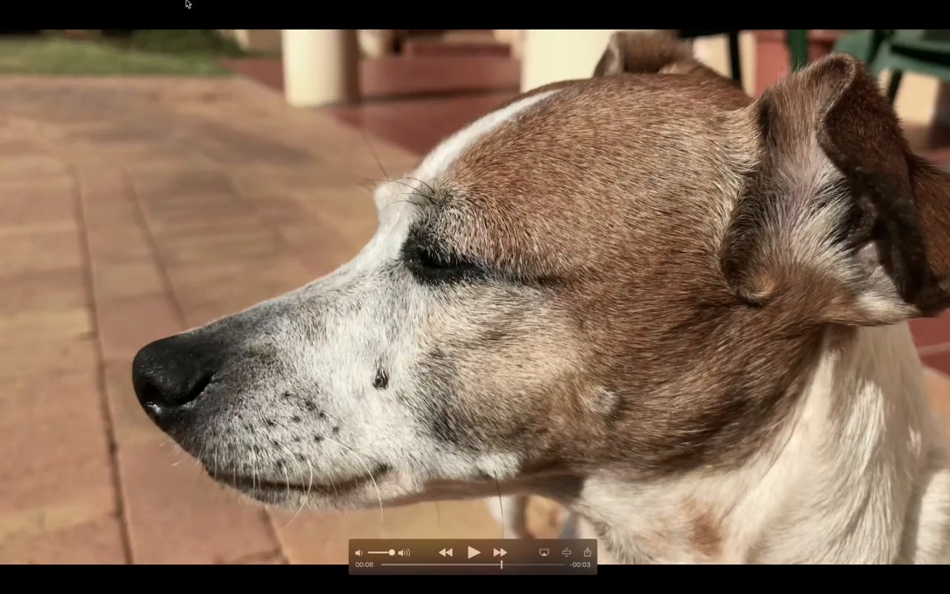
pyautogui.click(200, 7)
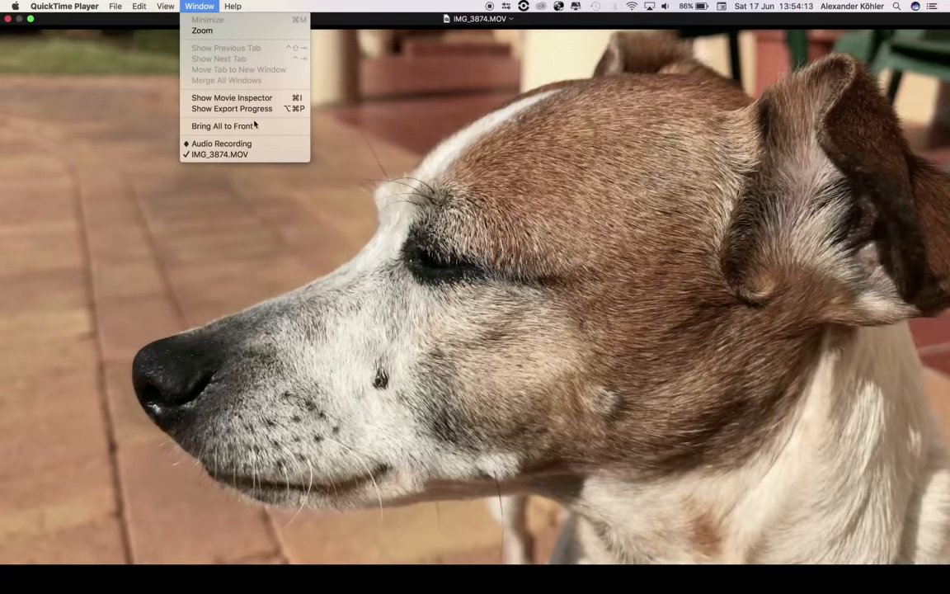
pyautogui.moveTo(257, 108)
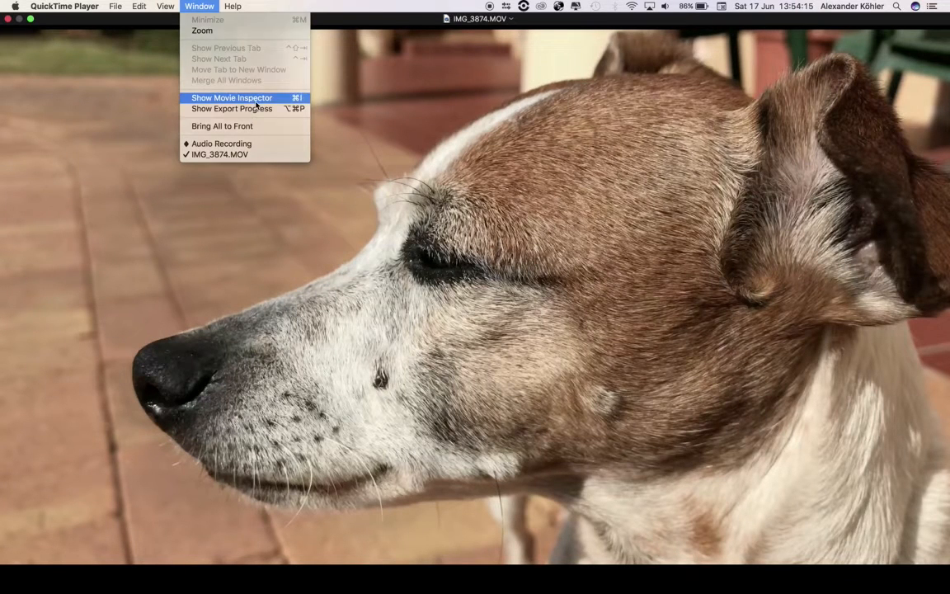
pyautogui.click(233, 98)
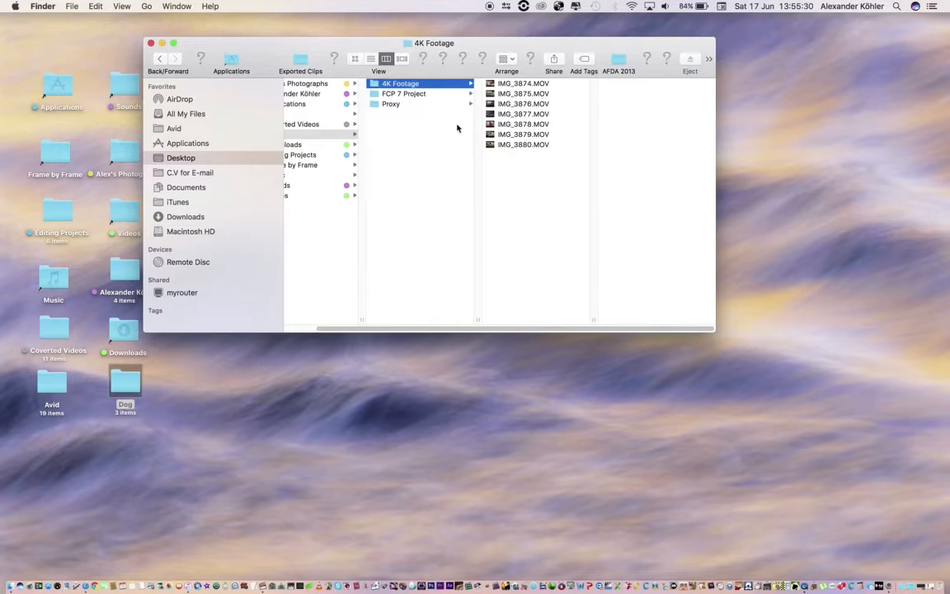
pyautogui.moveTo(598, 493)
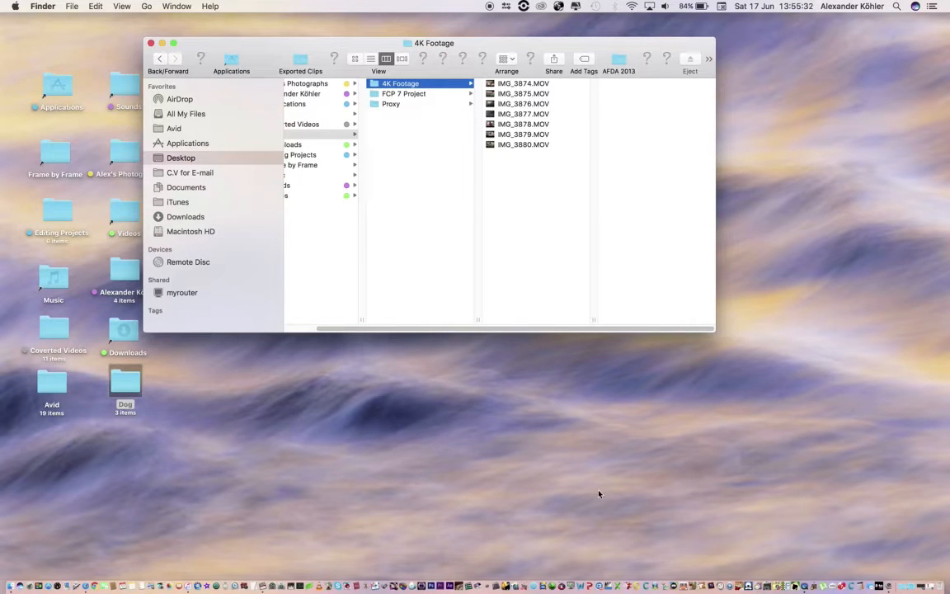
pyautogui.moveTo(544, 545)
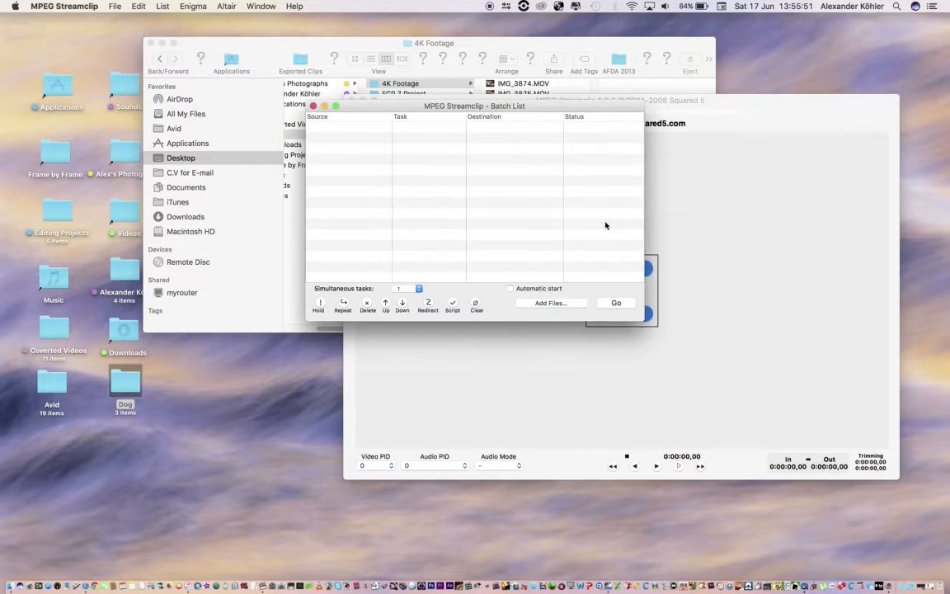
# Step: Start an Export to QuickTime batch task and browse into the Proxy folder inside Dog
pyautogui.click(551, 304)
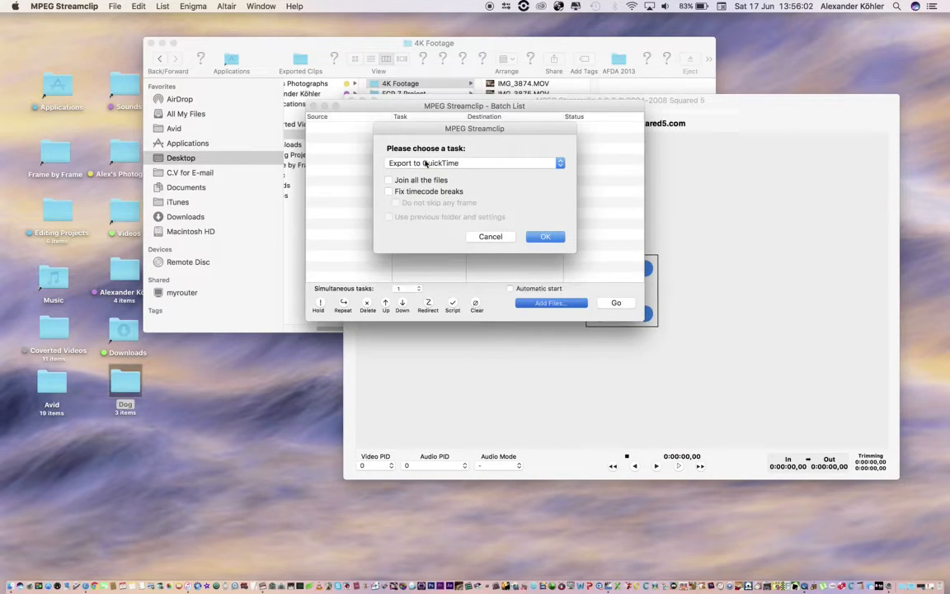
pyautogui.click(389, 180)
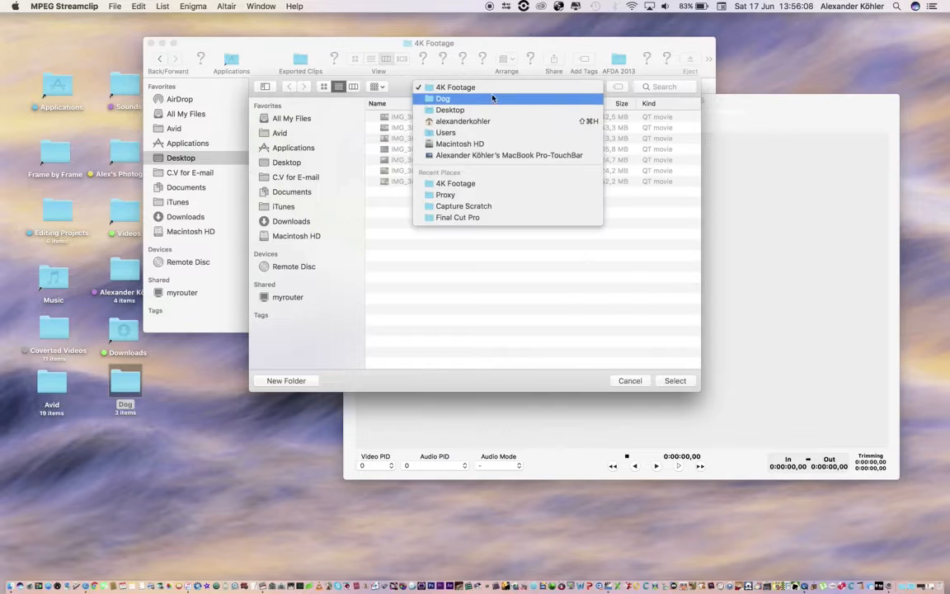
pyautogui.click(442, 99)
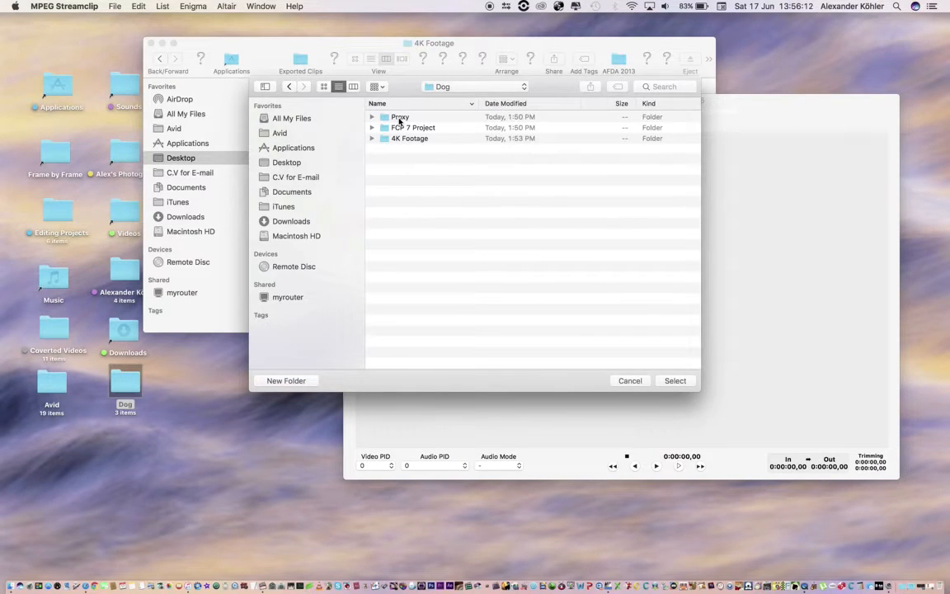
pyautogui.doubleClick(396, 116)
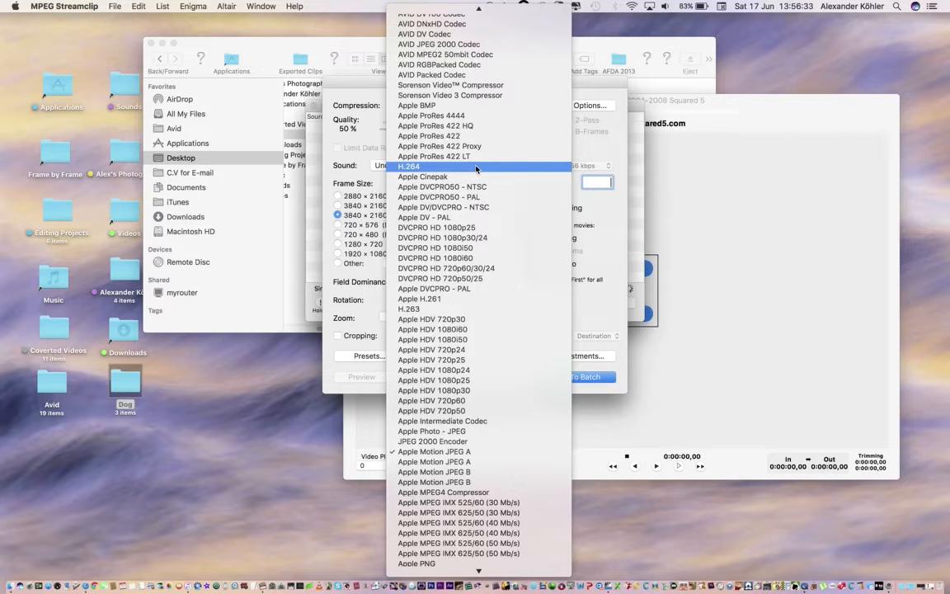
pyautogui.moveTo(428, 135)
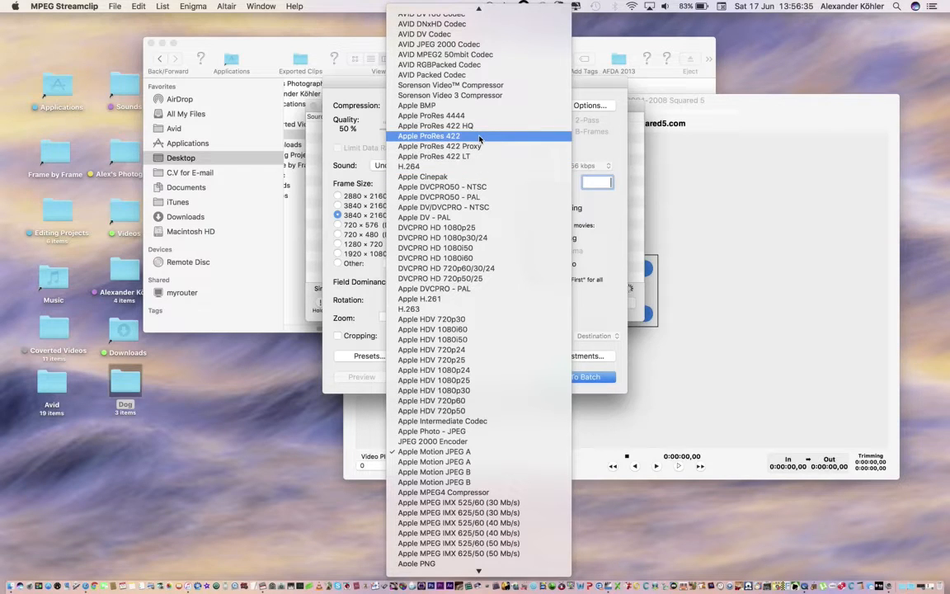
pyautogui.moveTo(460, 138)
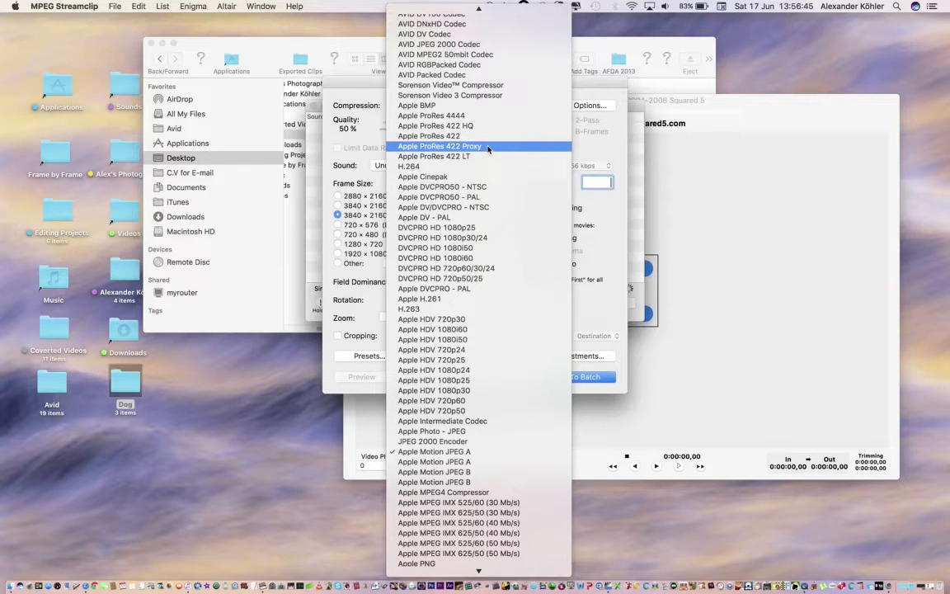
# Step: Set compression to Apple ProRes 422 Proxy and lower the quality to 40%
pyautogui.click(439, 146)
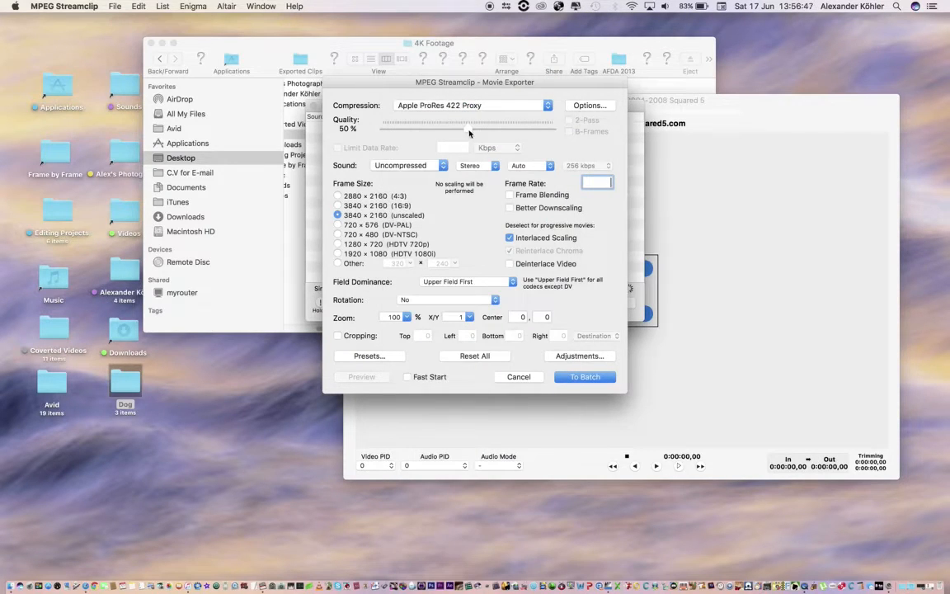
pyautogui.moveTo(468, 122); pyautogui.dragTo(455, 123)
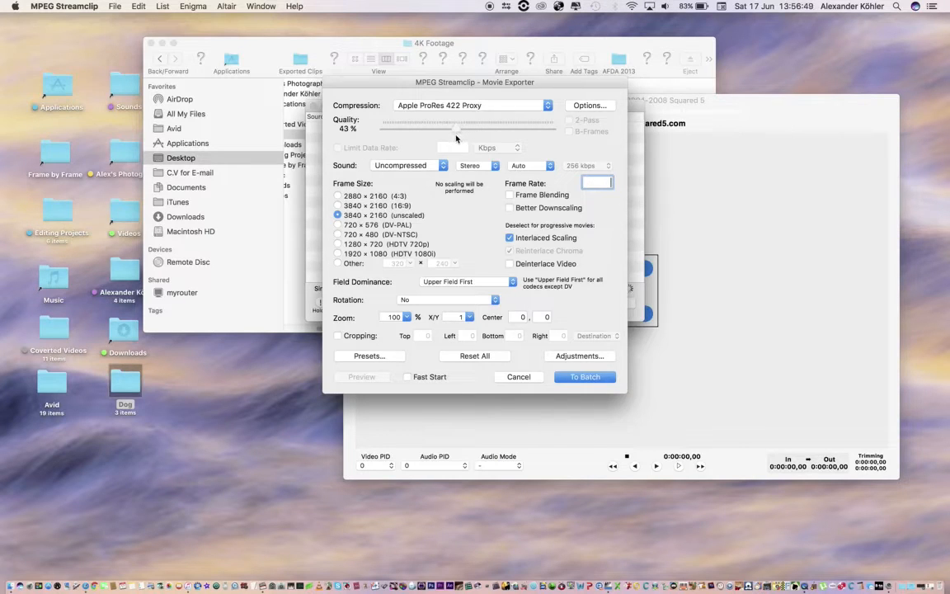
pyautogui.moveTo(442, 123); pyautogui.dragTo(427, 122)
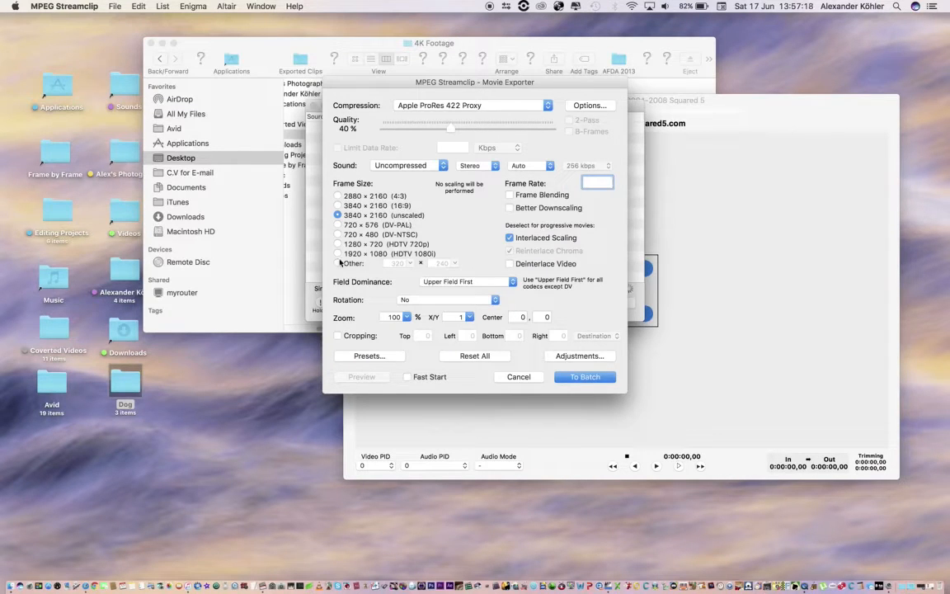
# Step: Set the output frame size to 3840 × 2160 unscaled
pyautogui.click(338, 254)
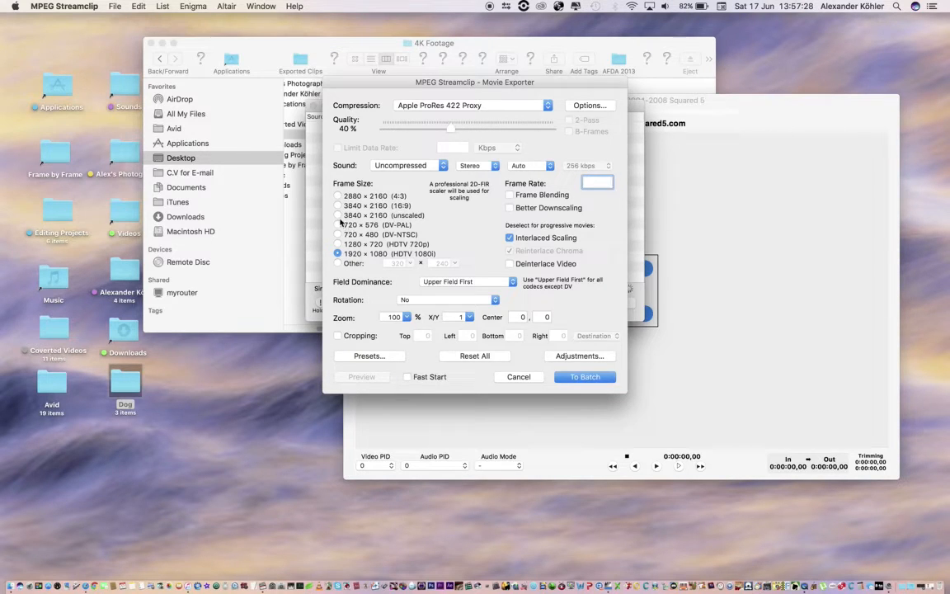
pyautogui.click(337, 215)
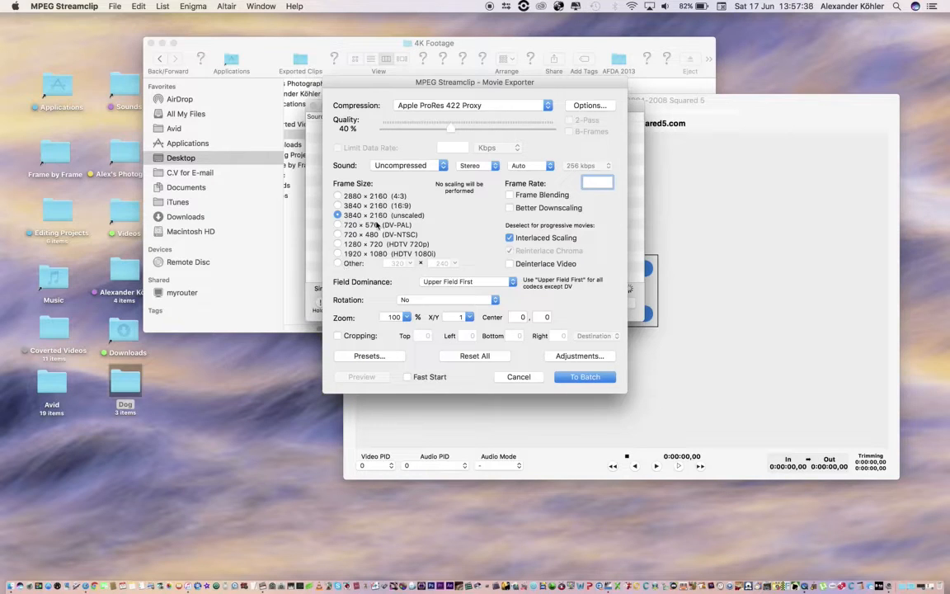
pyautogui.click(337, 254)
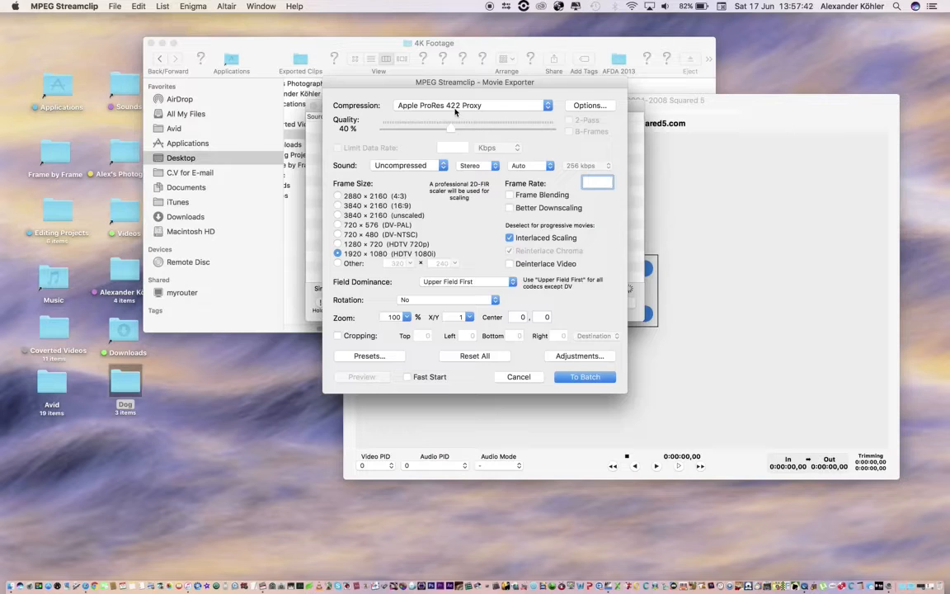
pyautogui.click(337, 215)
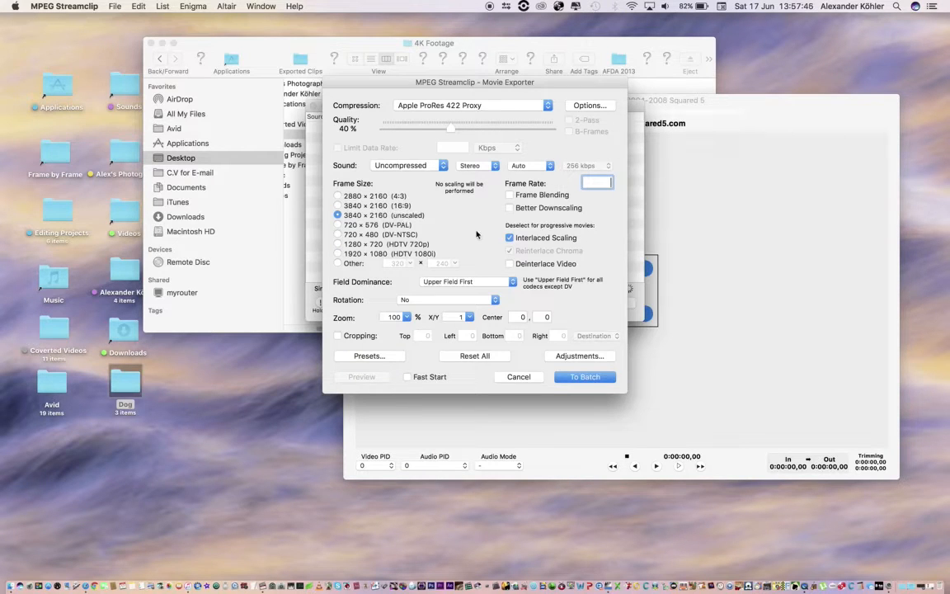
pyautogui.moveTo(538, 238)
pyautogui.write('30')
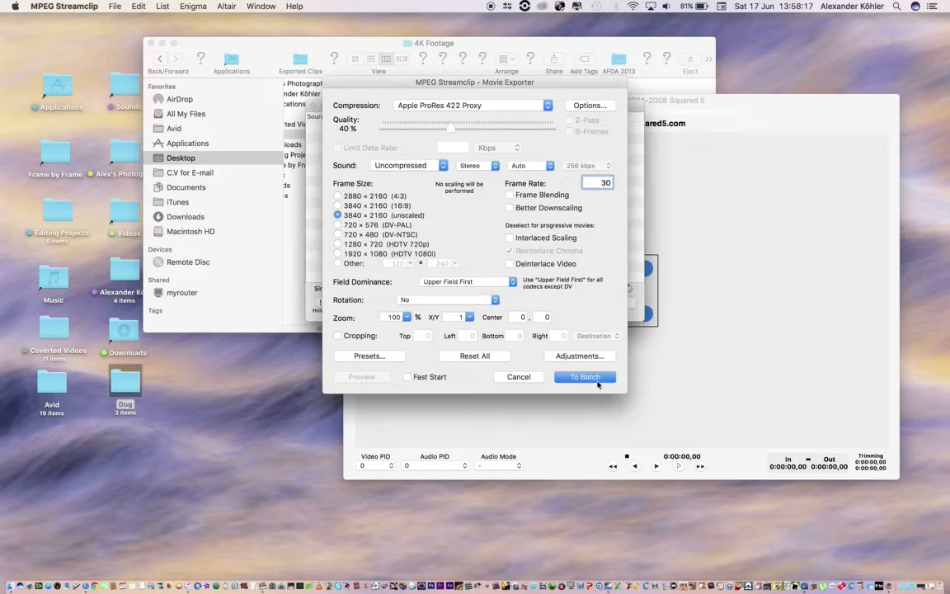
# Step: Send the clip settings to batch, add the remaining clips and start processing
pyautogui.click(584, 376)
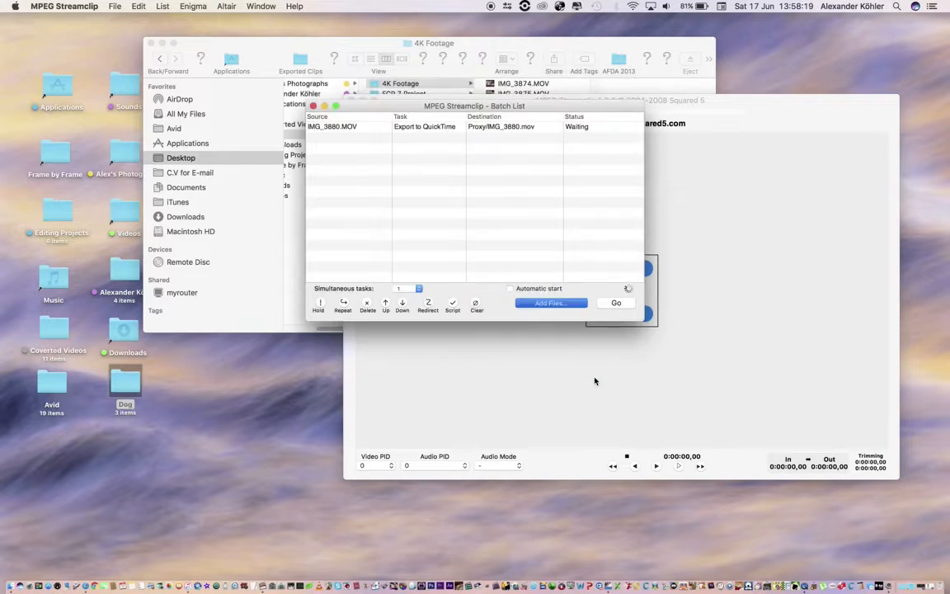
pyautogui.click(551, 303)
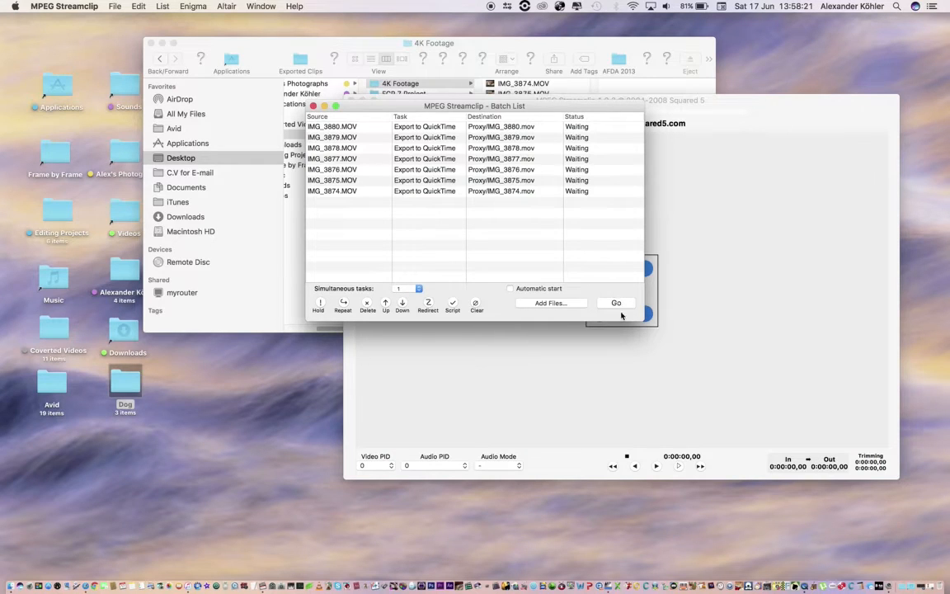
pyautogui.click(617, 303)
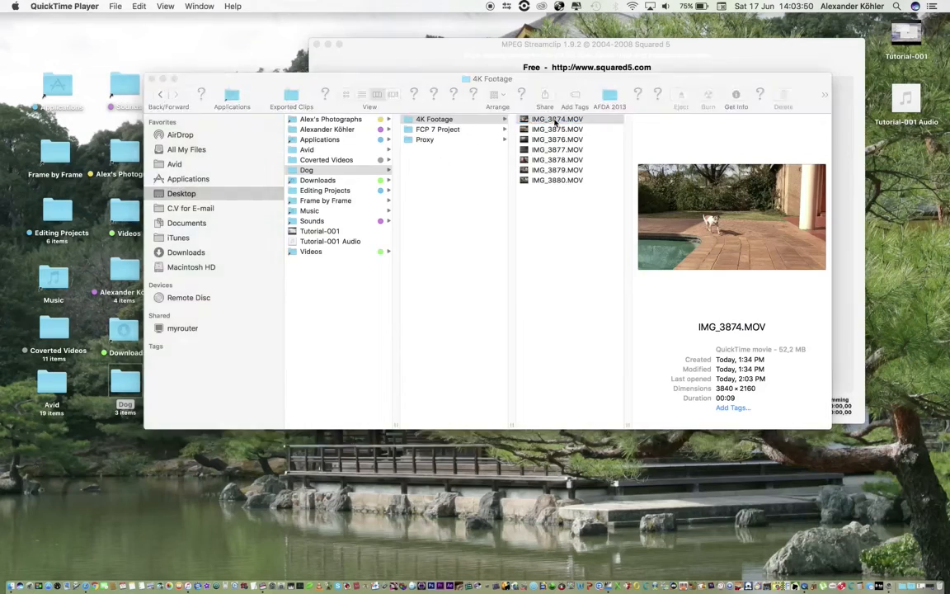
# Step: Open the 4K Footage folder and send its clips to a new batch
pyautogui.doubleClick(555, 118)
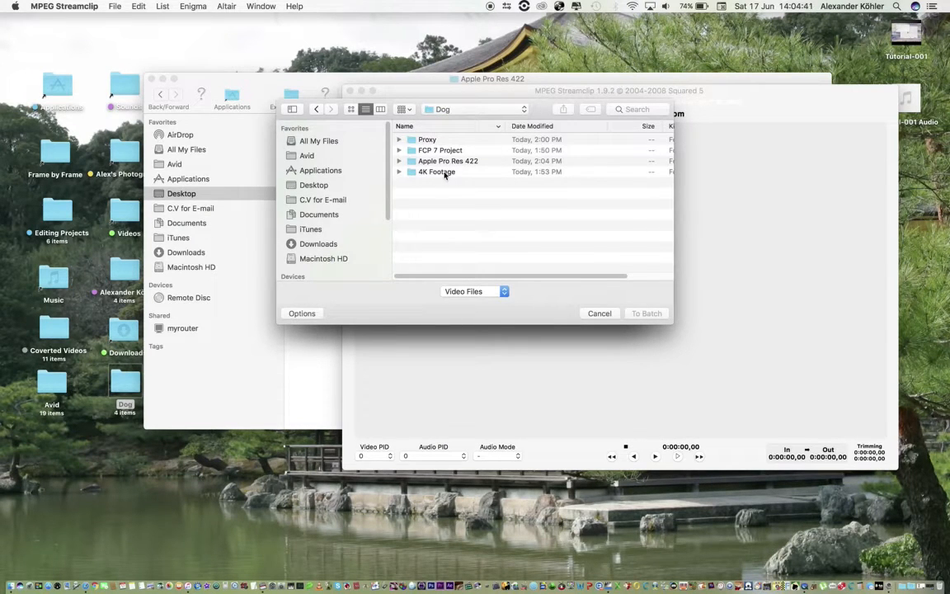
pyautogui.doubleClick(435, 171)
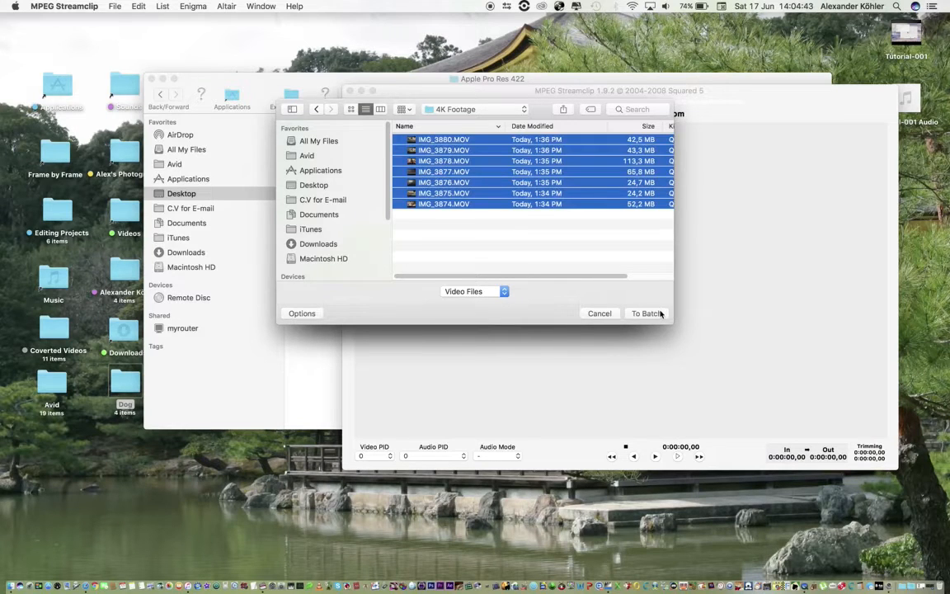
pyautogui.click(646, 313)
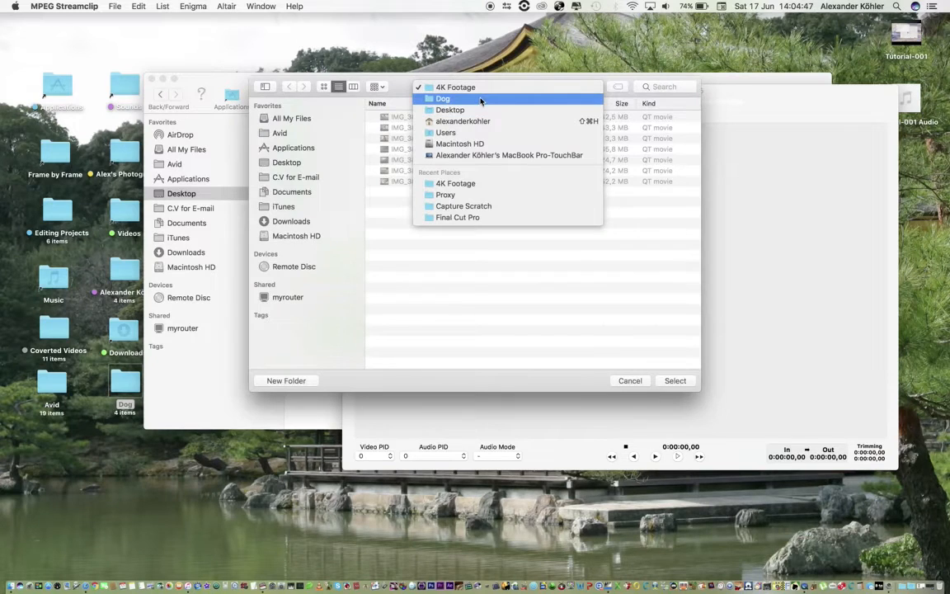
# Step: Choose the Apple Pro Res 422 folder as destination and set compression to Apple ProRes 422
pyautogui.click(442, 99)
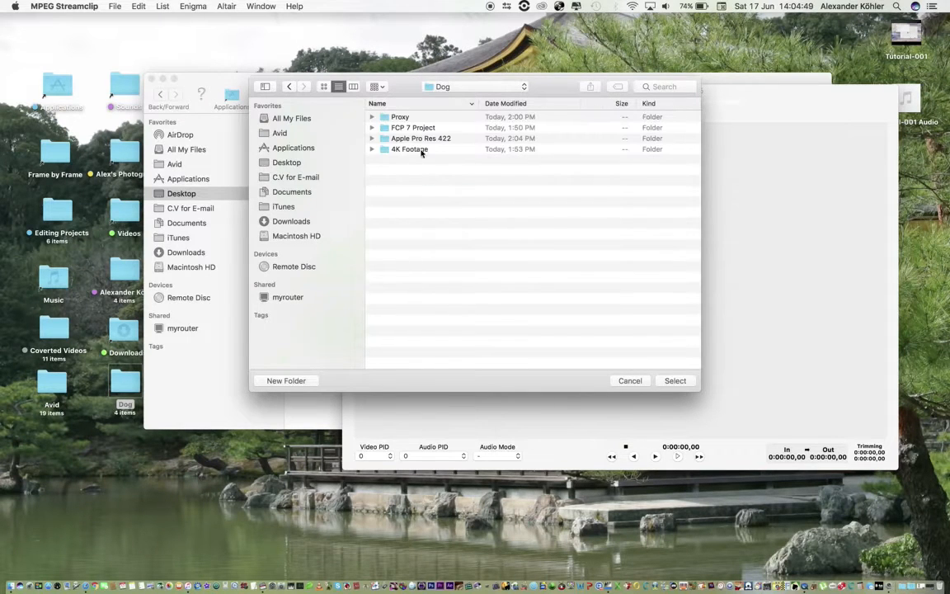
pyautogui.doubleClick(419, 139)
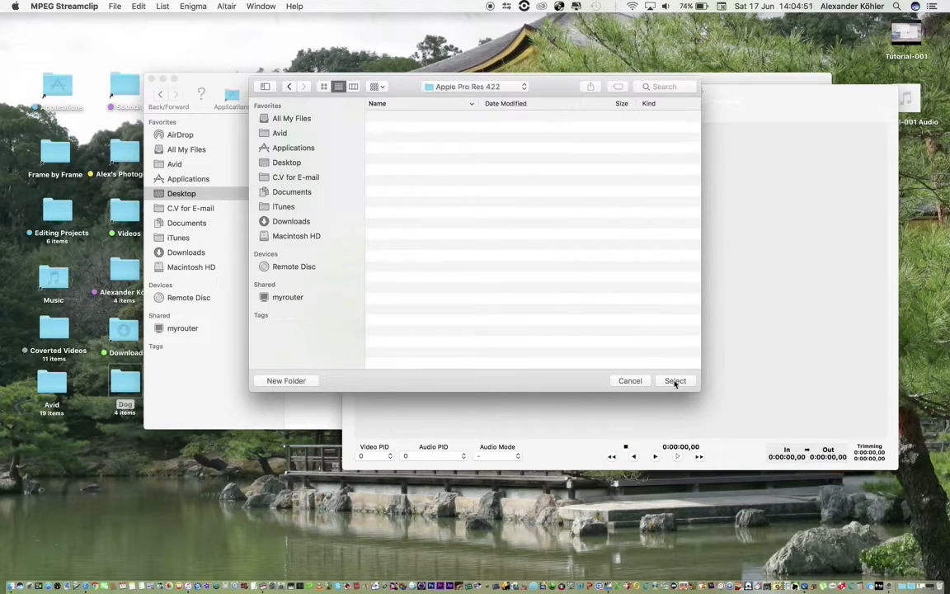
pyautogui.click(674, 381)
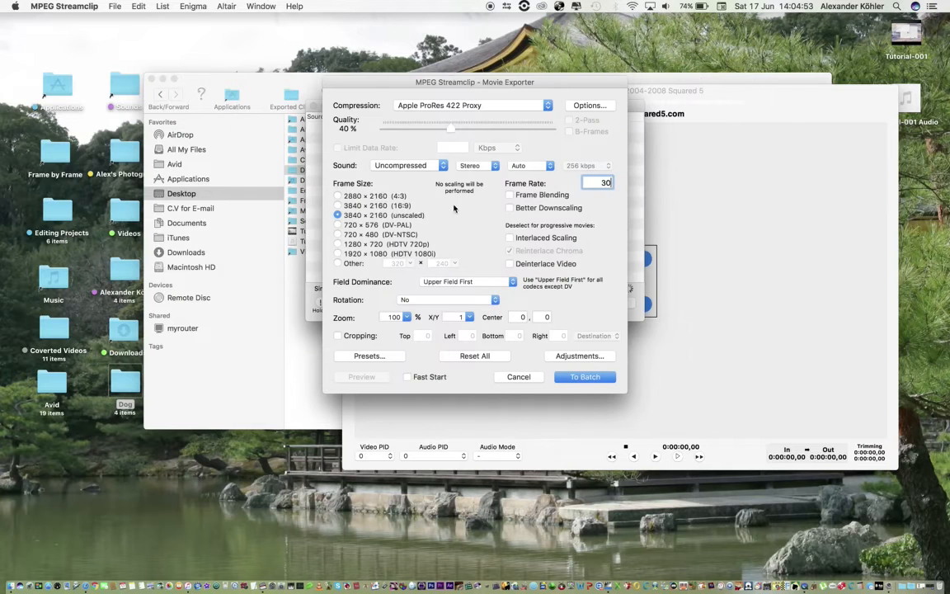
pyautogui.click(470, 105)
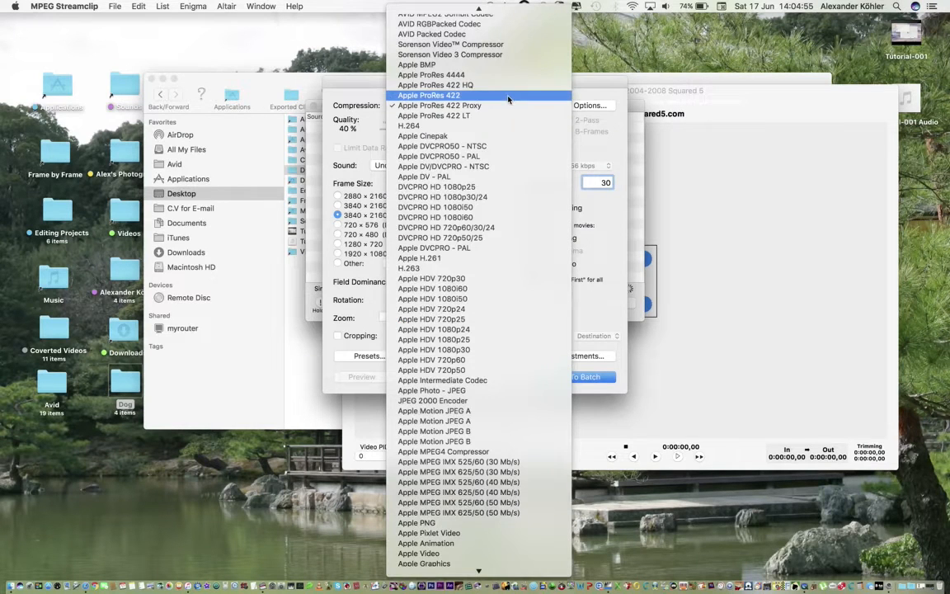
pyautogui.click(454, 94)
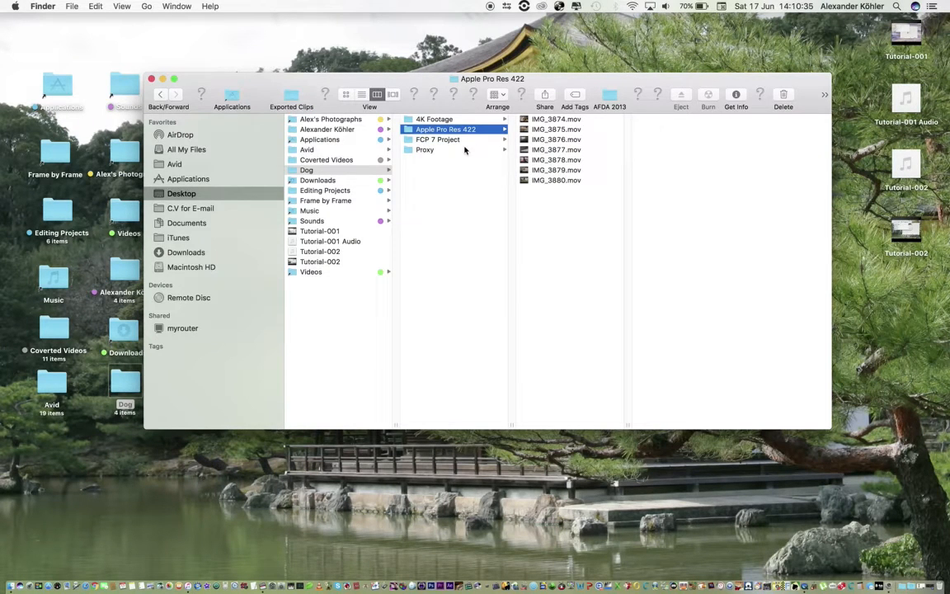
# Step: Compare the same clip across the Proxy, 4K Footage and Apple Pro Res 422 folders
pyautogui.click(425, 148)
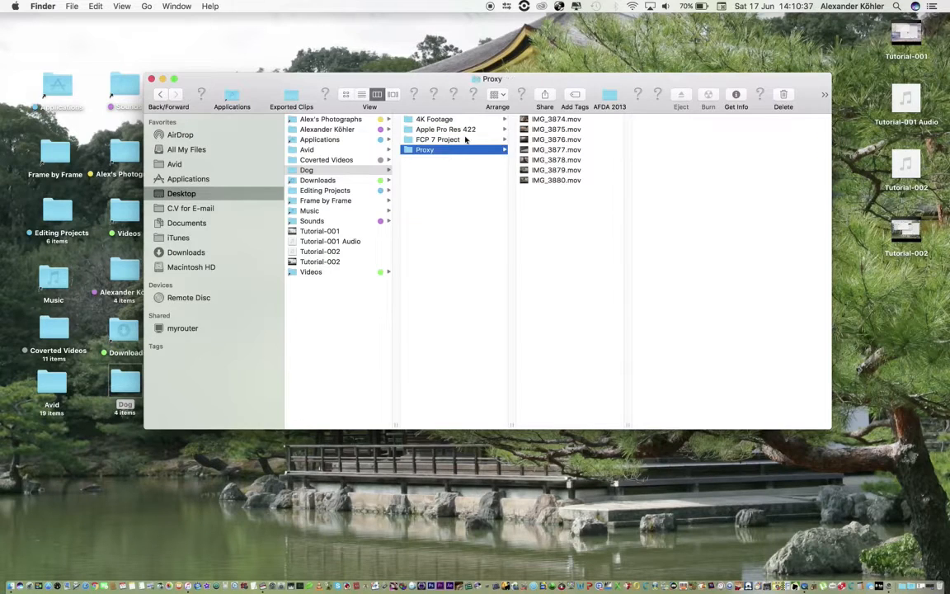
pyautogui.click(430, 119)
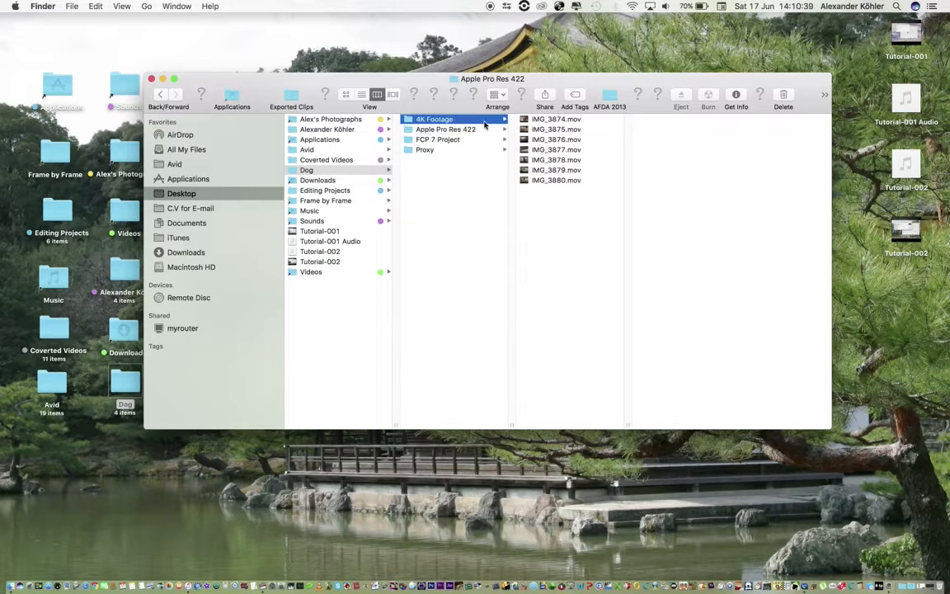
pyautogui.click(432, 119)
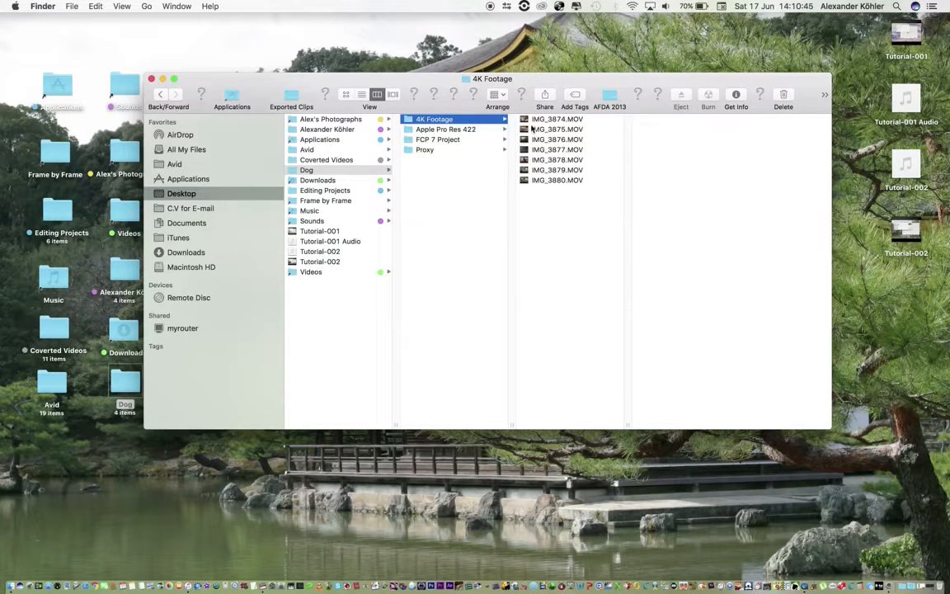
pyautogui.click(444, 128)
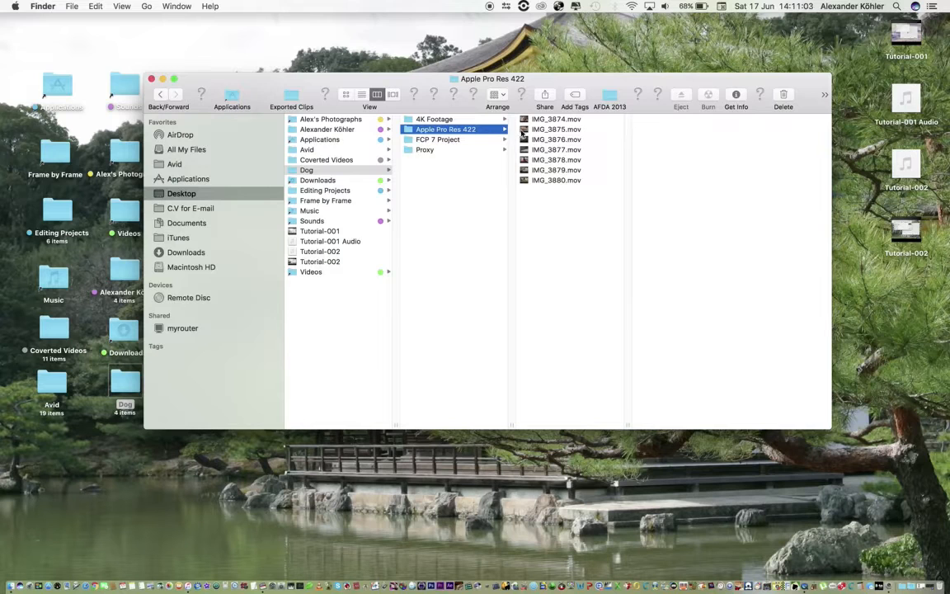
pyautogui.click(554, 119)
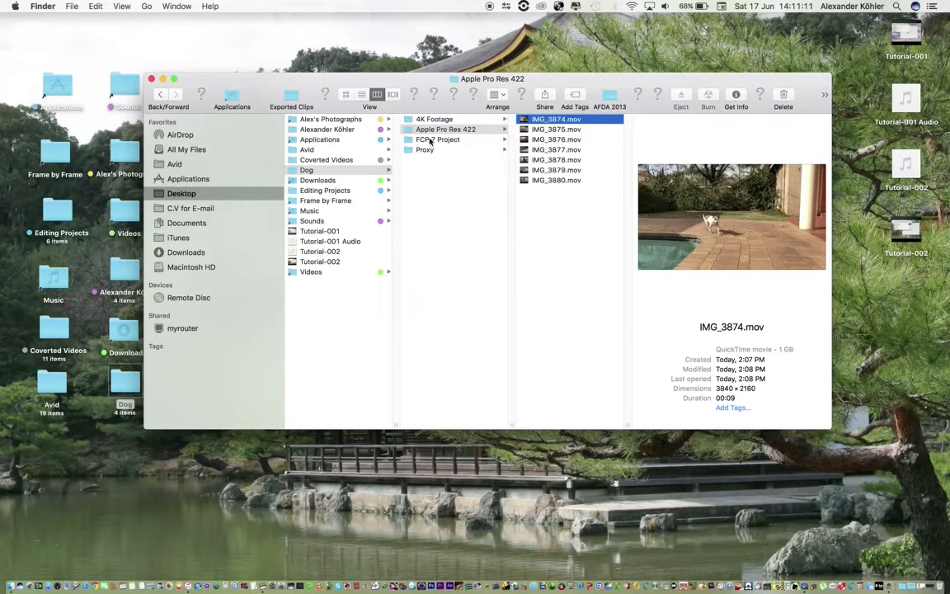
pyautogui.click(426, 149)
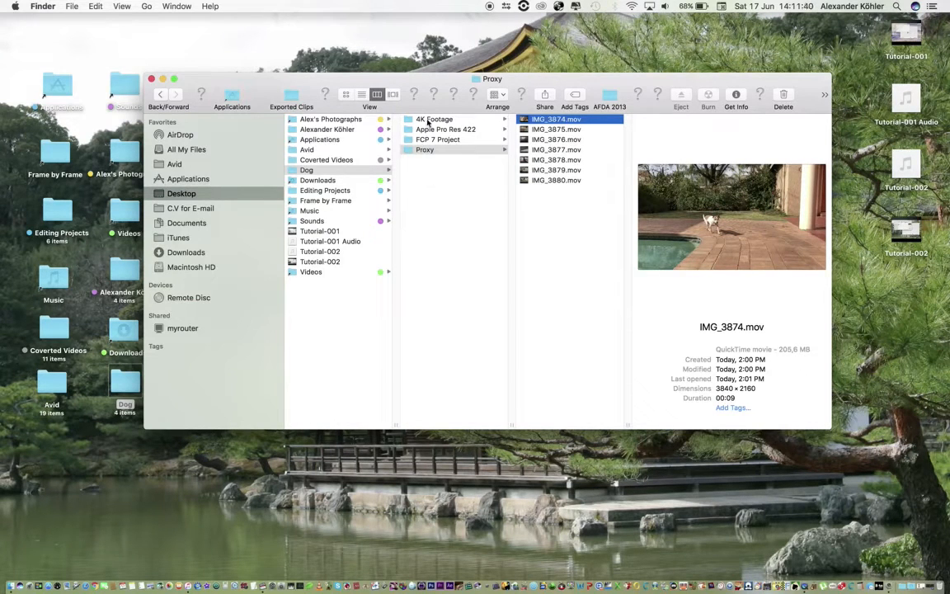
# Step: Select the Dog project file in the FCP 7 Project folder
pyautogui.click(439, 138)
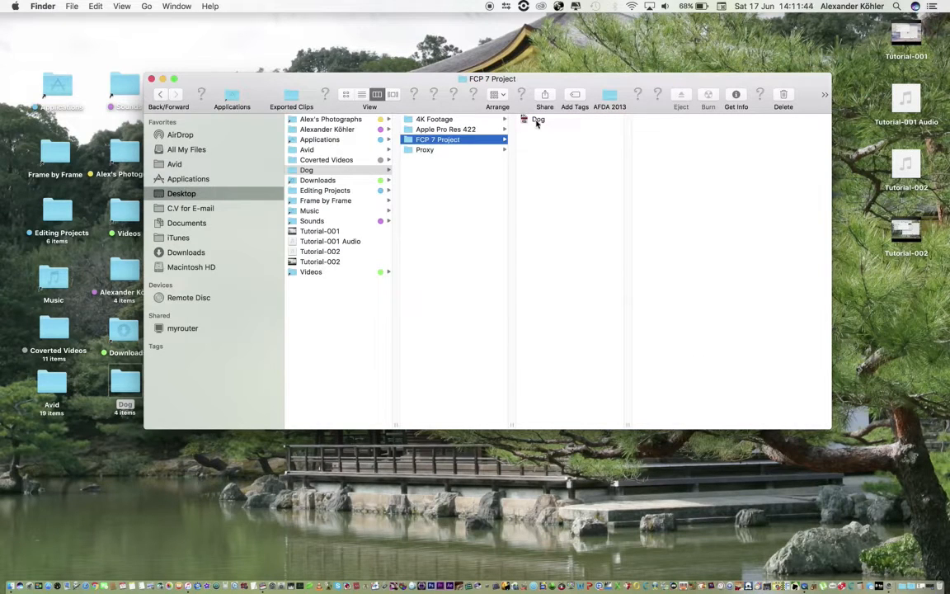
pyautogui.click(536, 119)
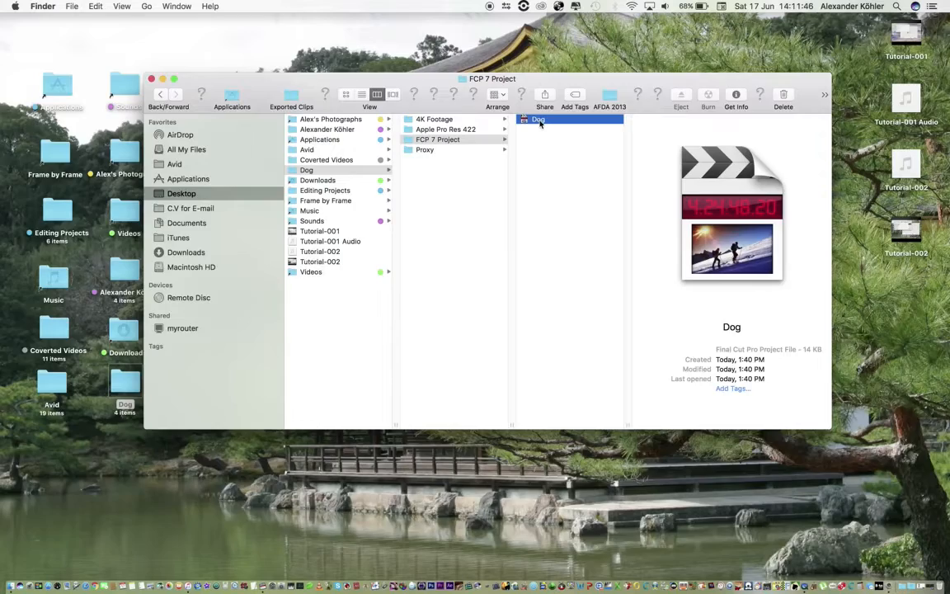
# Step: Open the Dog project in Final Cut Pro and bring up the Proxy Footage bin's options
pyautogui.doubleClick(537, 119)
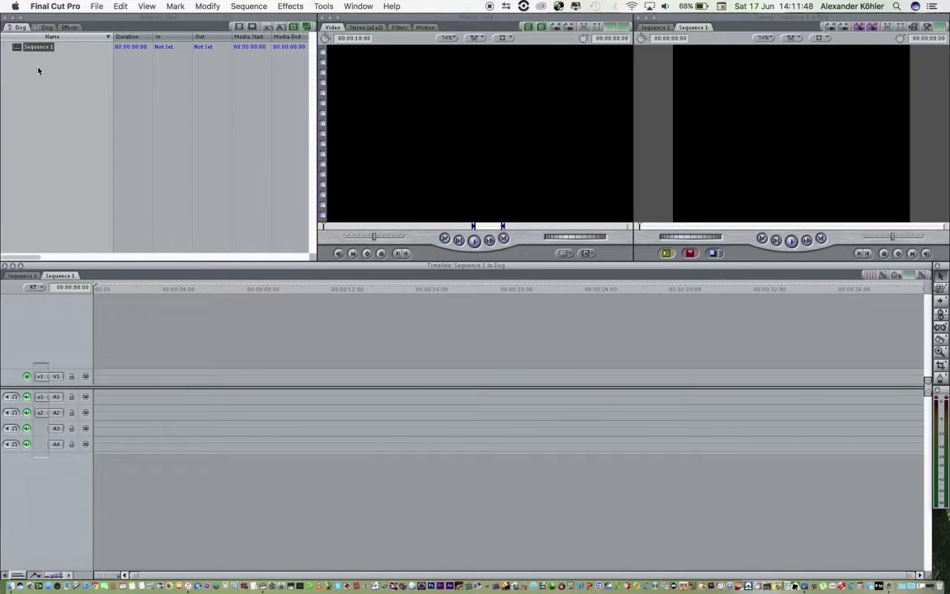
pyautogui.rightClick(39, 73)
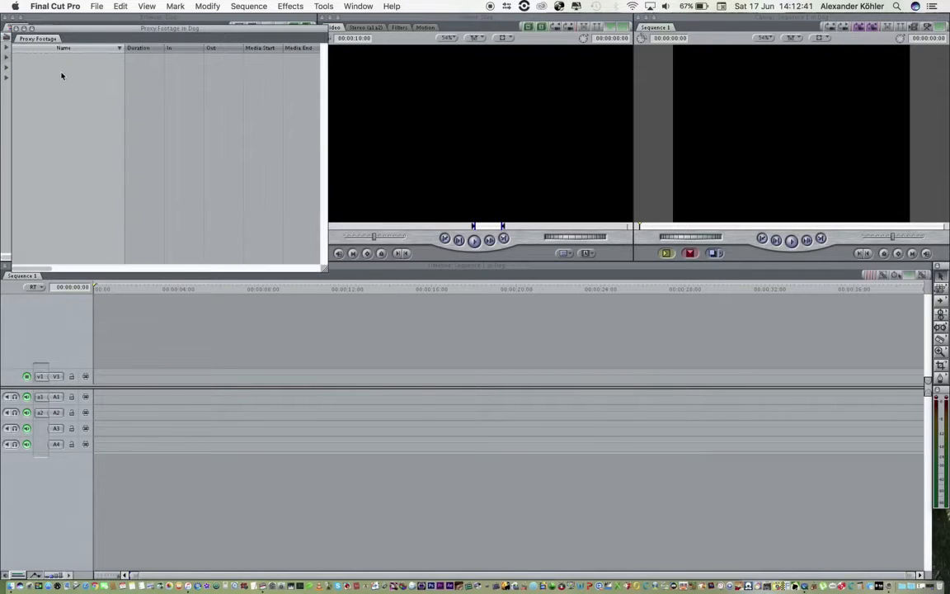
pyautogui.rightClick(61, 76)
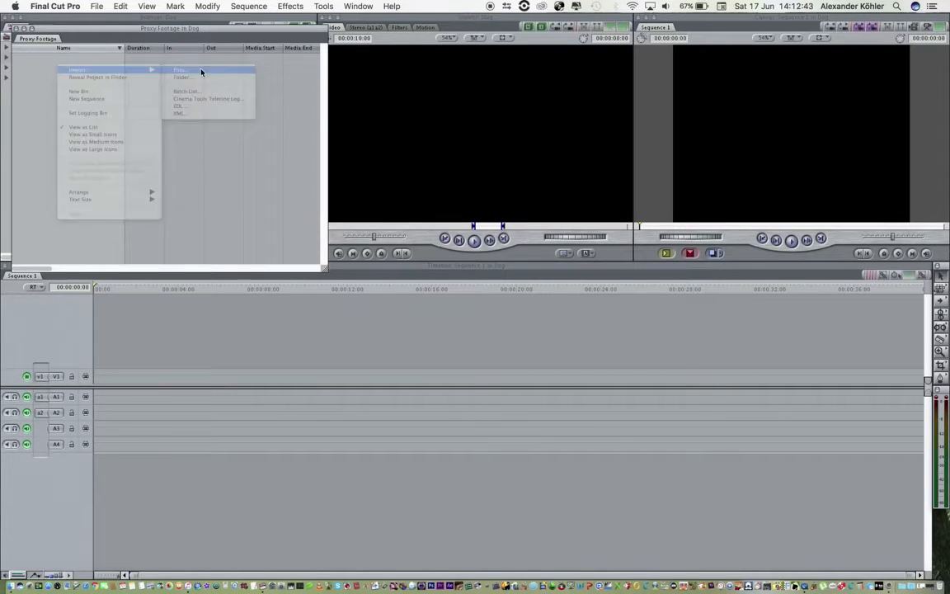
# Step: Import the Proxy folder's clips into the Proxy Footage bin
pyautogui.click(183, 66)
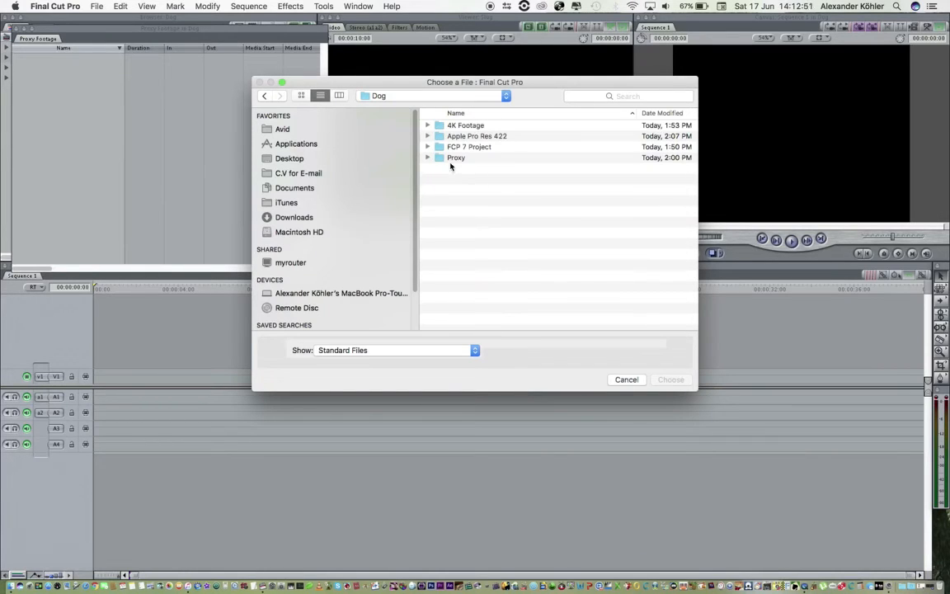
pyautogui.click(429, 158)
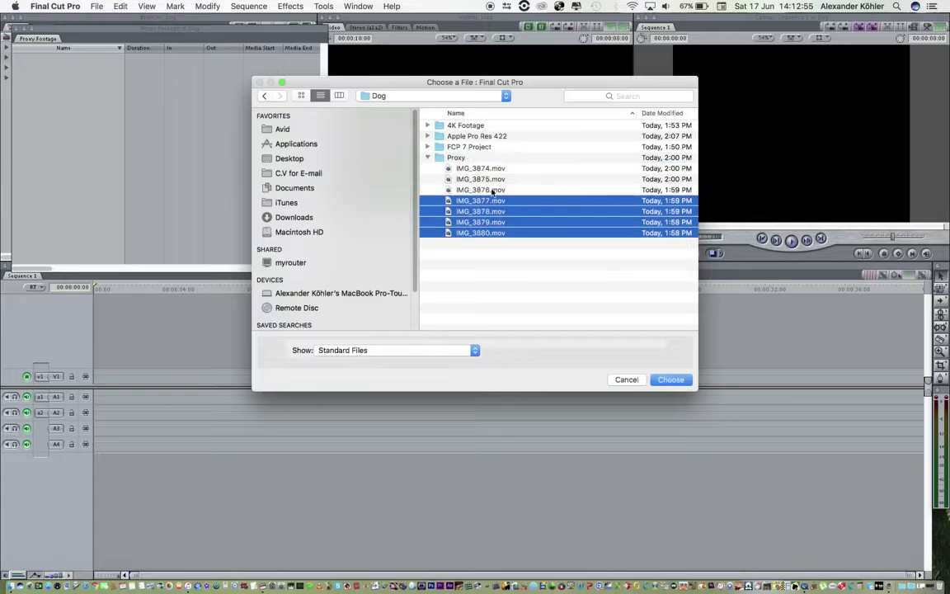
pyautogui.click(671, 380)
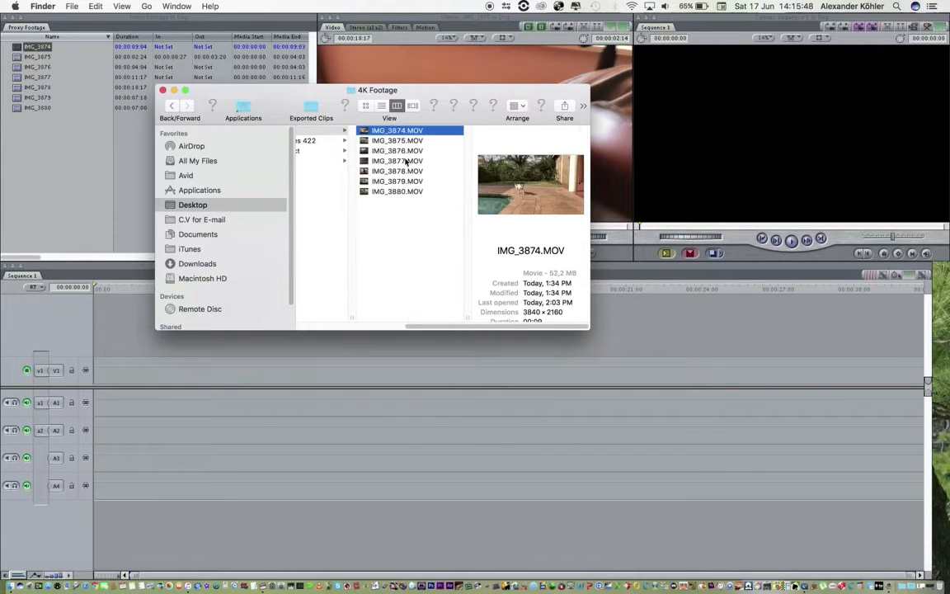
# Step: Preview the 4K Footage clips IMG_3880, IMG_3877, IMG_3876 and another one by one
pyautogui.click(396, 192)
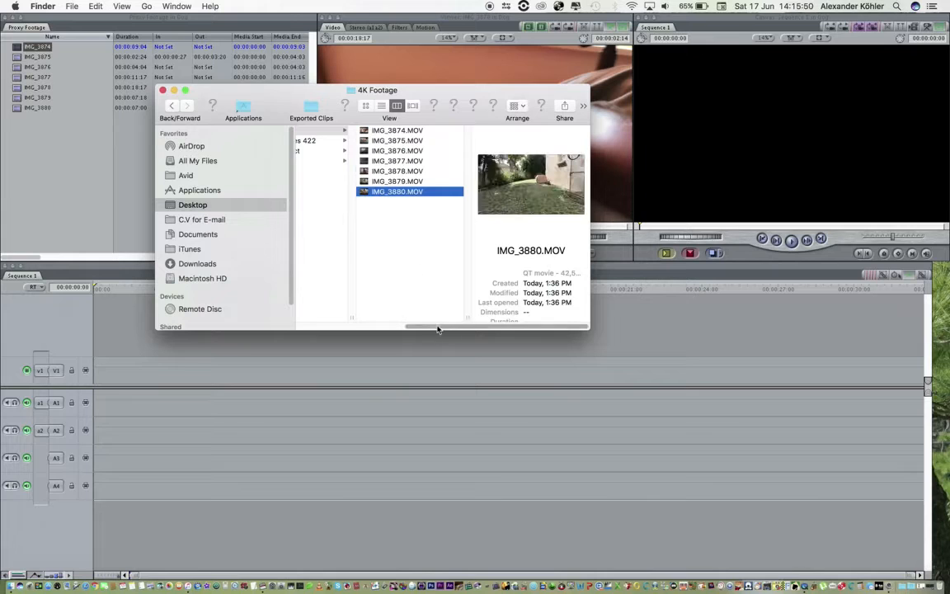
pyautogui.click(395, 162)
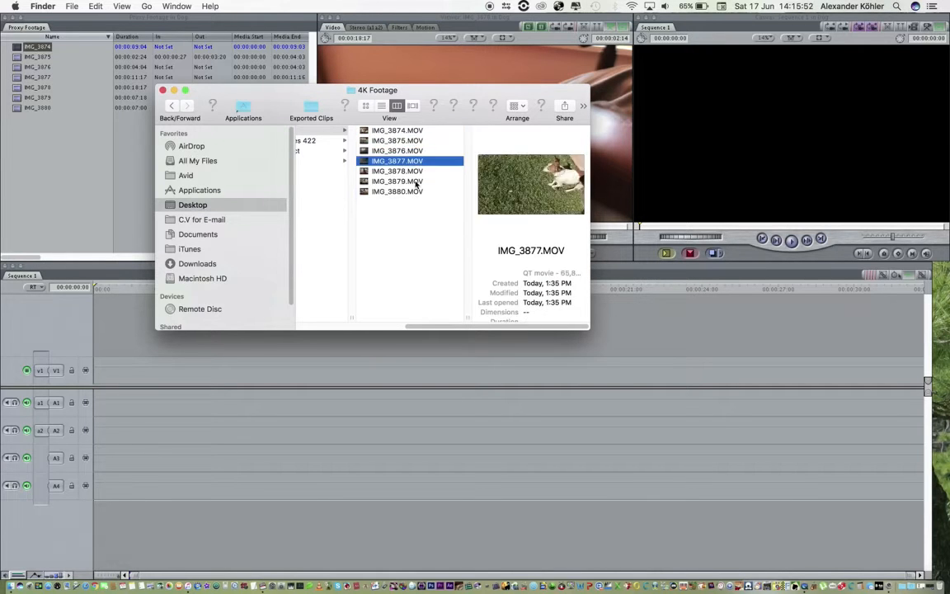
pyautogui.click(396, 128)
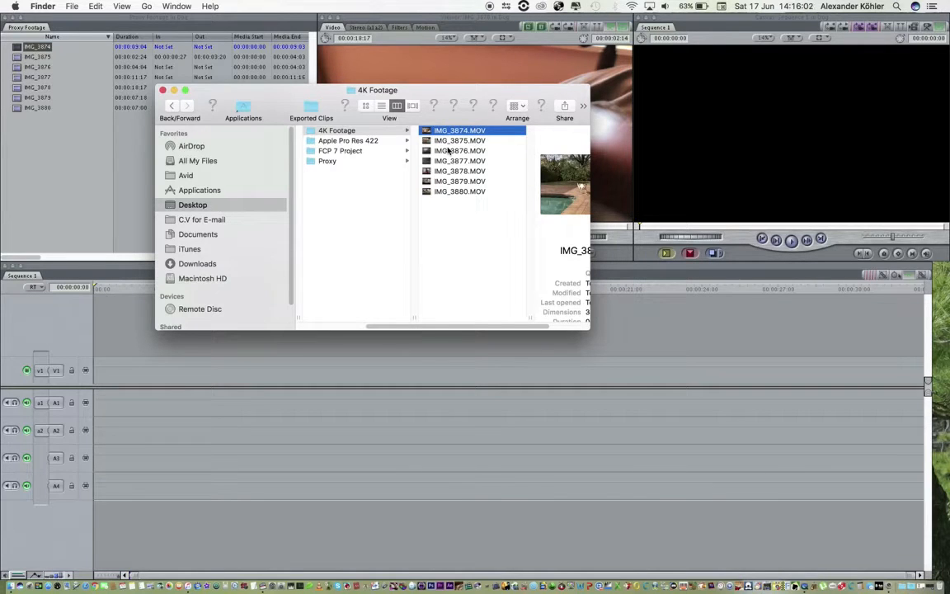
pyautogui.click(397, 179)
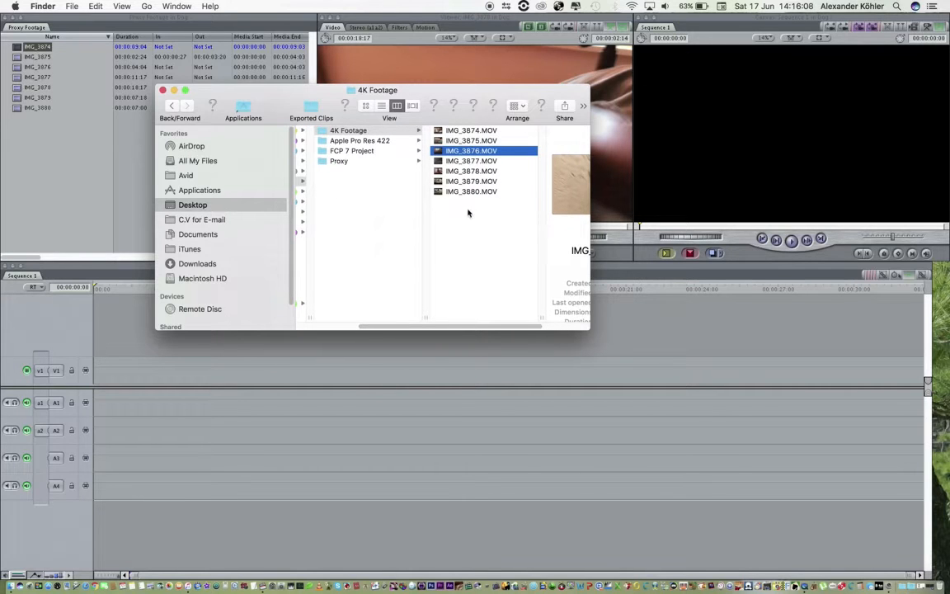
pyautogui.moveTo(475, 175)
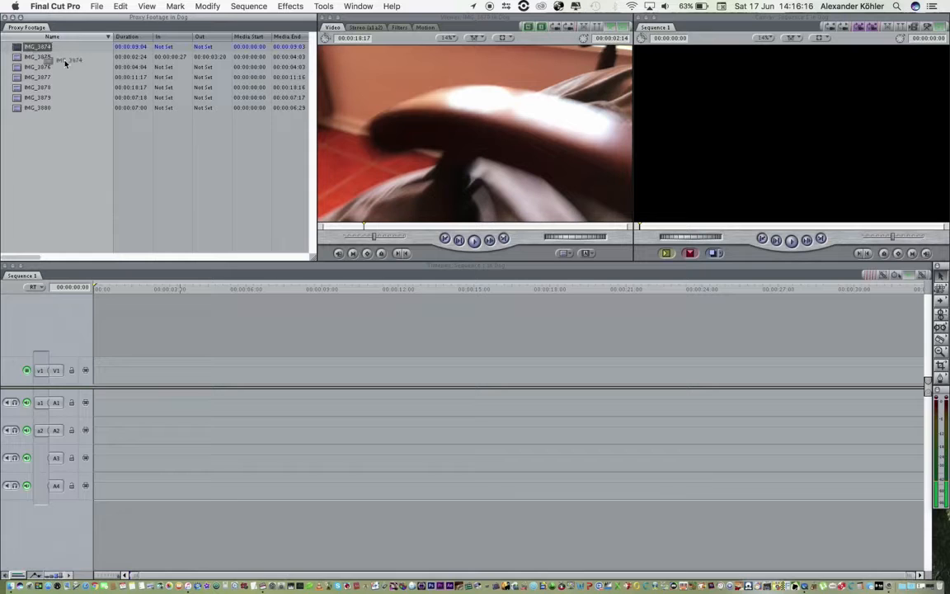
# Step: Edit in the first proxy clip and accept matching the sequence to its settings
pyautogui.rightClick(40, 46)
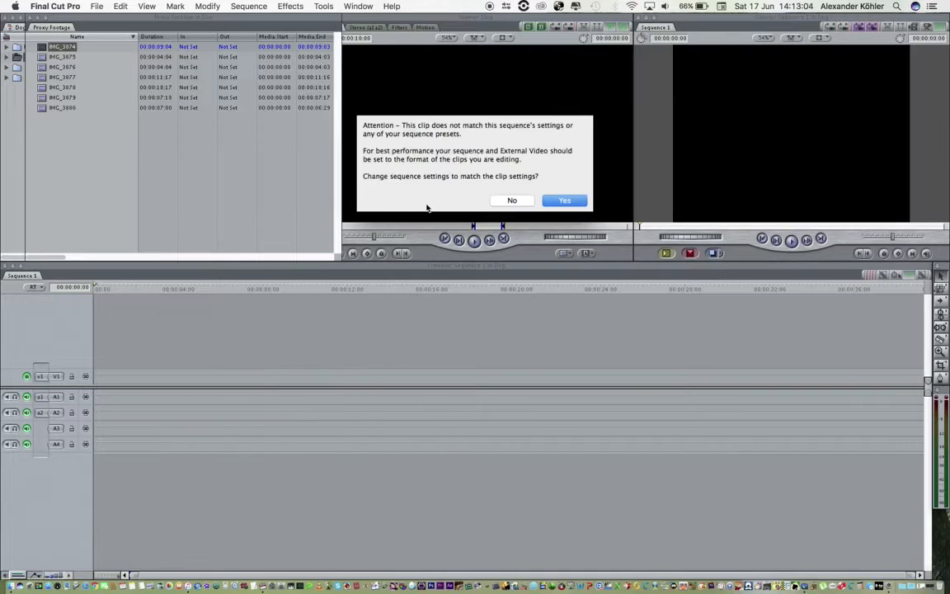
pyautogui.moveTo(469, 140)
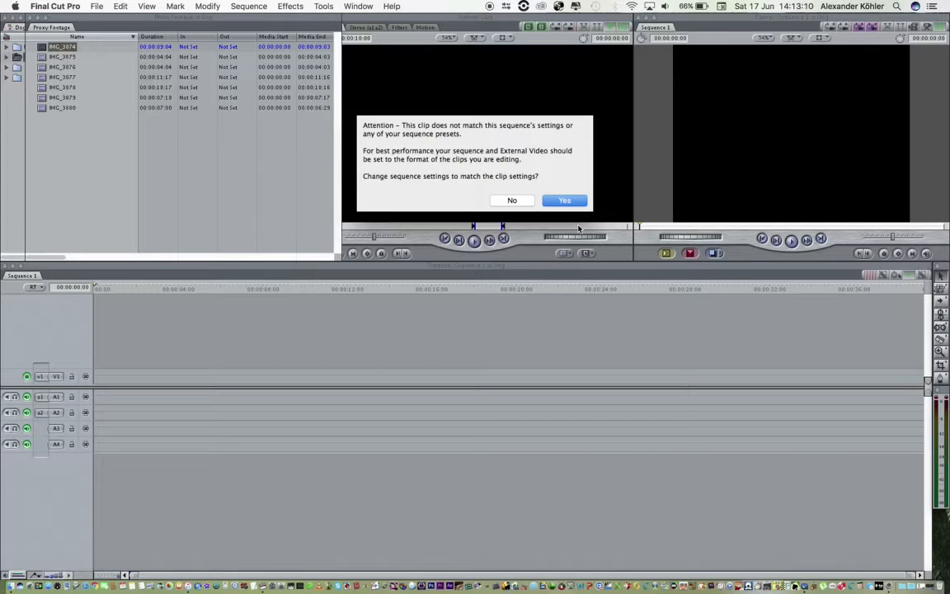
pyautogui.click(564, 200)
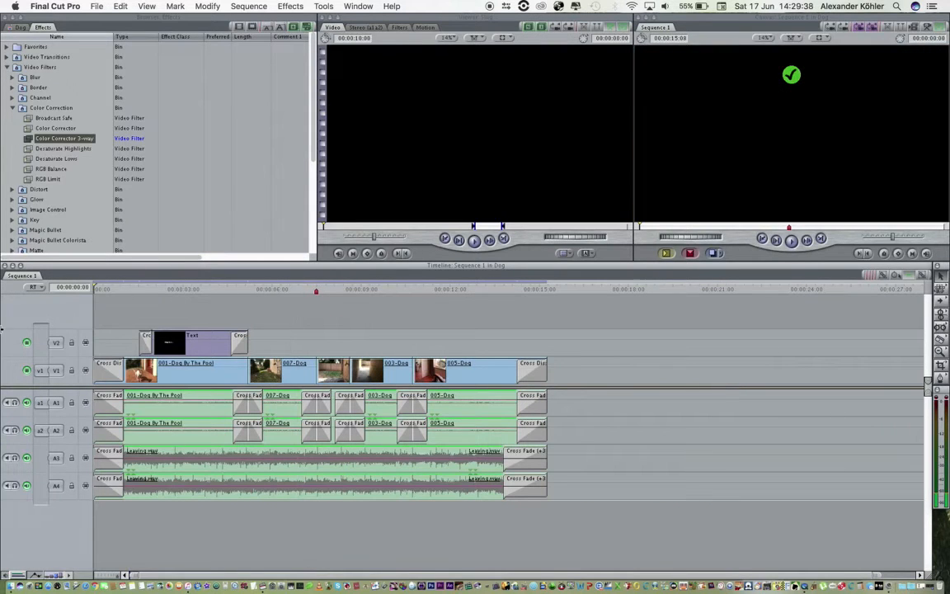
# Step: Apply the Color Corrector 3-way filter to a Dog clip and show its controls
pyautogui.click(144, 7)
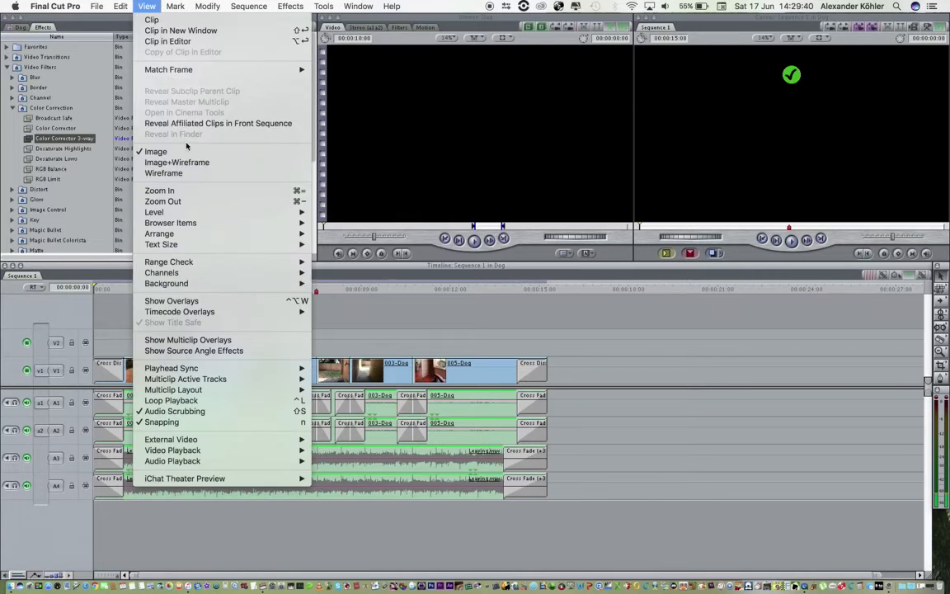
pyautogui.moveTo(172, 366)
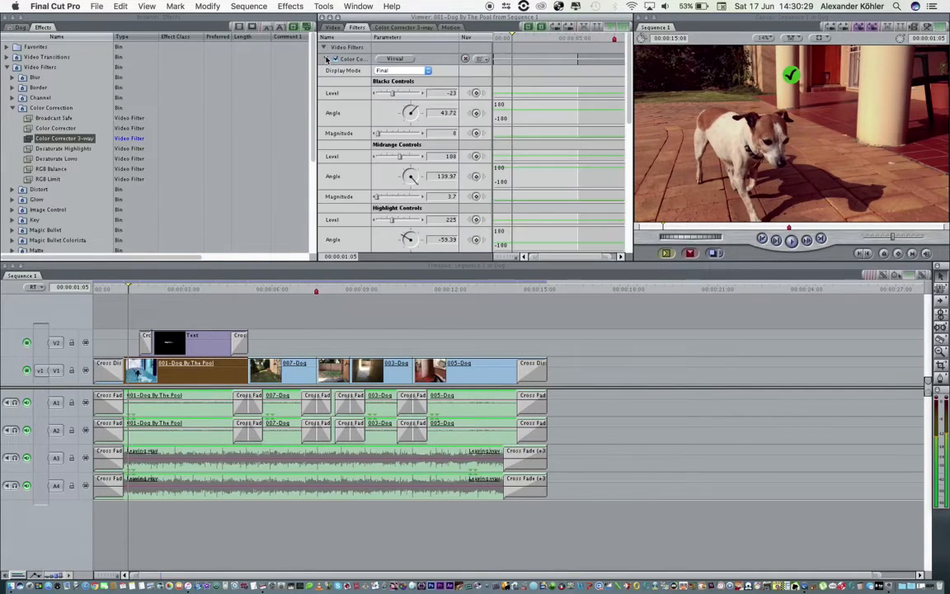
pyautogui.click(353, 59)
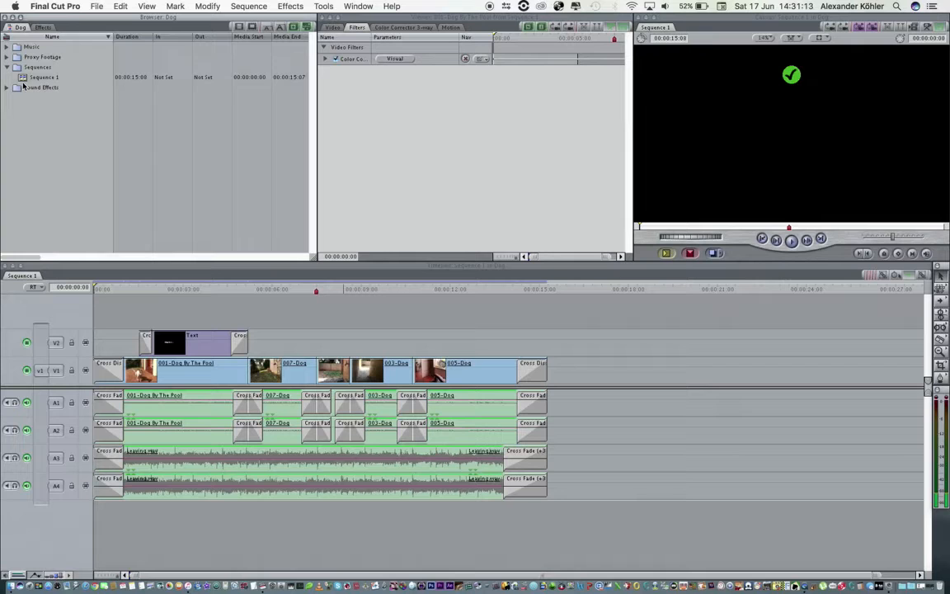
# Step: Rename Sequence 1 to Dog Proxy, then quit Final Cut Pro
pyautogui.rightClick(48, 78)
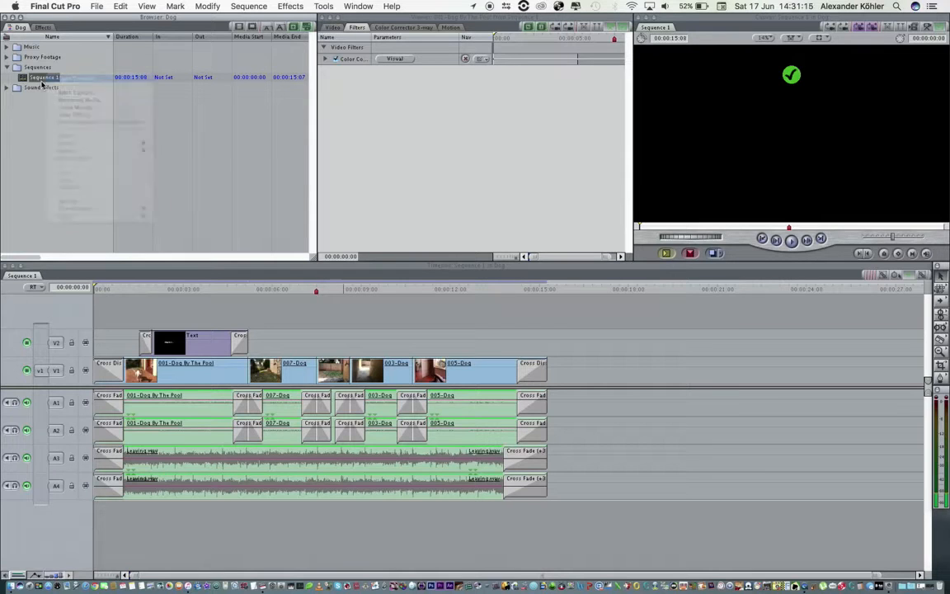
pyautogui.doubleClick(40, 76)
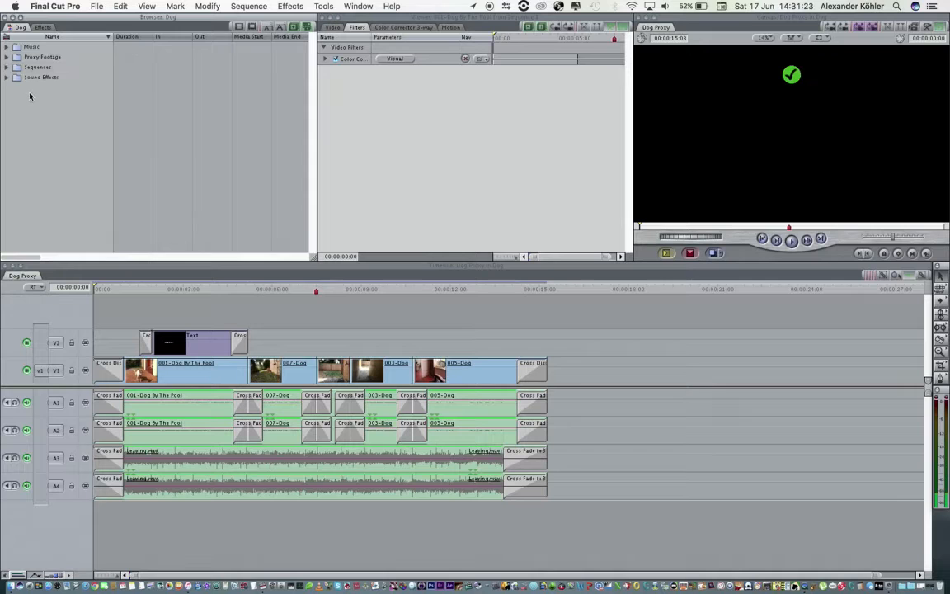
pyautogui.moveTo(96, 107)
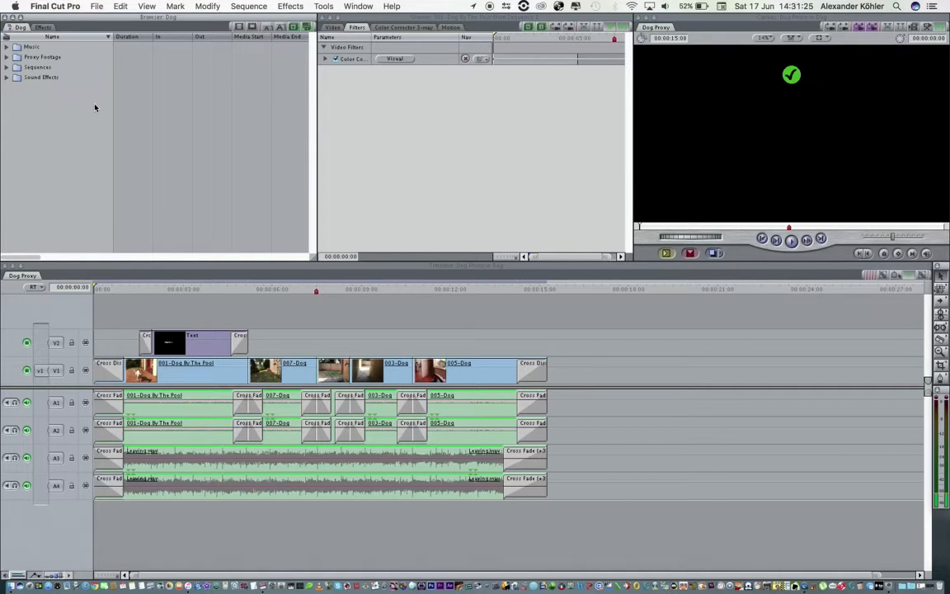
pyautogui.click(59, 6)
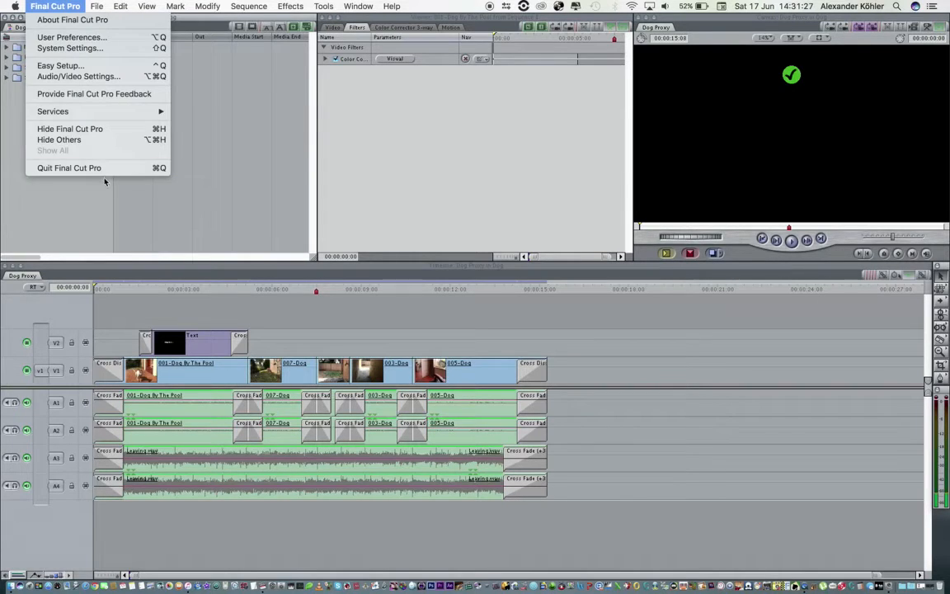
pyautogui.click(70, 166)
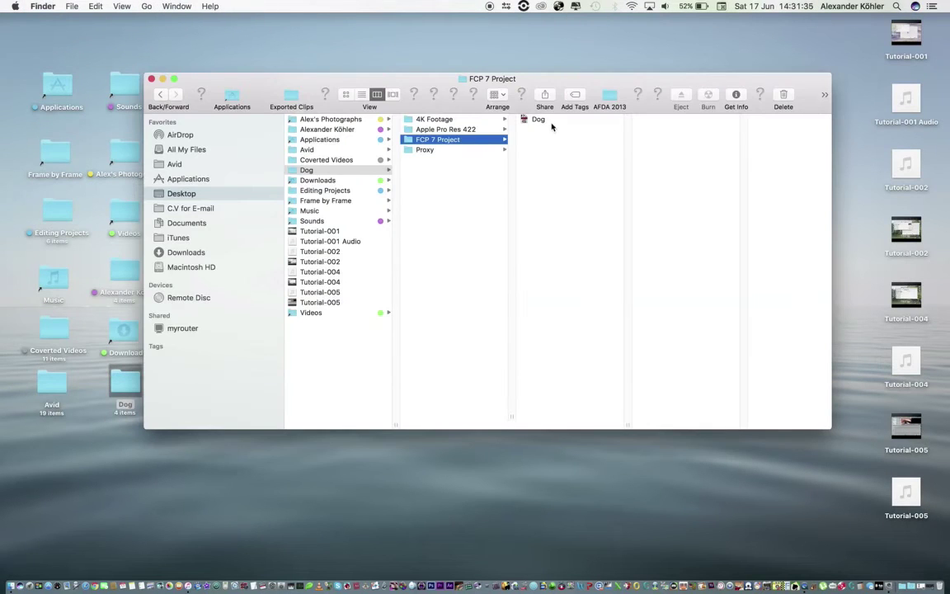
# Step: Rename the Dog project file to Dog Proxy and duplicate it in Finder
pyautogui.rightClick(537, 119)
pyautogui.write(' Proxy')
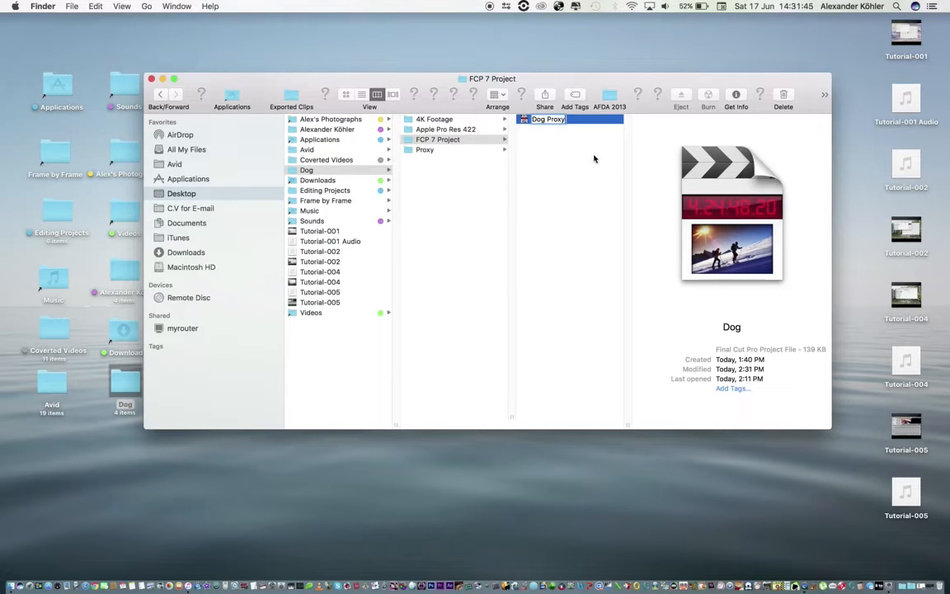
pyautogui.rightClick(544, 118)
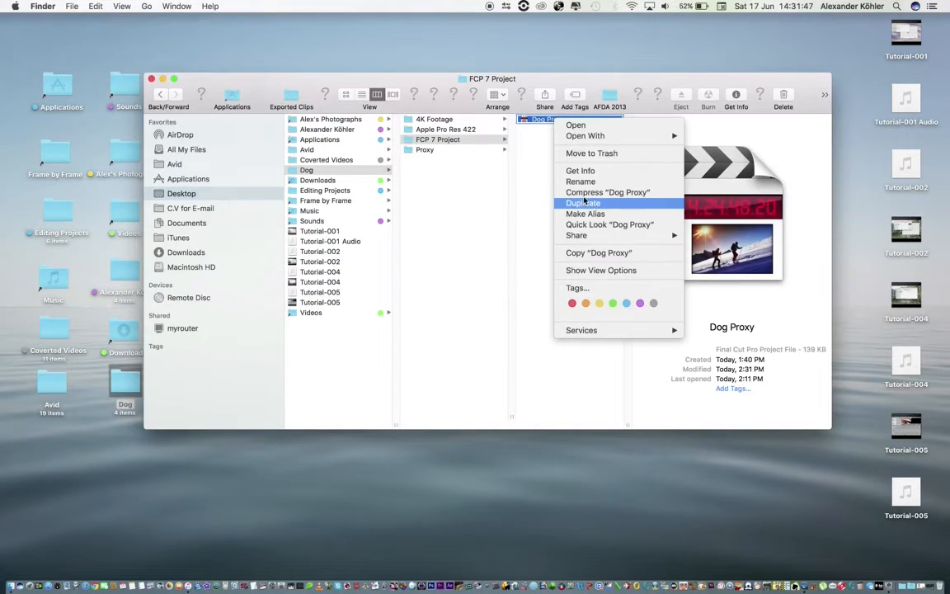
pyautogui.click(583, 203)
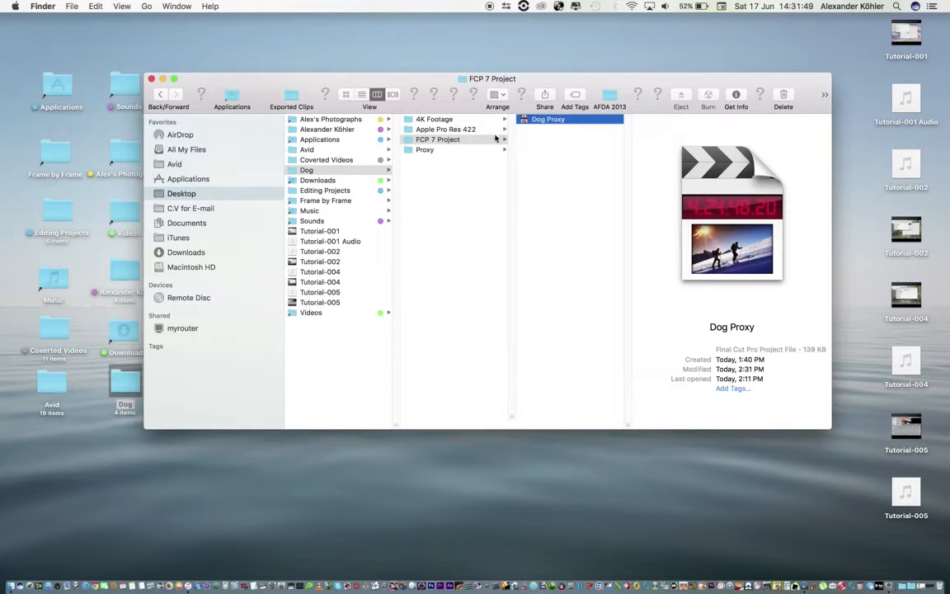
pyautogui.click(446, 128)
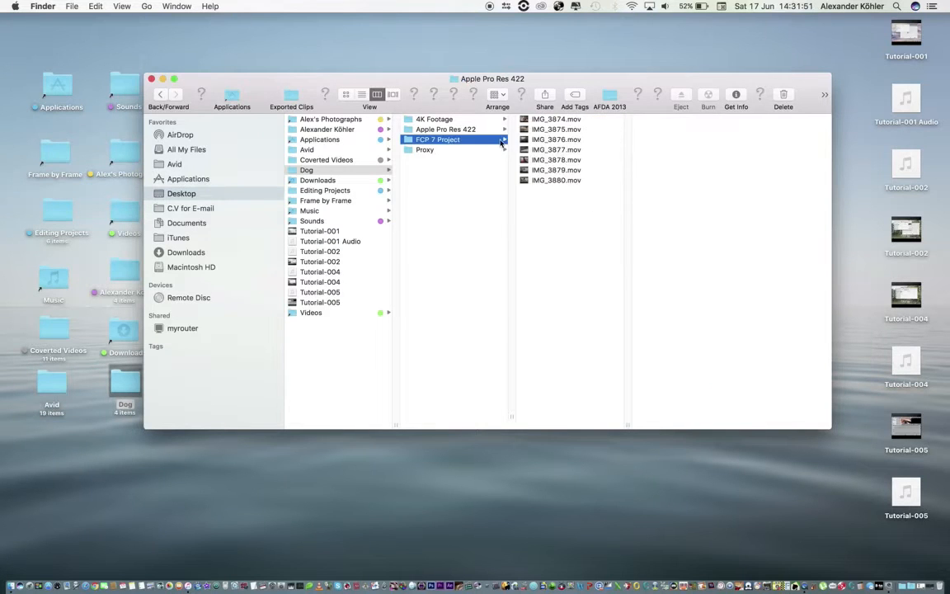
# Step: Rename the duplicate project Dog 4K and reopen it in Final Cut Pro
pyautogui.rightClick(561, 129)
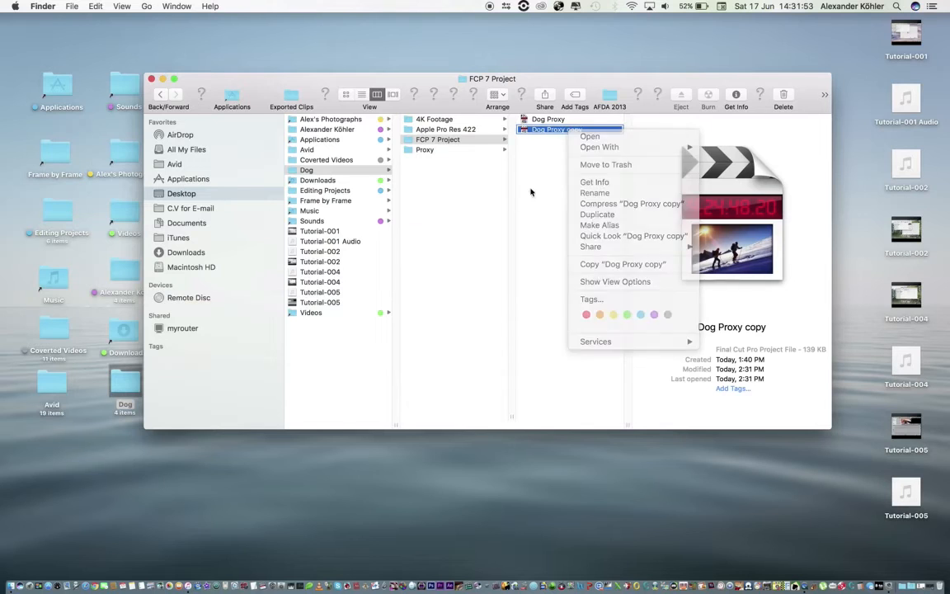
pyautogui.click(594, 192)
pyautogui.write('Dog 4')
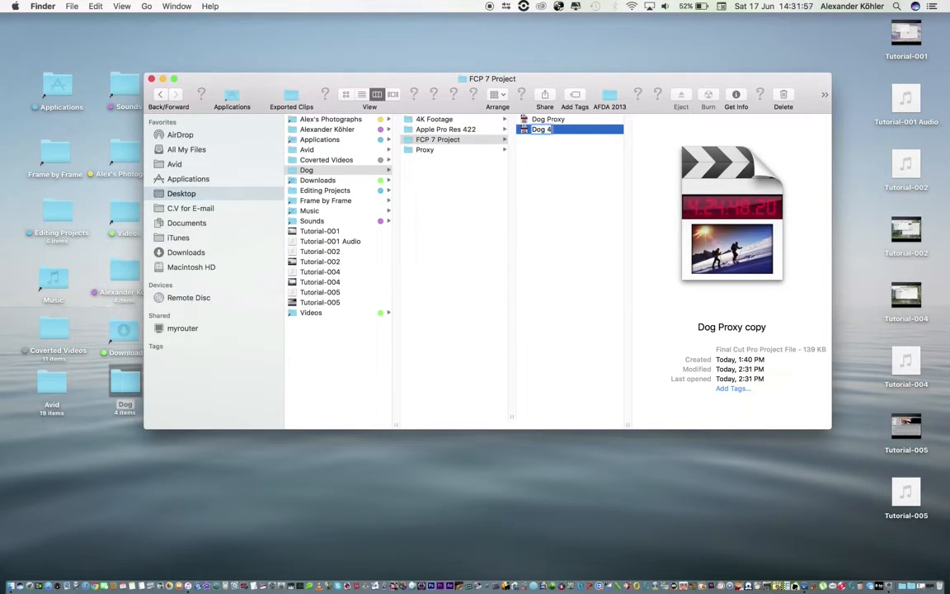
pyautogui.click(548, 118)
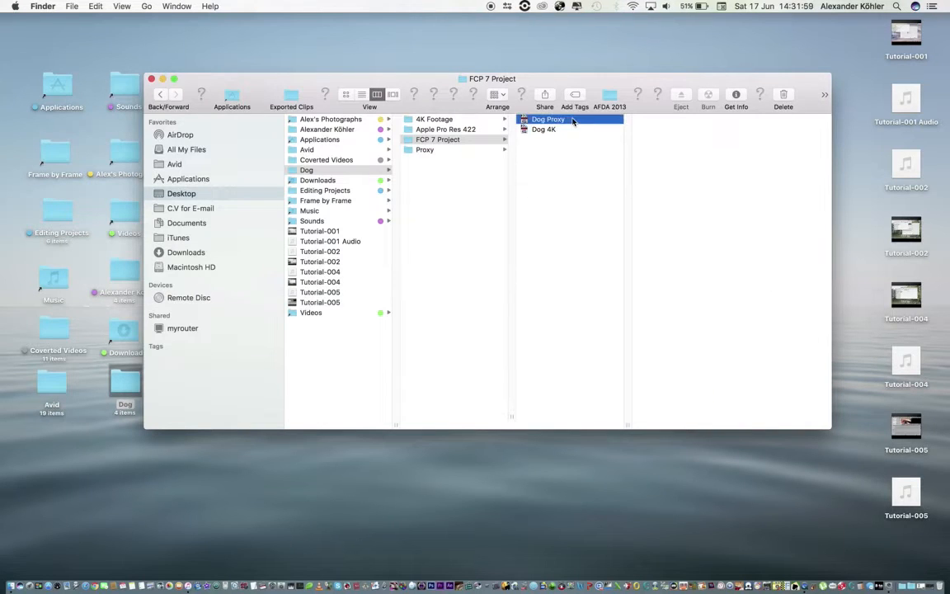
pyautogui.click(545, 129)
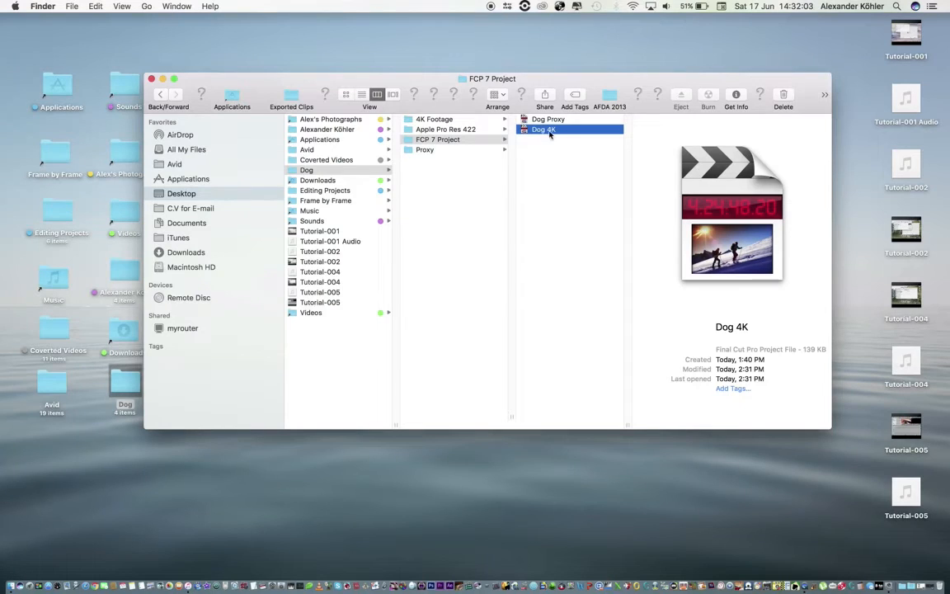
pyautogui.moveTo(554, 138)
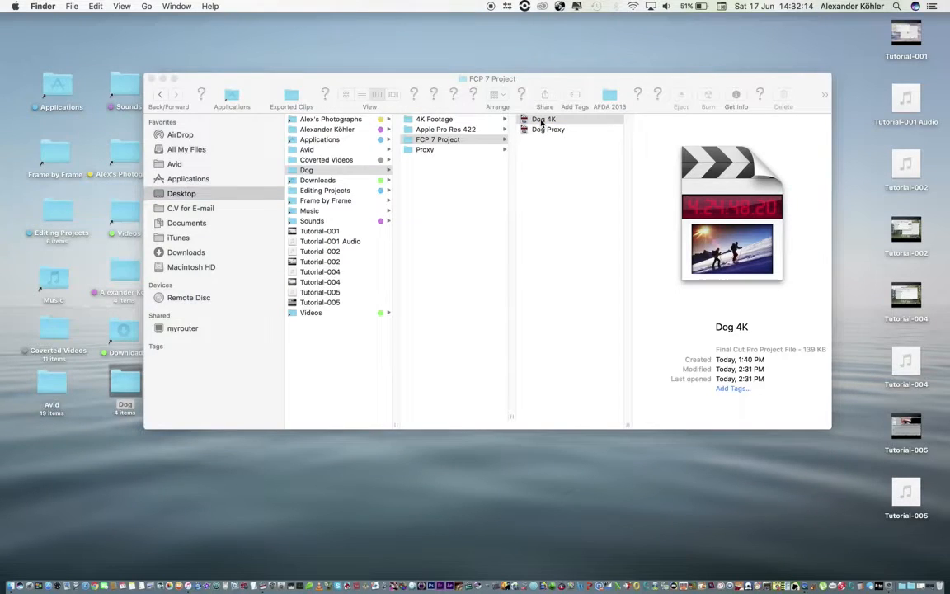
pyautogui.doubleClick(542, 119)
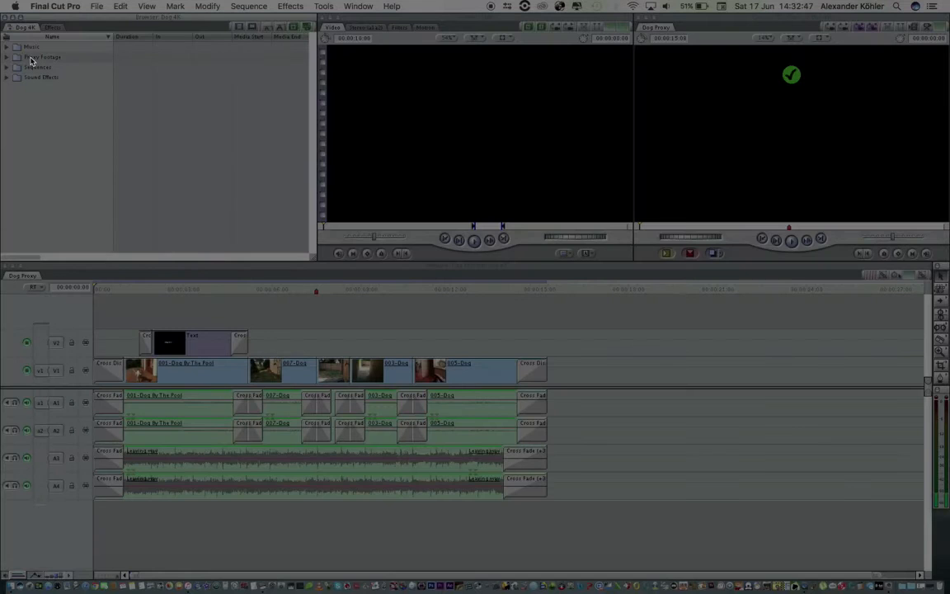
# Step: Open the Proxy Footage bin in its own window and bring up actions for its clips
pyautogui.click(8, 56)
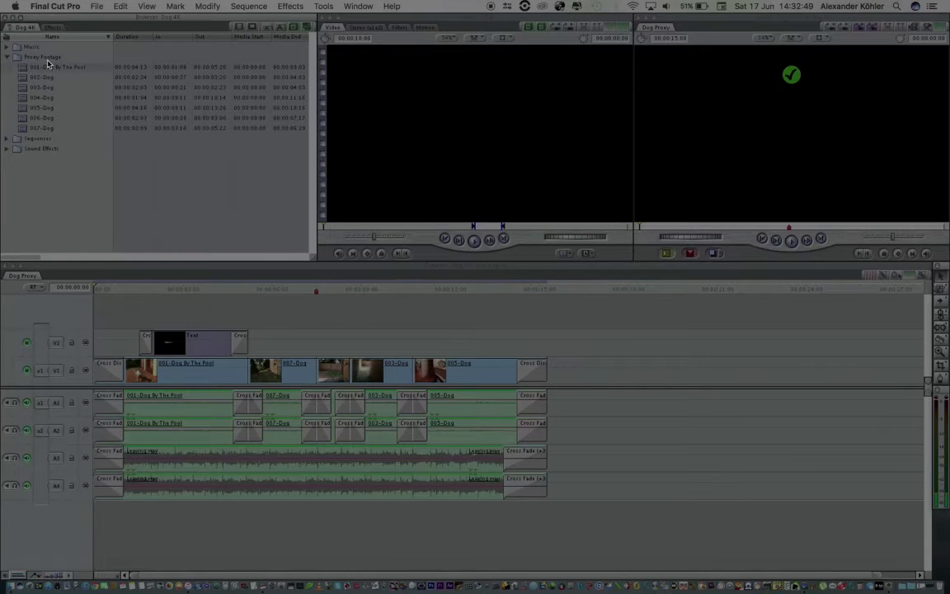
pyautogui.click(49, 66)
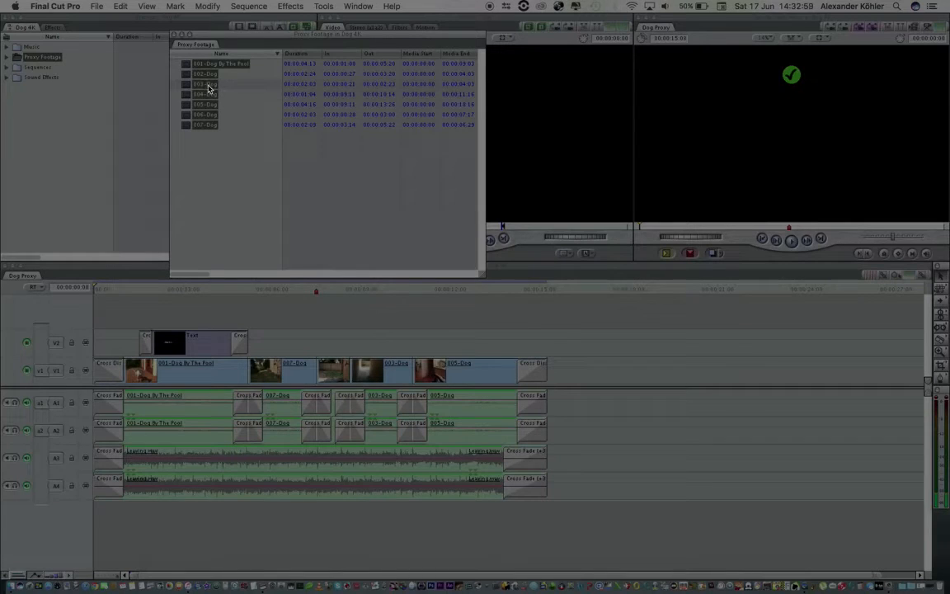
pyautogui.rightClick(211, 86)
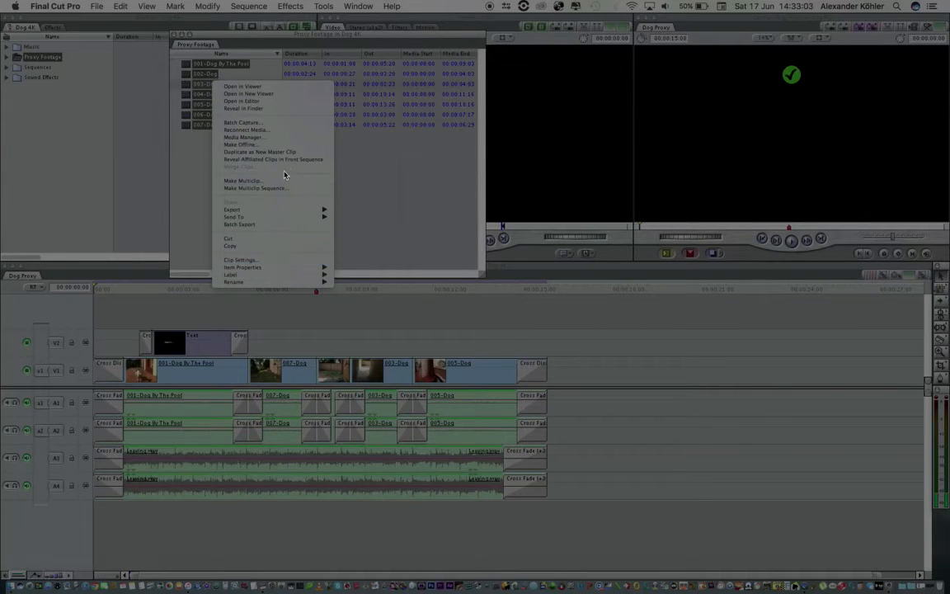
pyautogui.moveTo(291, 132)
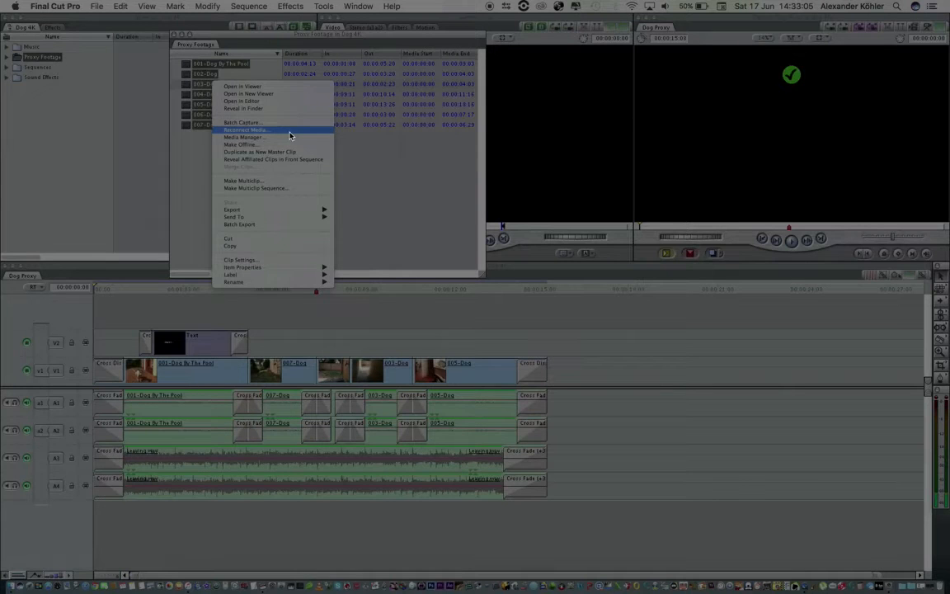
# Step: Start Reconnect Media and set the search location to Desktop/Dog/Apple Pro Res 422
pyautogui.click(244, 129)
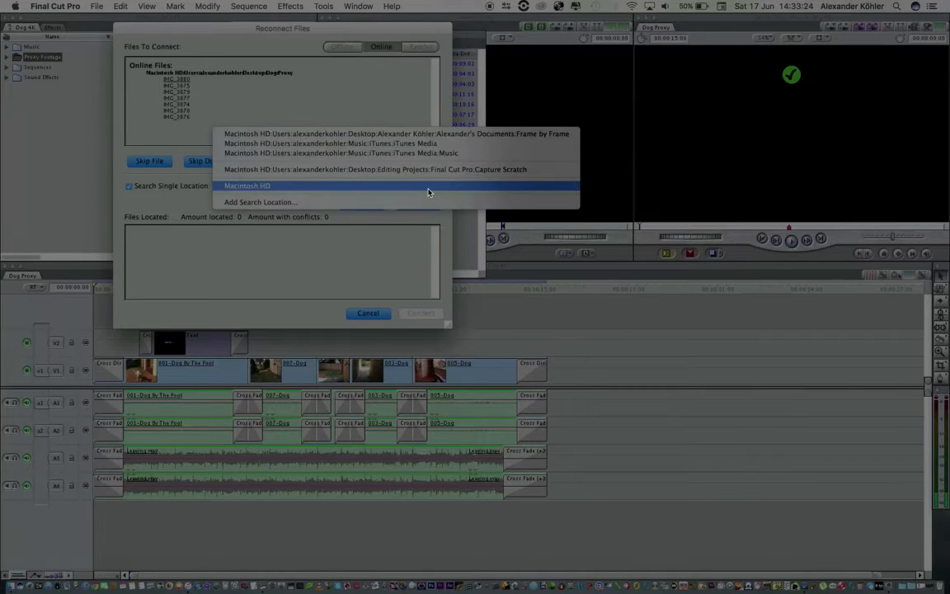
pyautogui.click(257, 201)
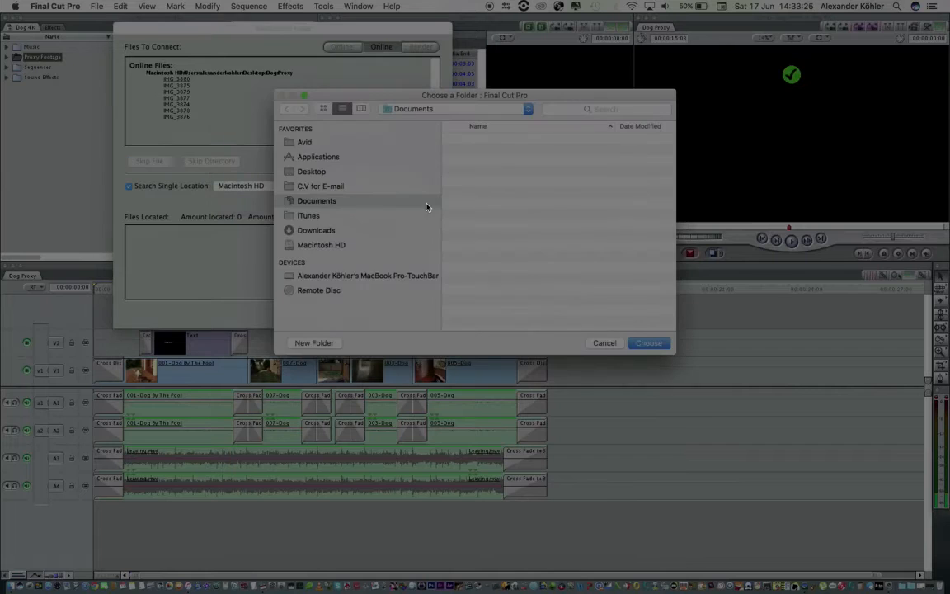
pyautogui.click(316, 202)
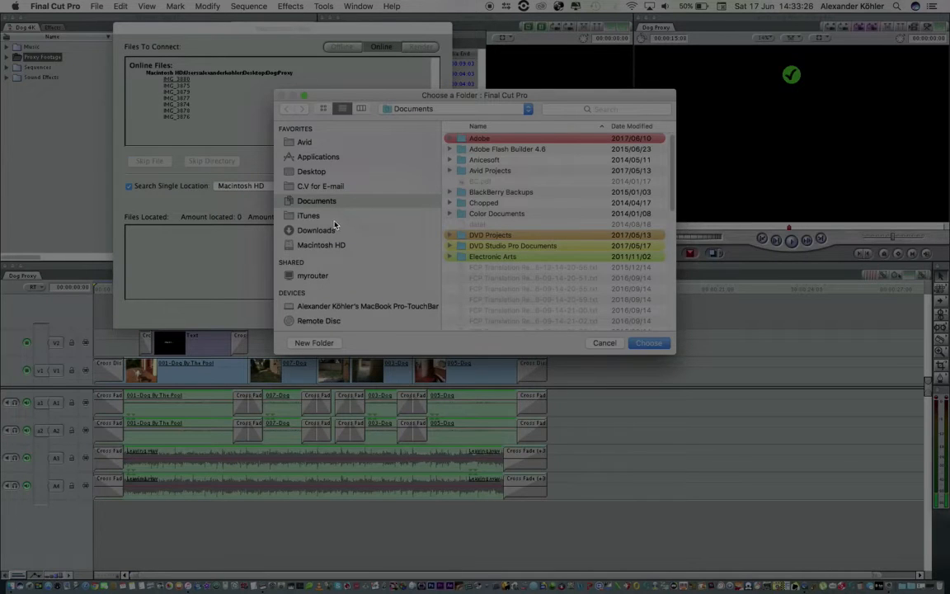
pyautogui.click(310, 170)
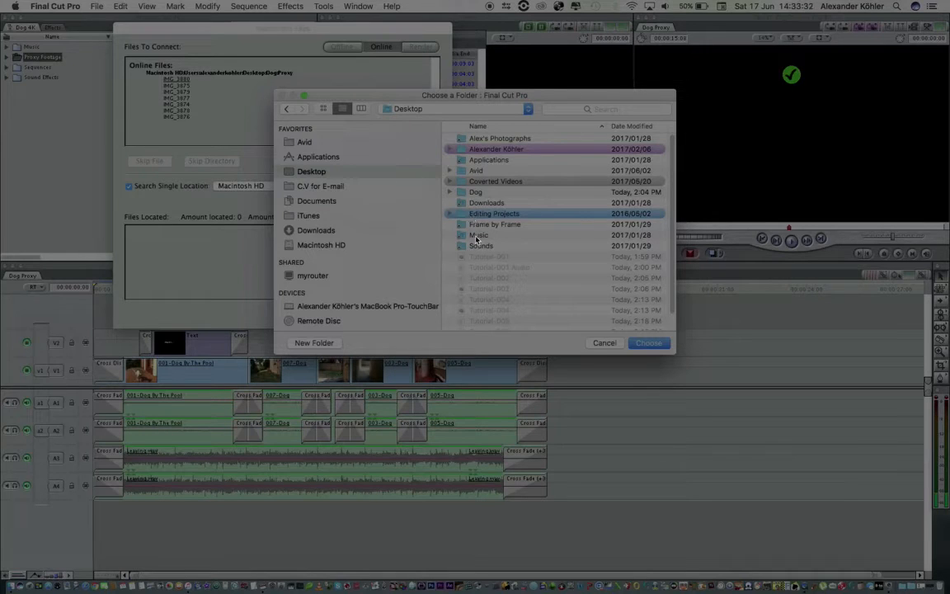
pyautogui.doubleClick(491, 192)
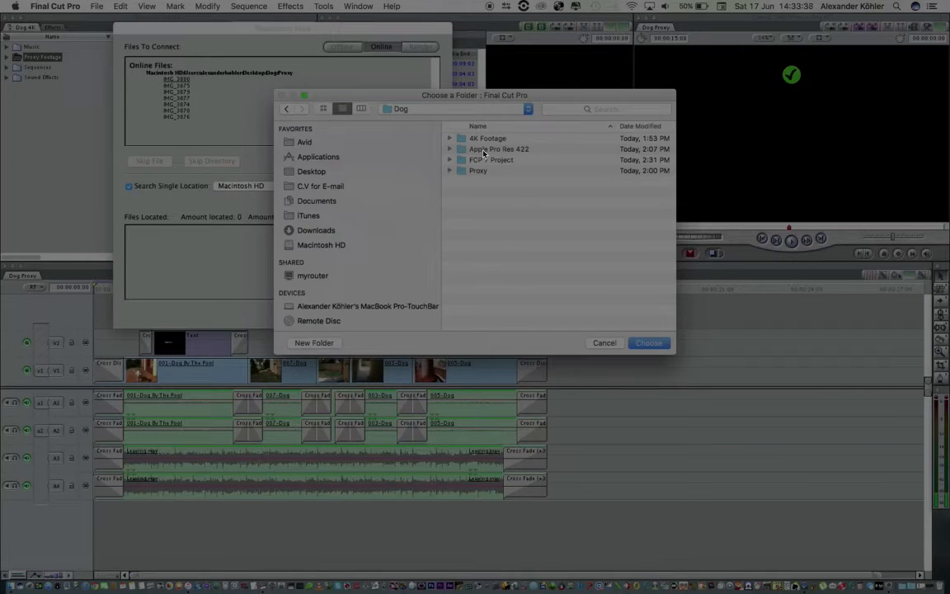
pyautogui.doubleClick(498, 149)
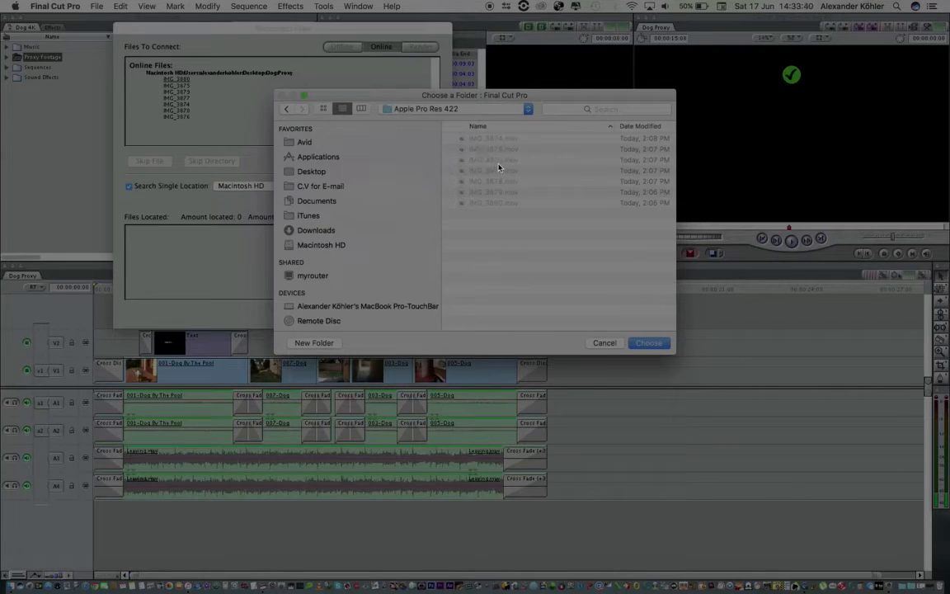
pyautogui.click(648, 343)
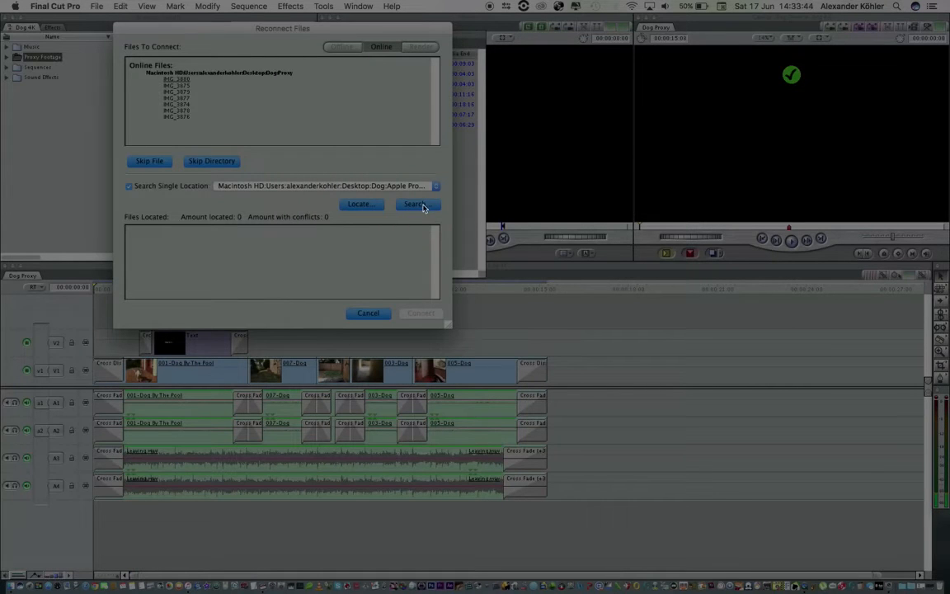
# Step: Locate IMG_3880.mov in that folder and connect all seven offline clips
pyautogui.click(415, 204)
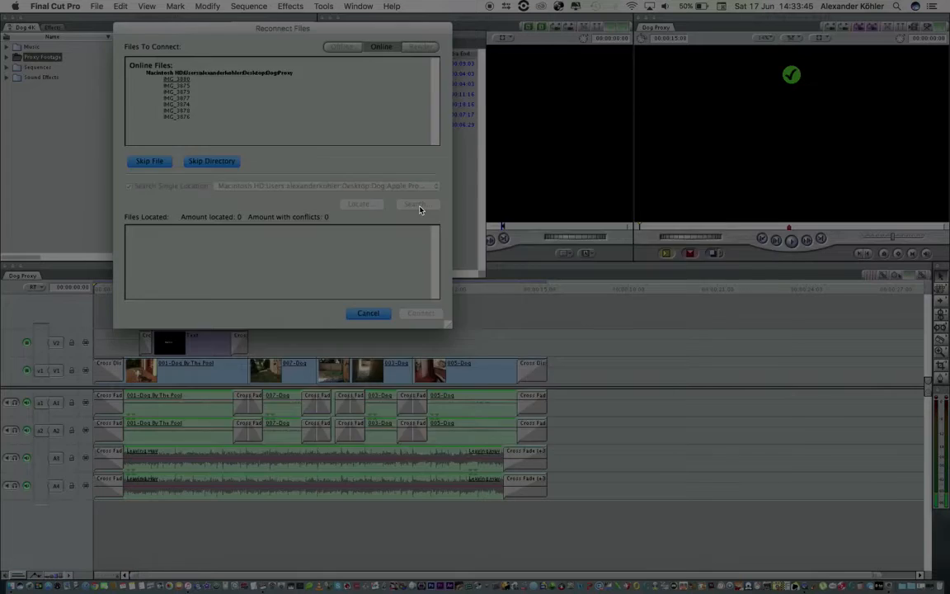
pyautogui.click(419, 204)
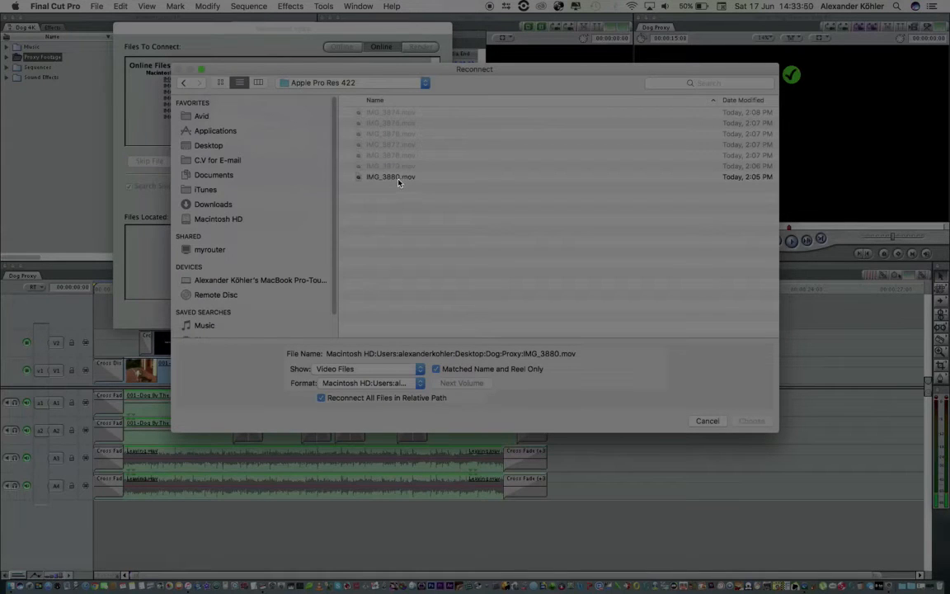
pyautogui.click(390, 176)
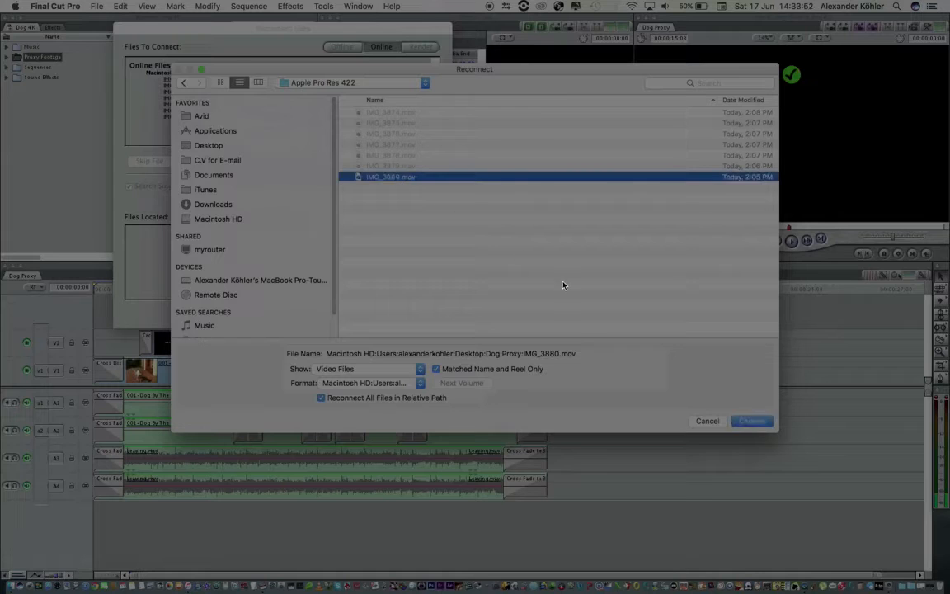
pyautogui.click(752, 420)
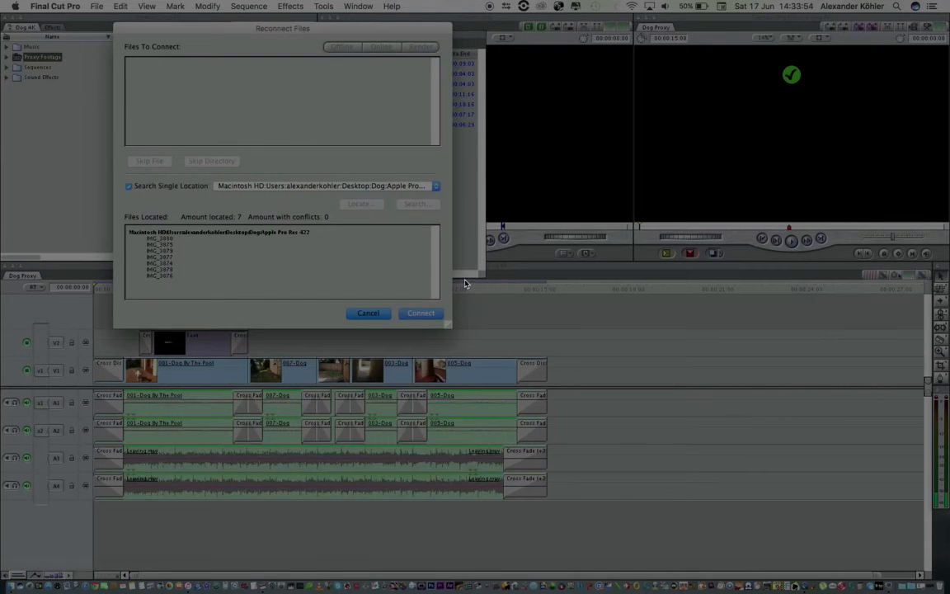
pyautogui.click(421, 313)
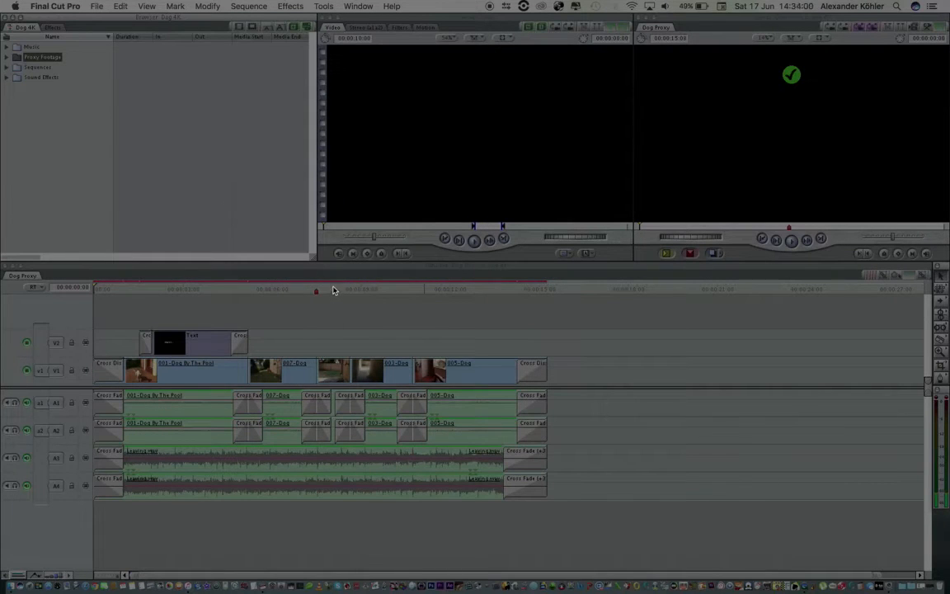
pyautogui.moveTo(447, 304)
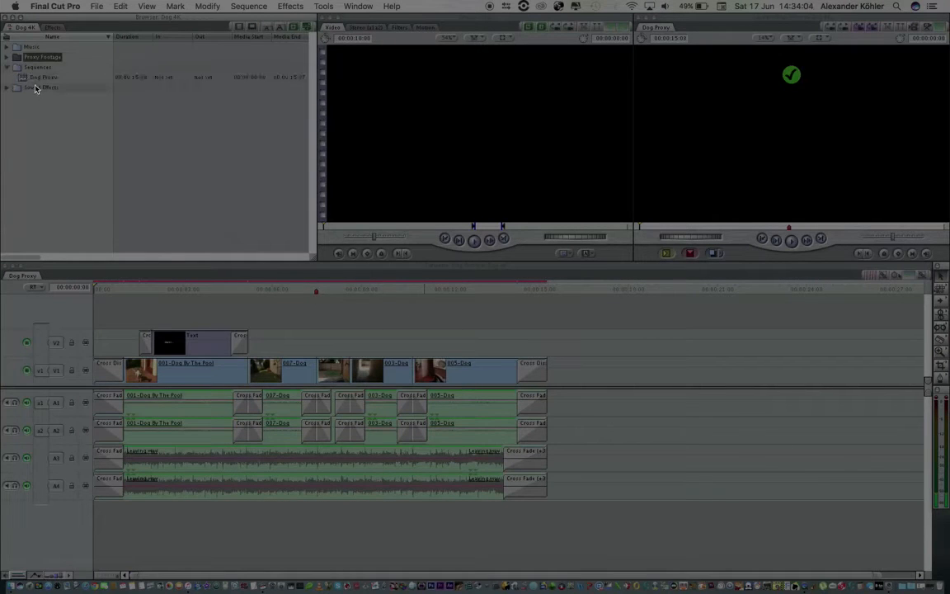
# Step: Add a new bin to the project from the Browser
pyautogui.rightClick(41, 79)
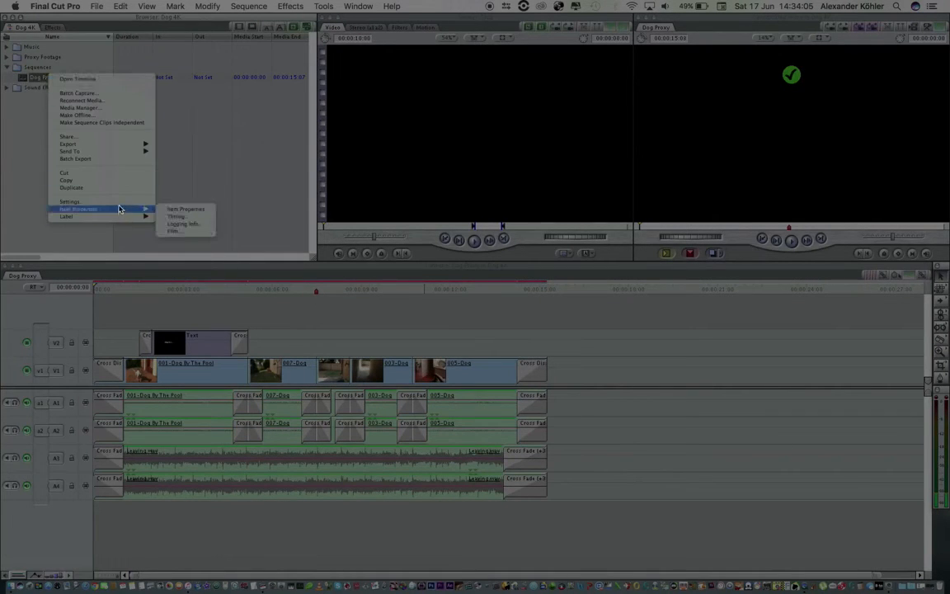
pyautogui.click(70, 203)
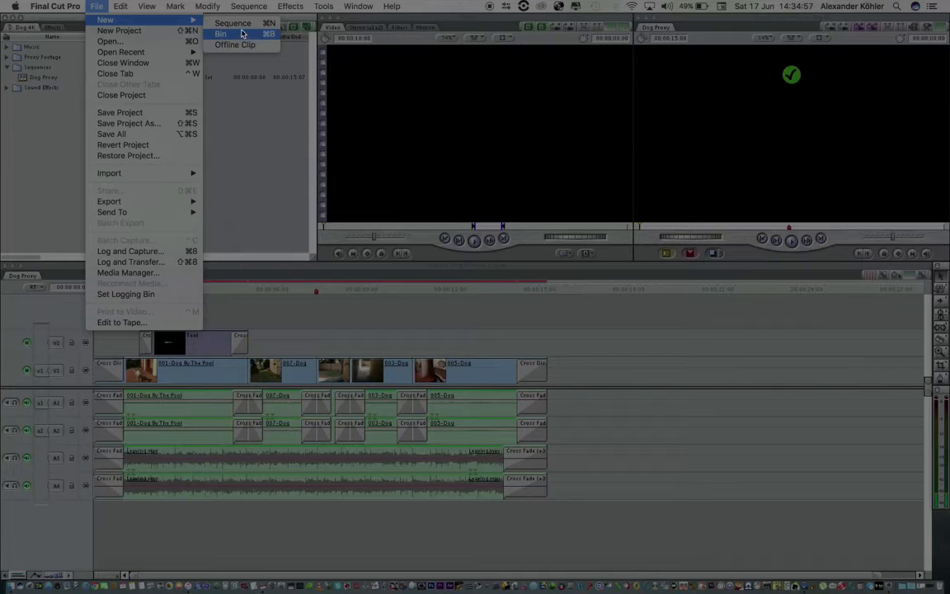
pyautogui.click(234, 22)
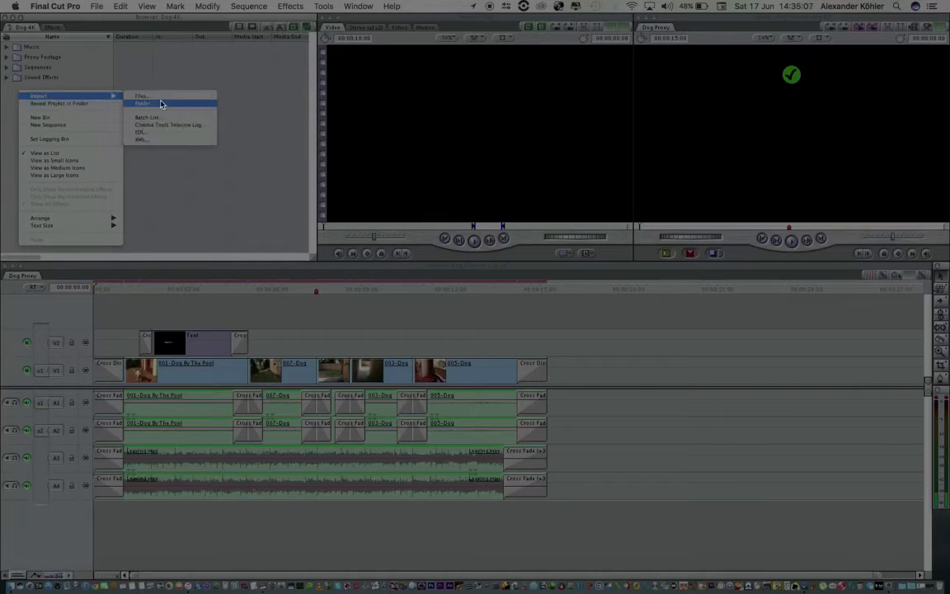
# Step: Import the ProRes clips from Desktop/Dog/Apple Pro Res 422 into the project
pyautogui.click(142, 96)
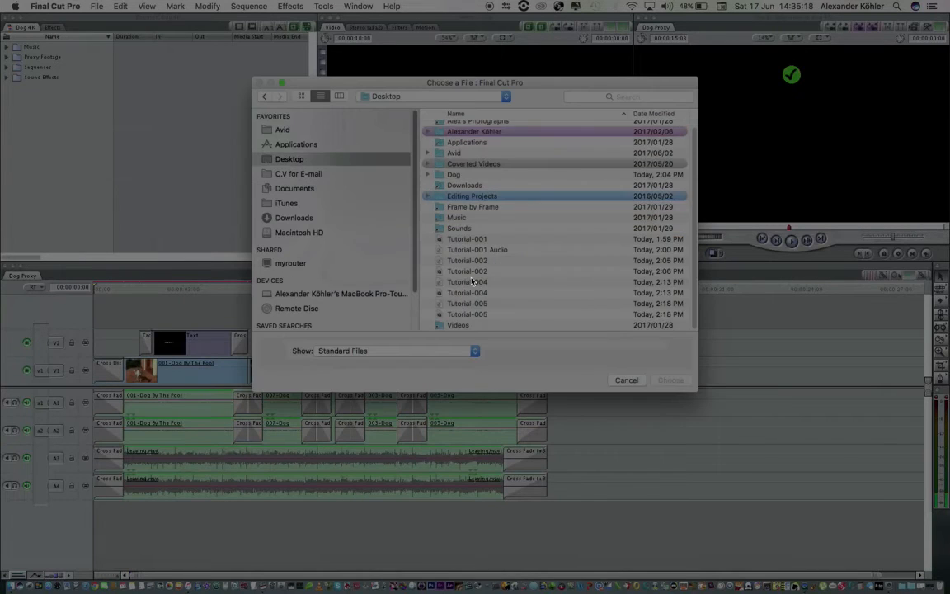
pyautogui.doubleClick(454, 175)
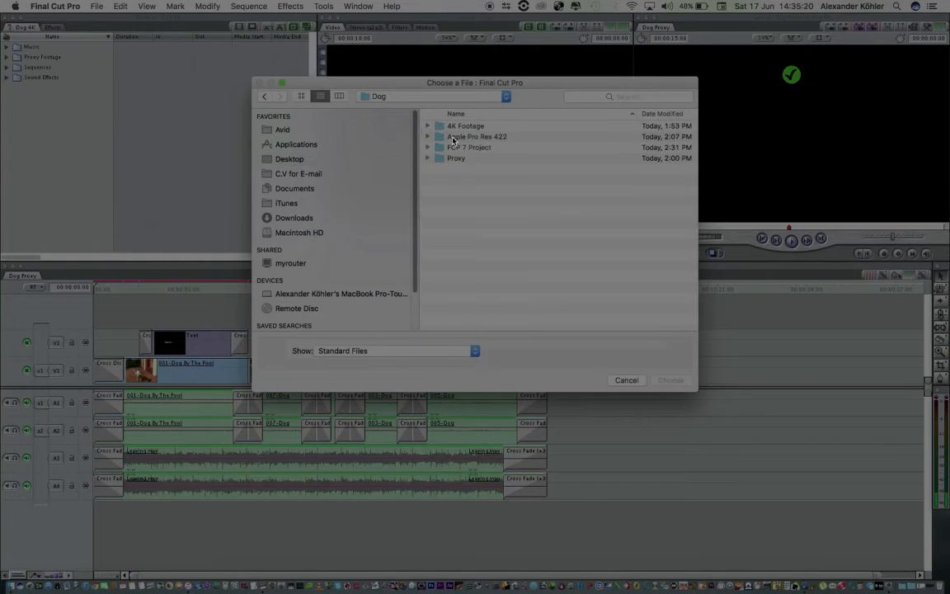
pyautogui.doubleClick(475, 135)
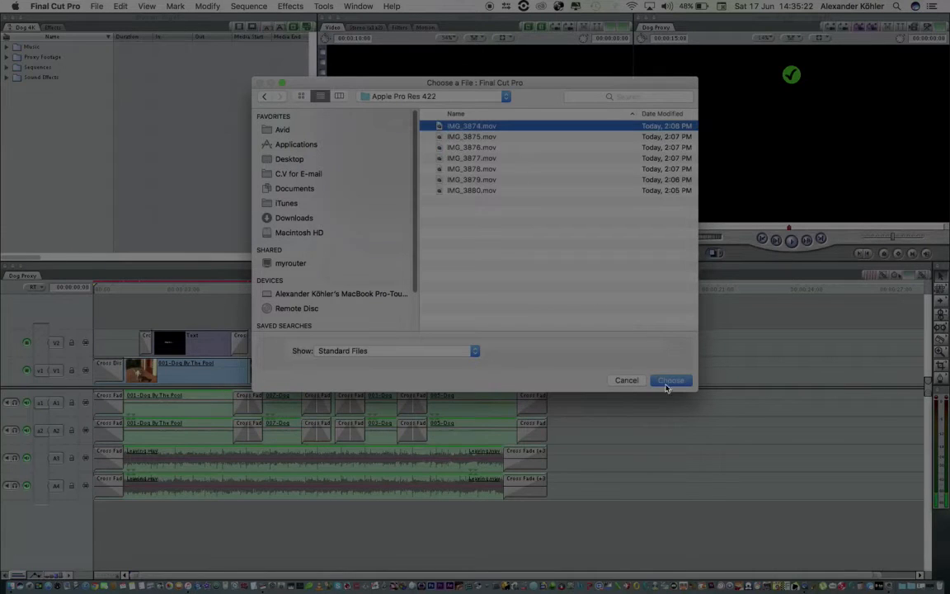
pyautogui.click(669, 379)
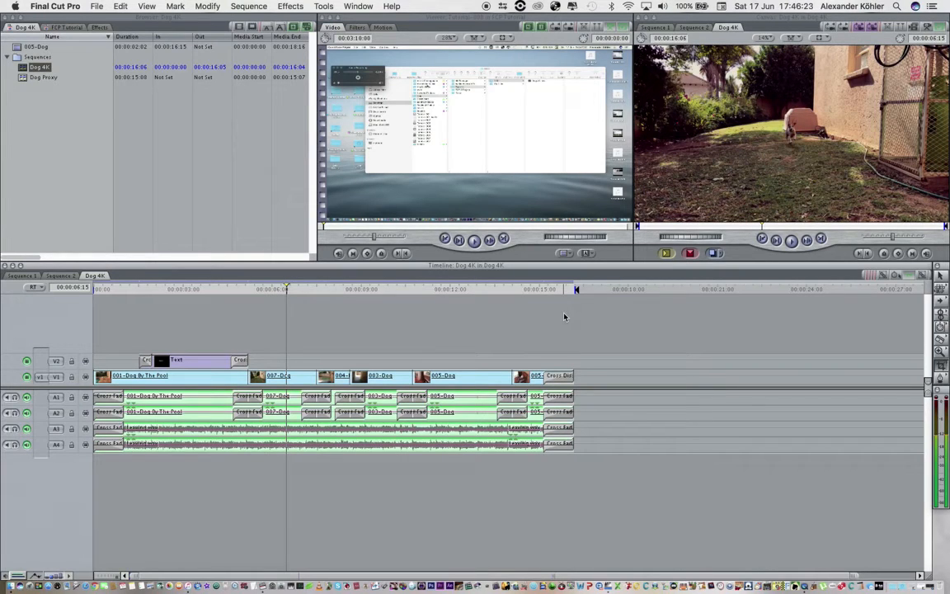
pyautogui.moveTo(213, 41)
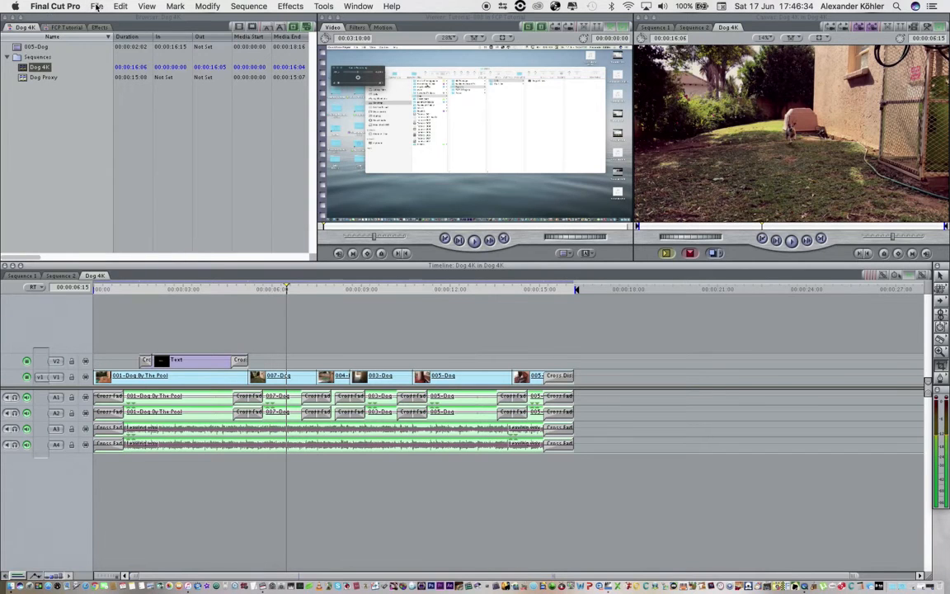
# Step: Export the Dog 4K sequence as QuickTime movie Dog 4K.mov into Exports/DVD
pyautogui.click(99, 7)
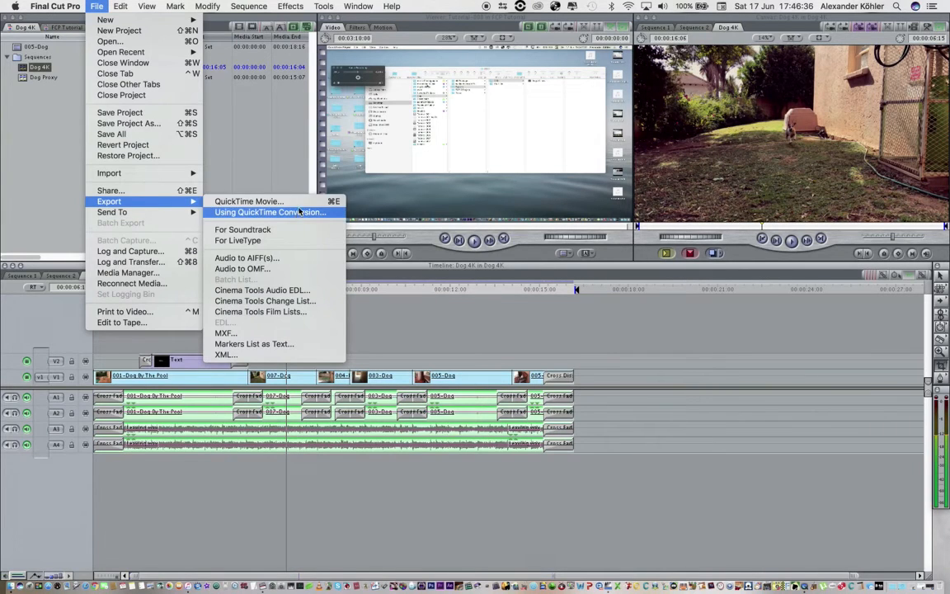
pyautogui.click(276, 211)
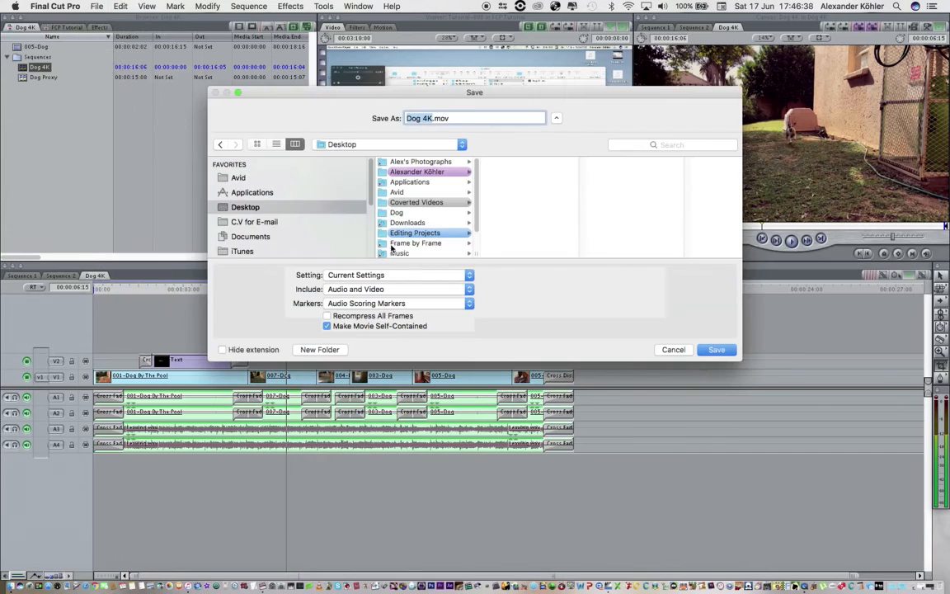
pyautogui.moveTo(430, 284)
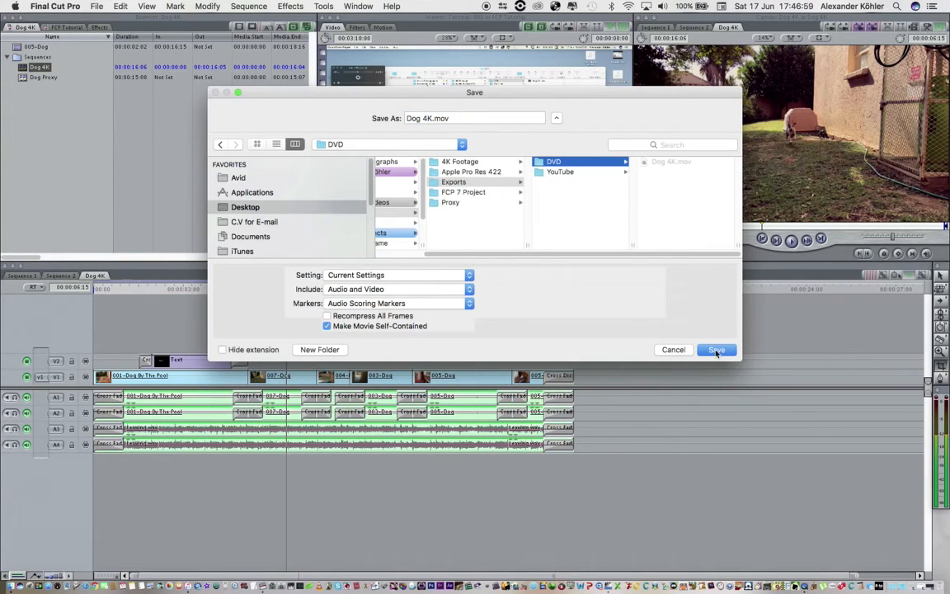
pyautogui.click(454, 181)
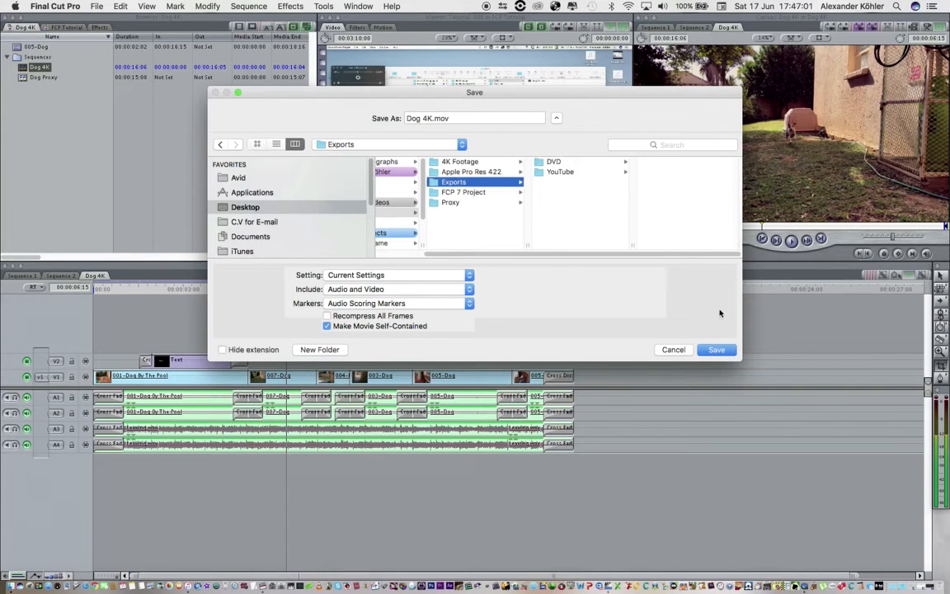
pyautogui.click(715, 350)
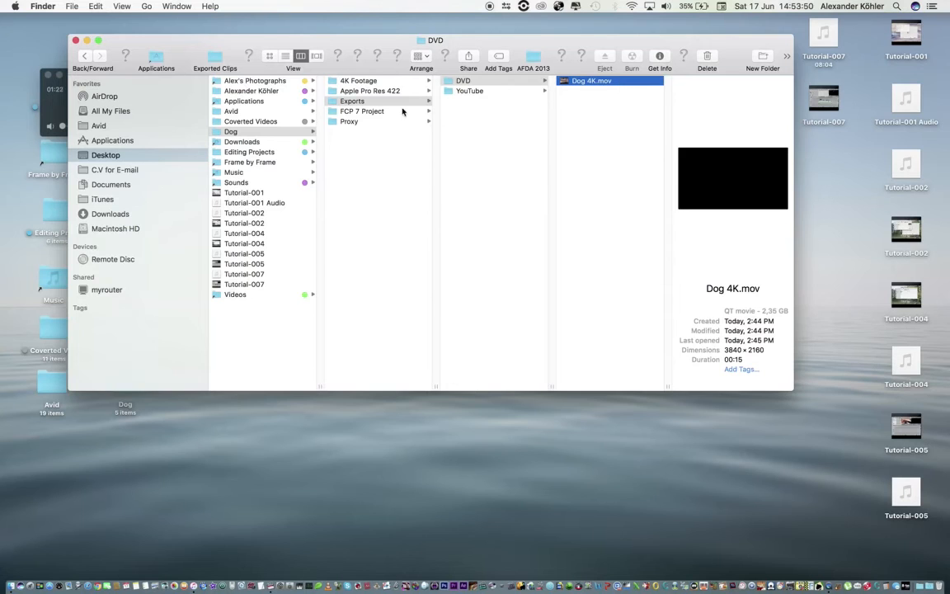
pyautogui.moveTo(627, 561)
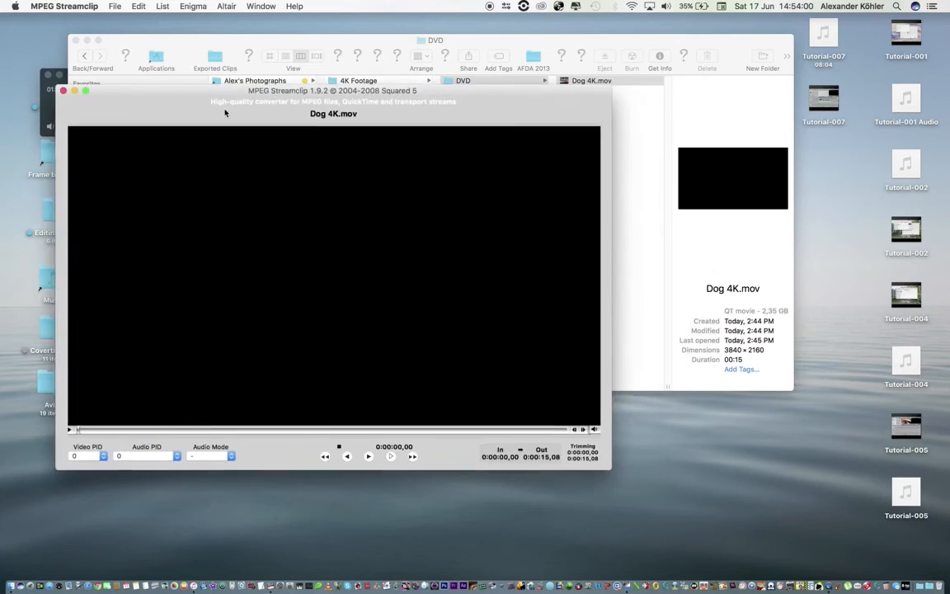
# Step: Export Dog 4K.mov to QuickTime as H.264 at 3840×2160, saved as Dog 4K YouTube.mov
pyautogui.click(139, 7)
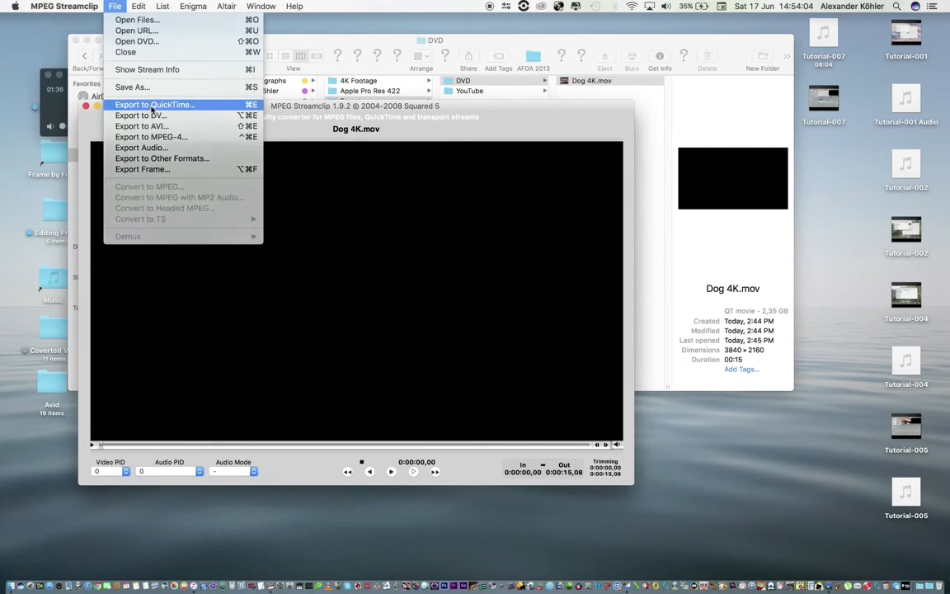
pyautogui.click(155, 105)
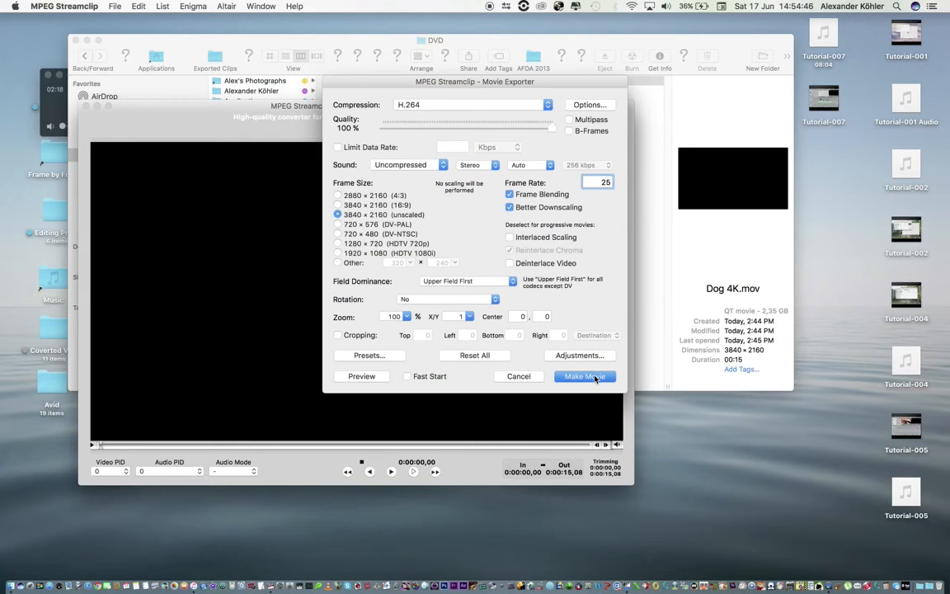
pyautogui.click(584, 376)
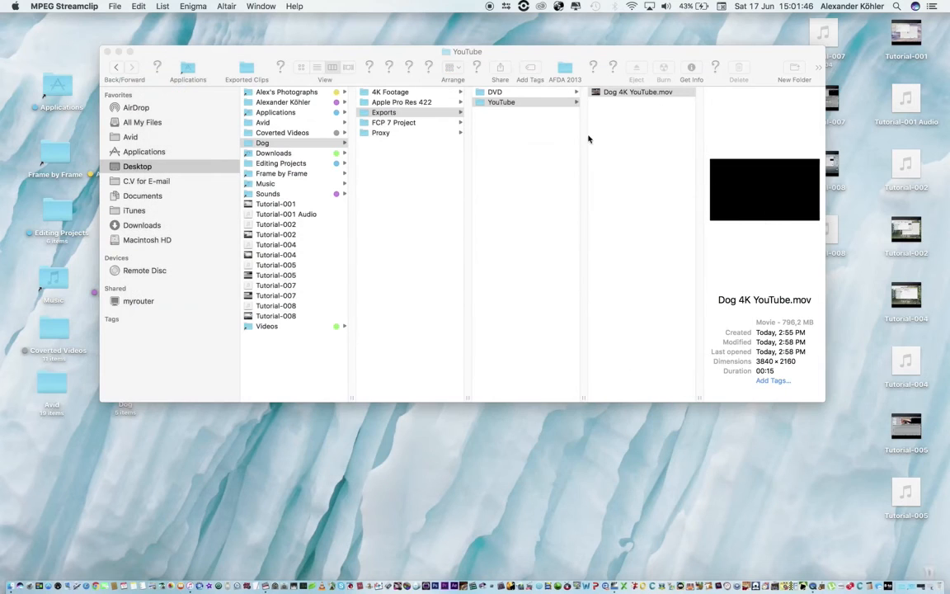
pyautogui.click(501, 102)
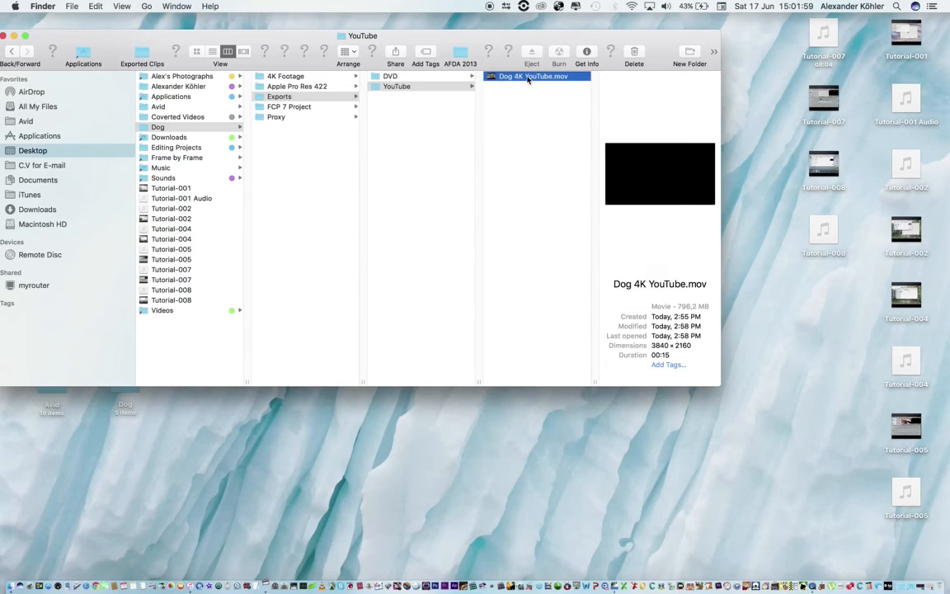
pyautogui.click(175, 6)
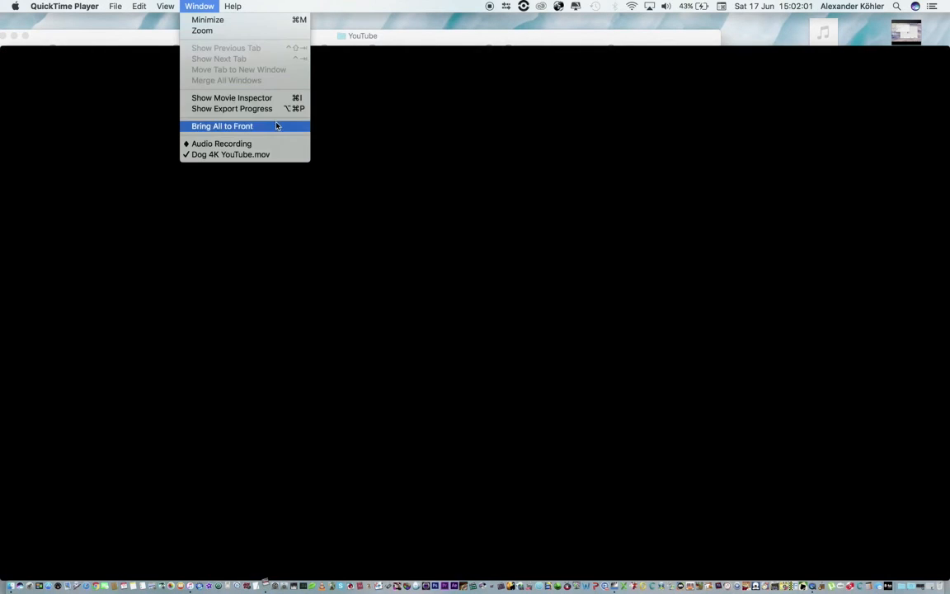
pyautogui.click(231, 97)
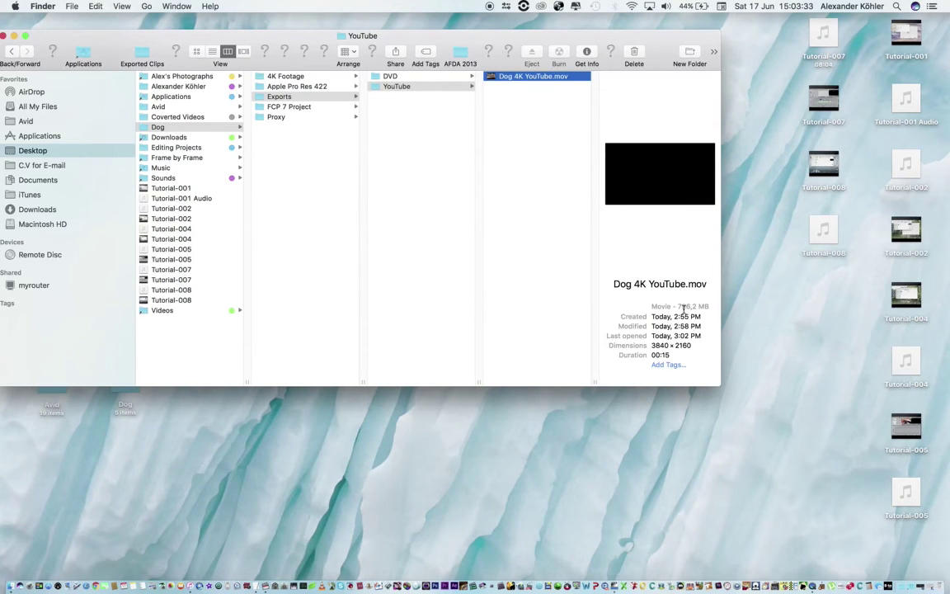
pyautogui.click(388, 76)
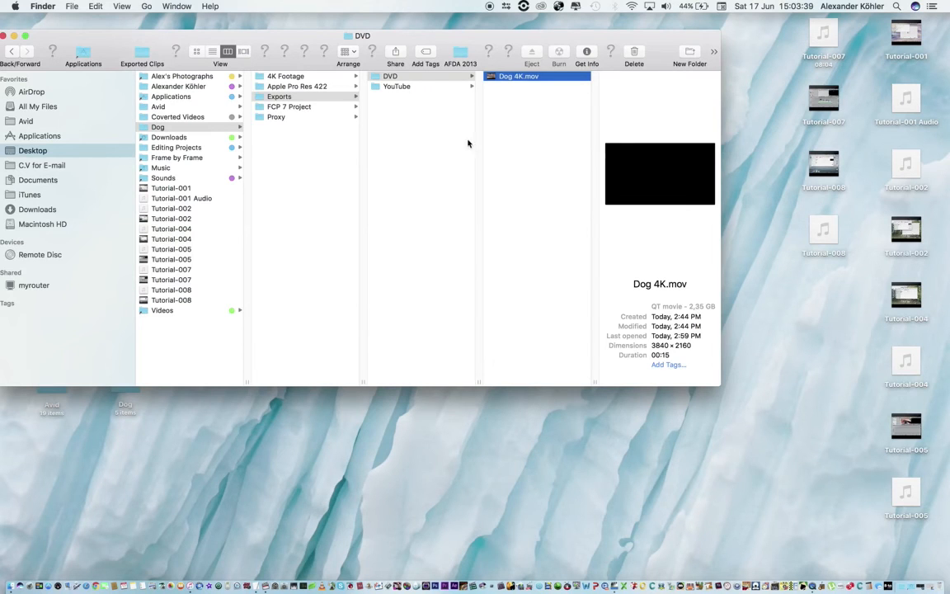
pyautogui.click(396, 86)
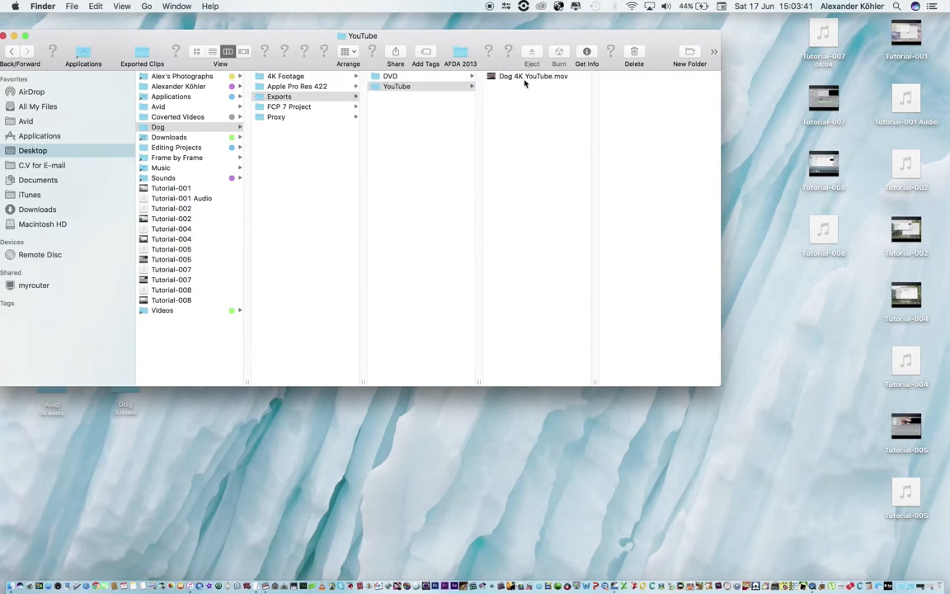
pyautogui.click(528, 76)
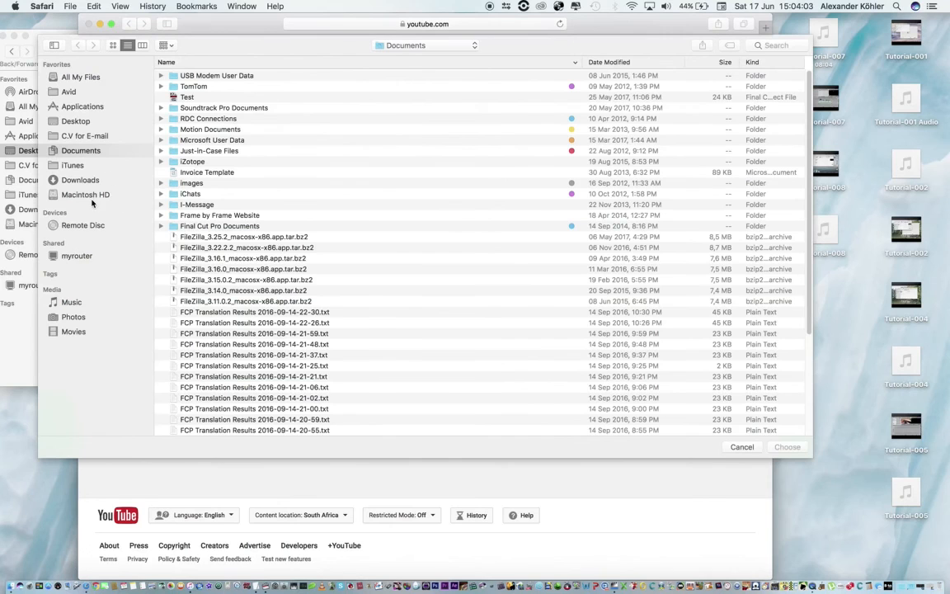
# Step: Choose Dog 4K YouTube.mov from Desktop/Dog/Exports/YouTube to start the YouTube upload
pyautogui.click(76, 121)
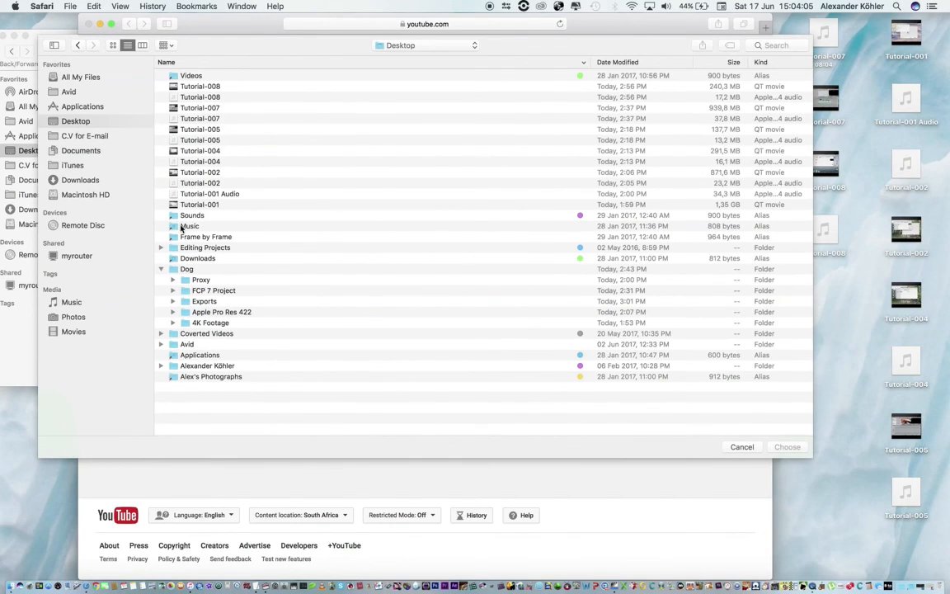
pyautogui.moveTo(211, 329)
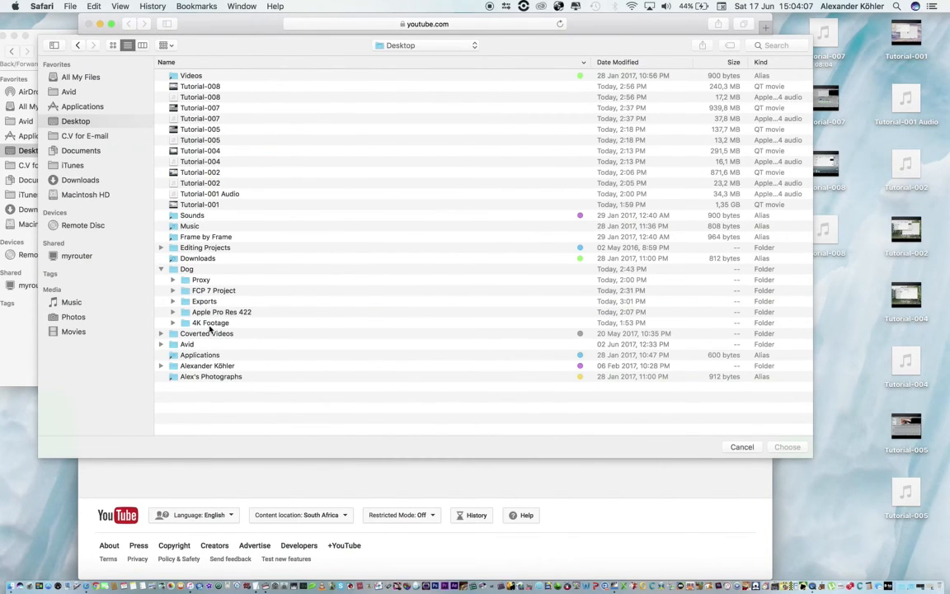
pyautogui.doubleClick(204, 301)
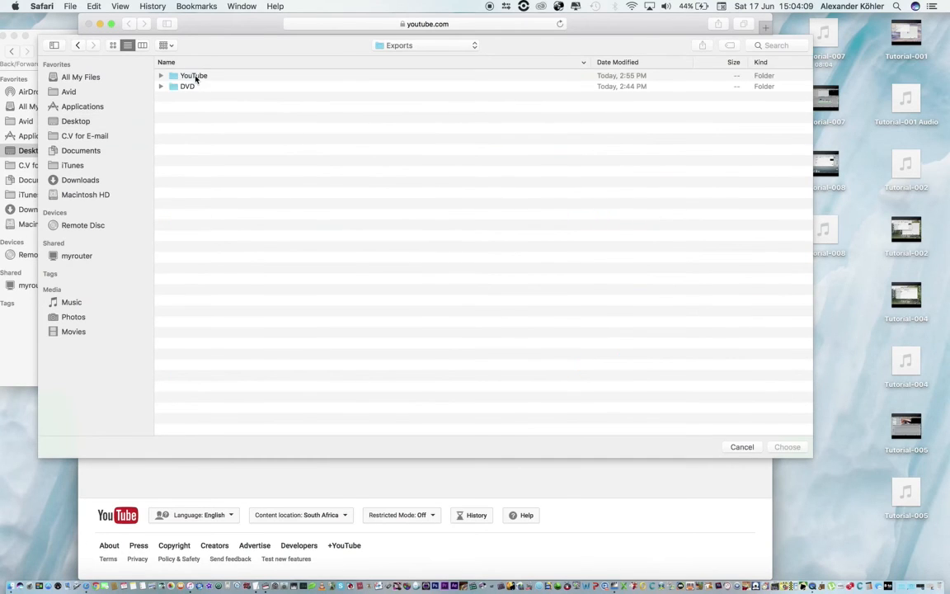
pyautogui.doubleClick(191, 76)
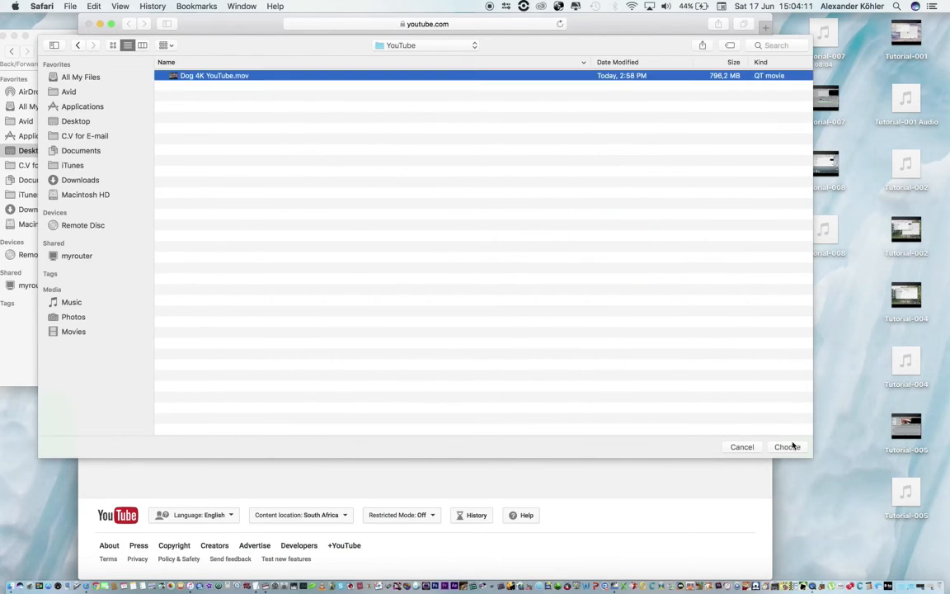
pyautogui.click(787, 447)
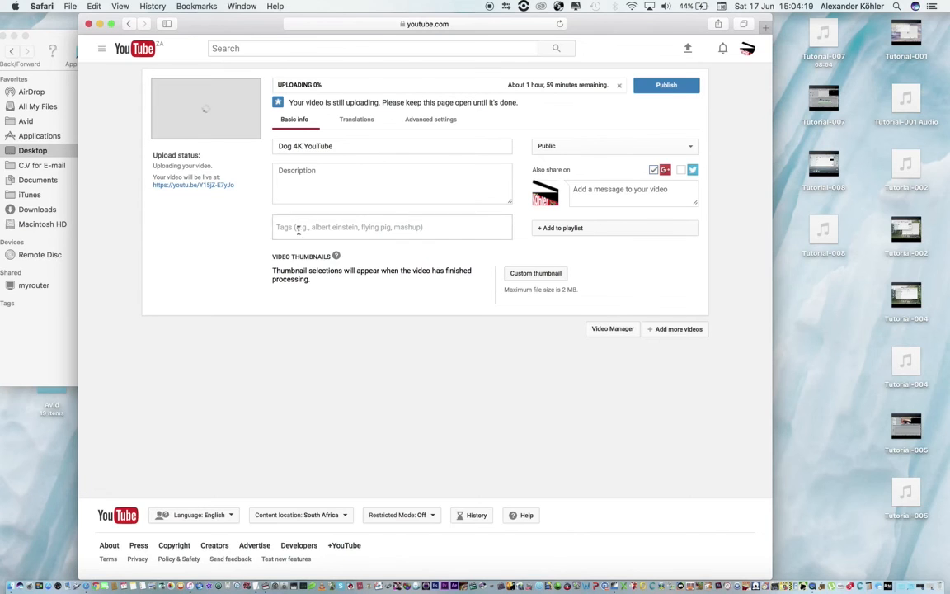
# Step: Back in Final Cut Pro, view the Share window's YouTube preset summary showing H.264 at 1280×720
pyautogui.click(264, 553)
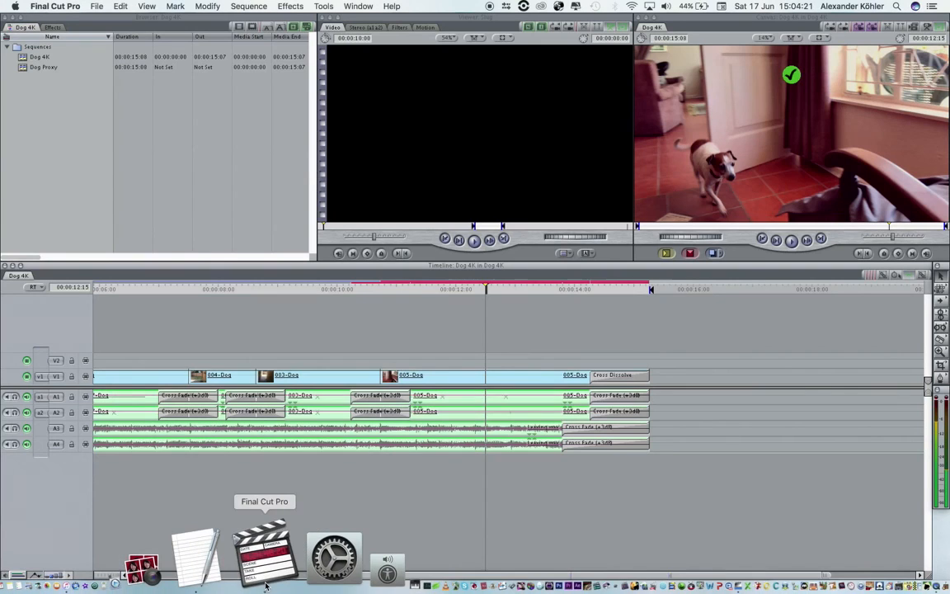
pyautogui.click(99, 6)
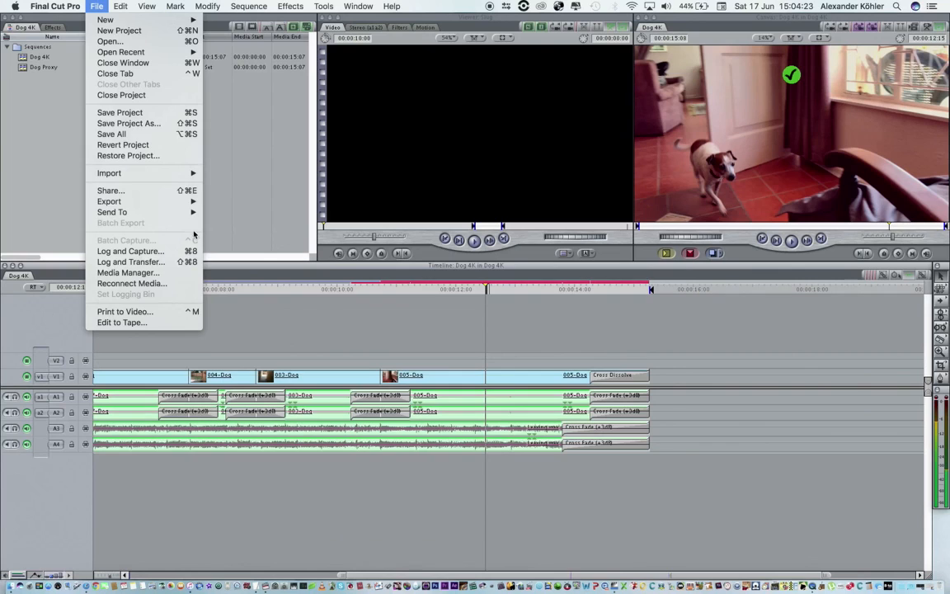
pyautogui.click(111, 192)
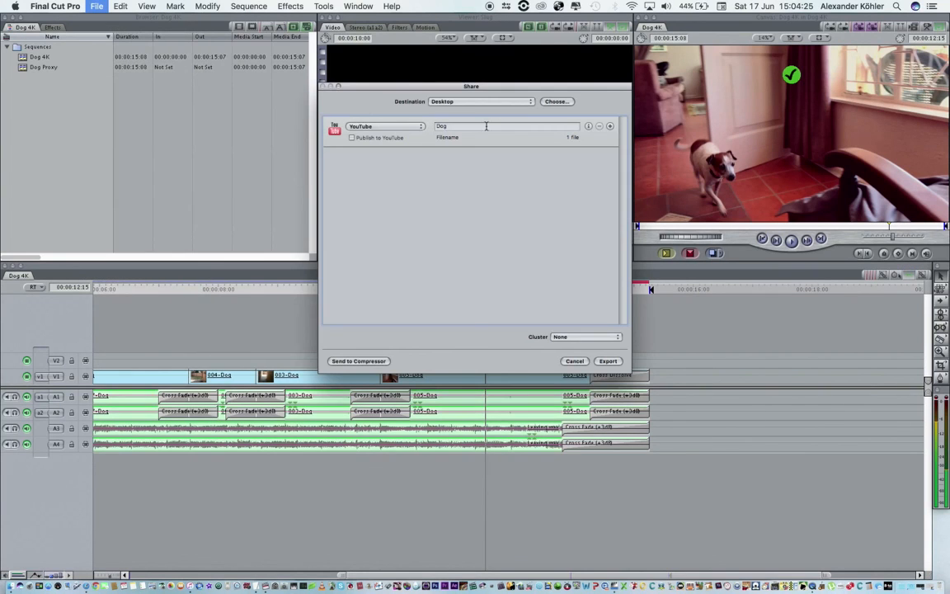
pyautogui.click(587, 125)
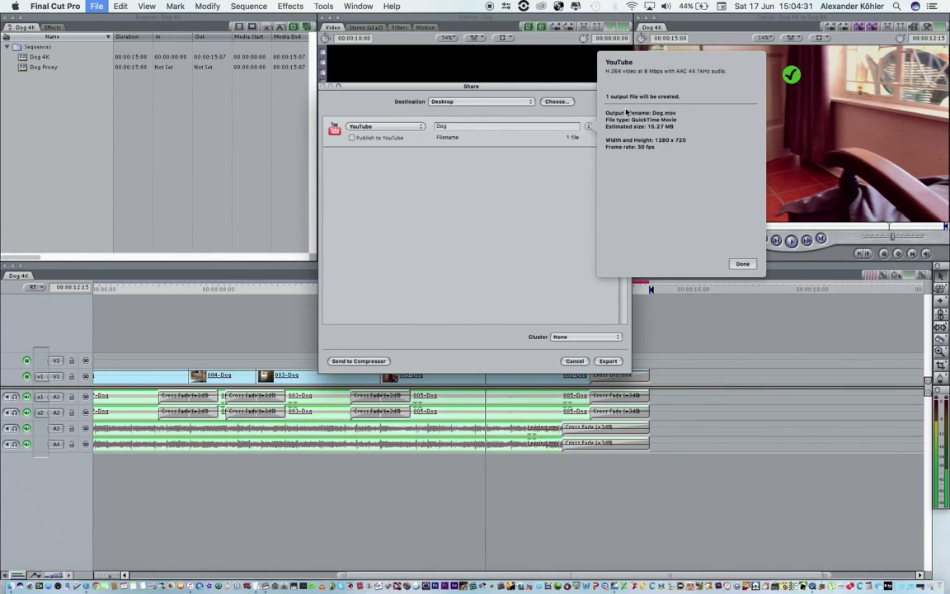
pyautogui.moveTo(647, 147)
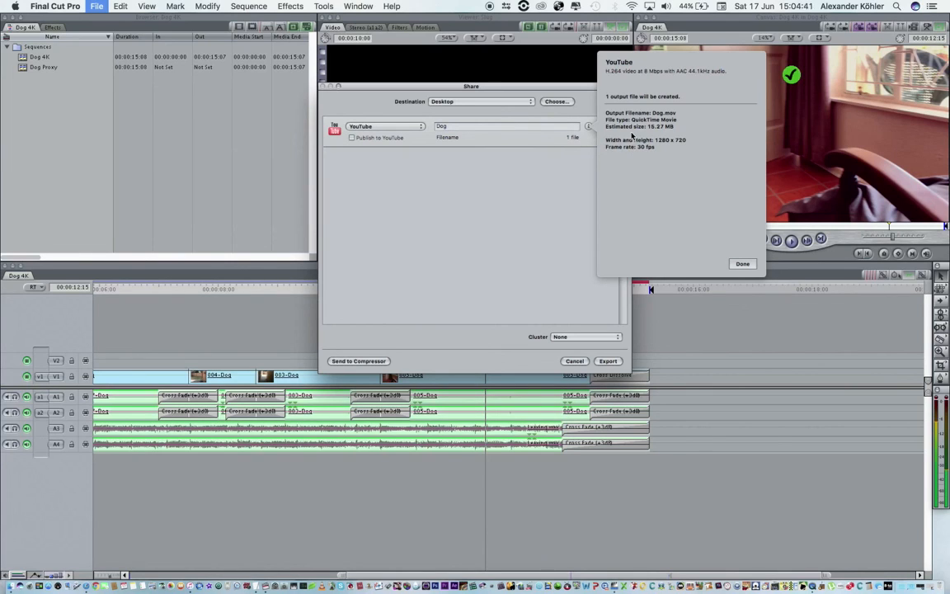
pyautogui.moveTo(742, 264)
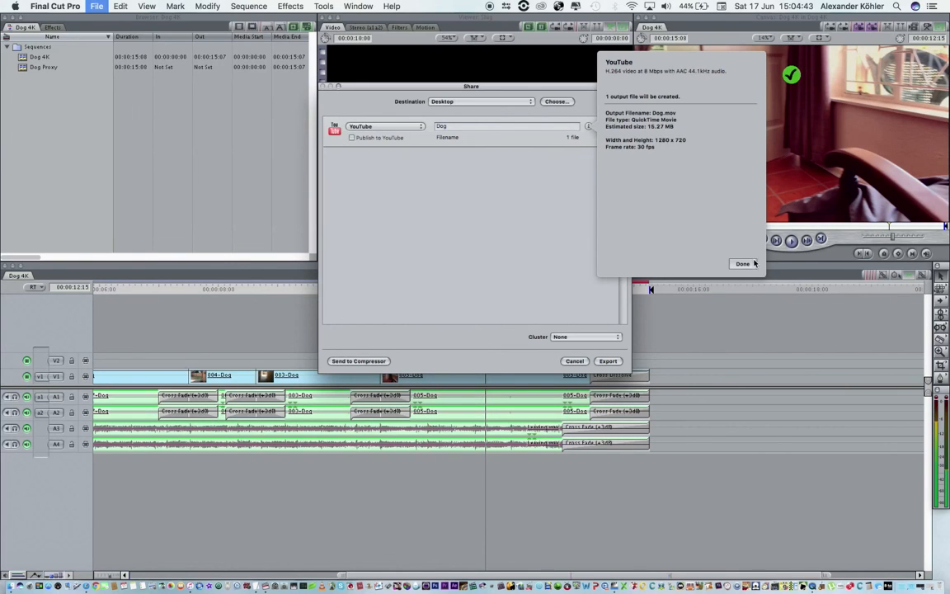
pyautogui.click(742, 264)
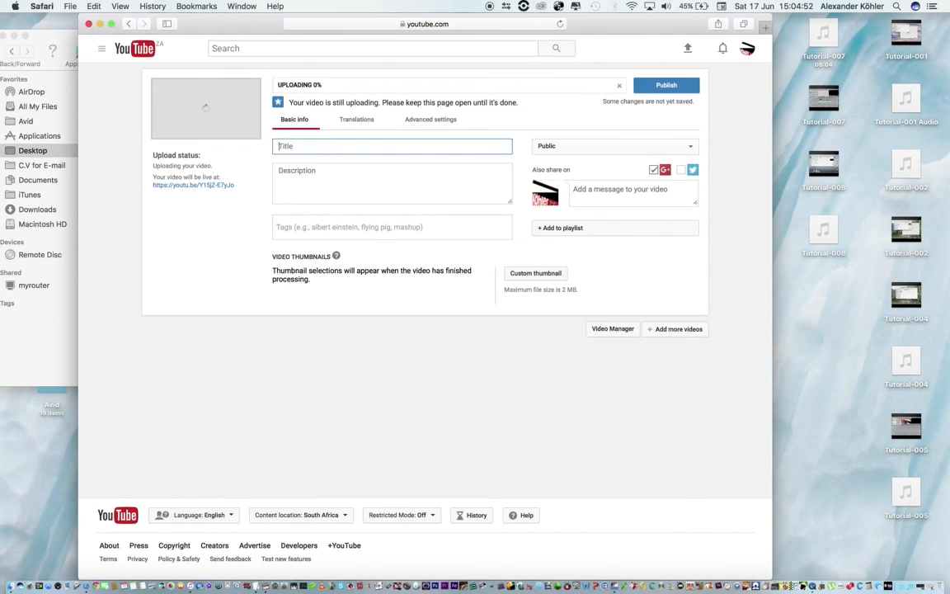
# Step: Title the uploading YouTube video 'Meet Sam'
pyautogui.write('Meet Sam')
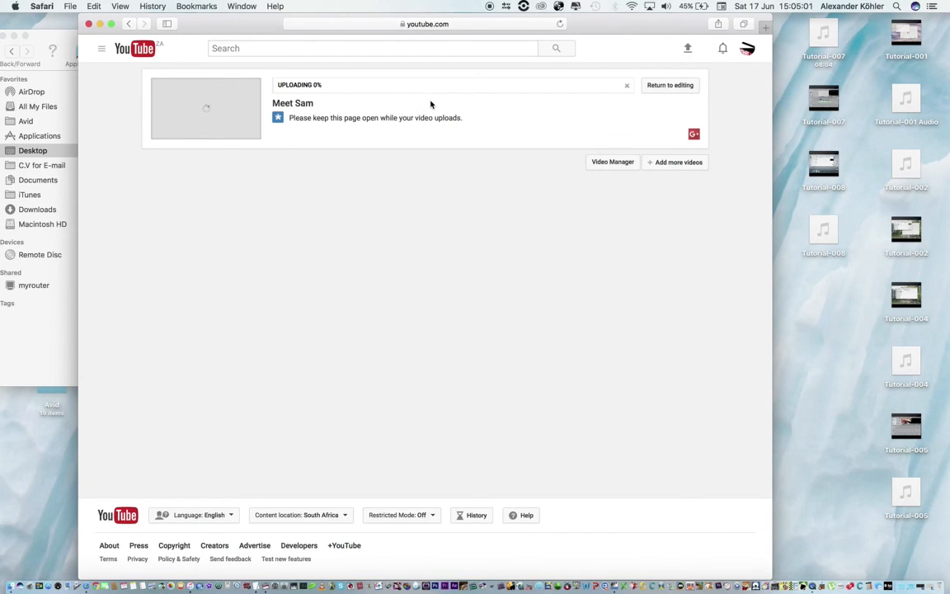
pyautogui.moveTo(422, 92)
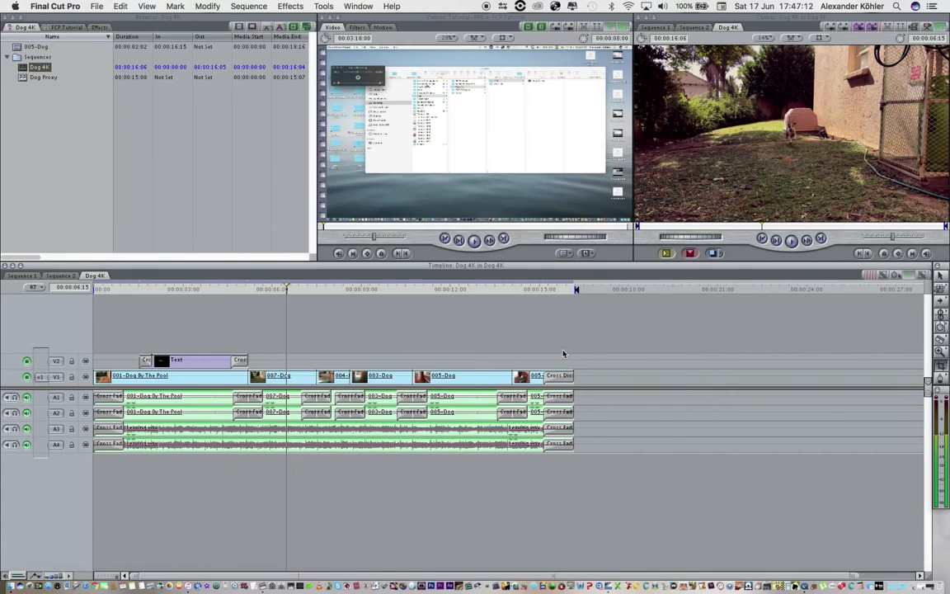
pyautogui.moveTo(548, 322)
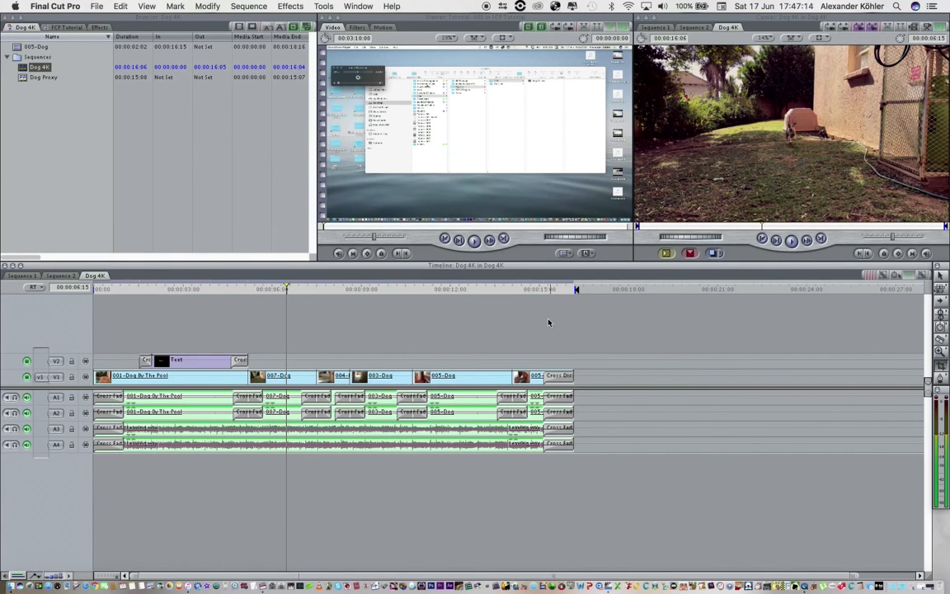